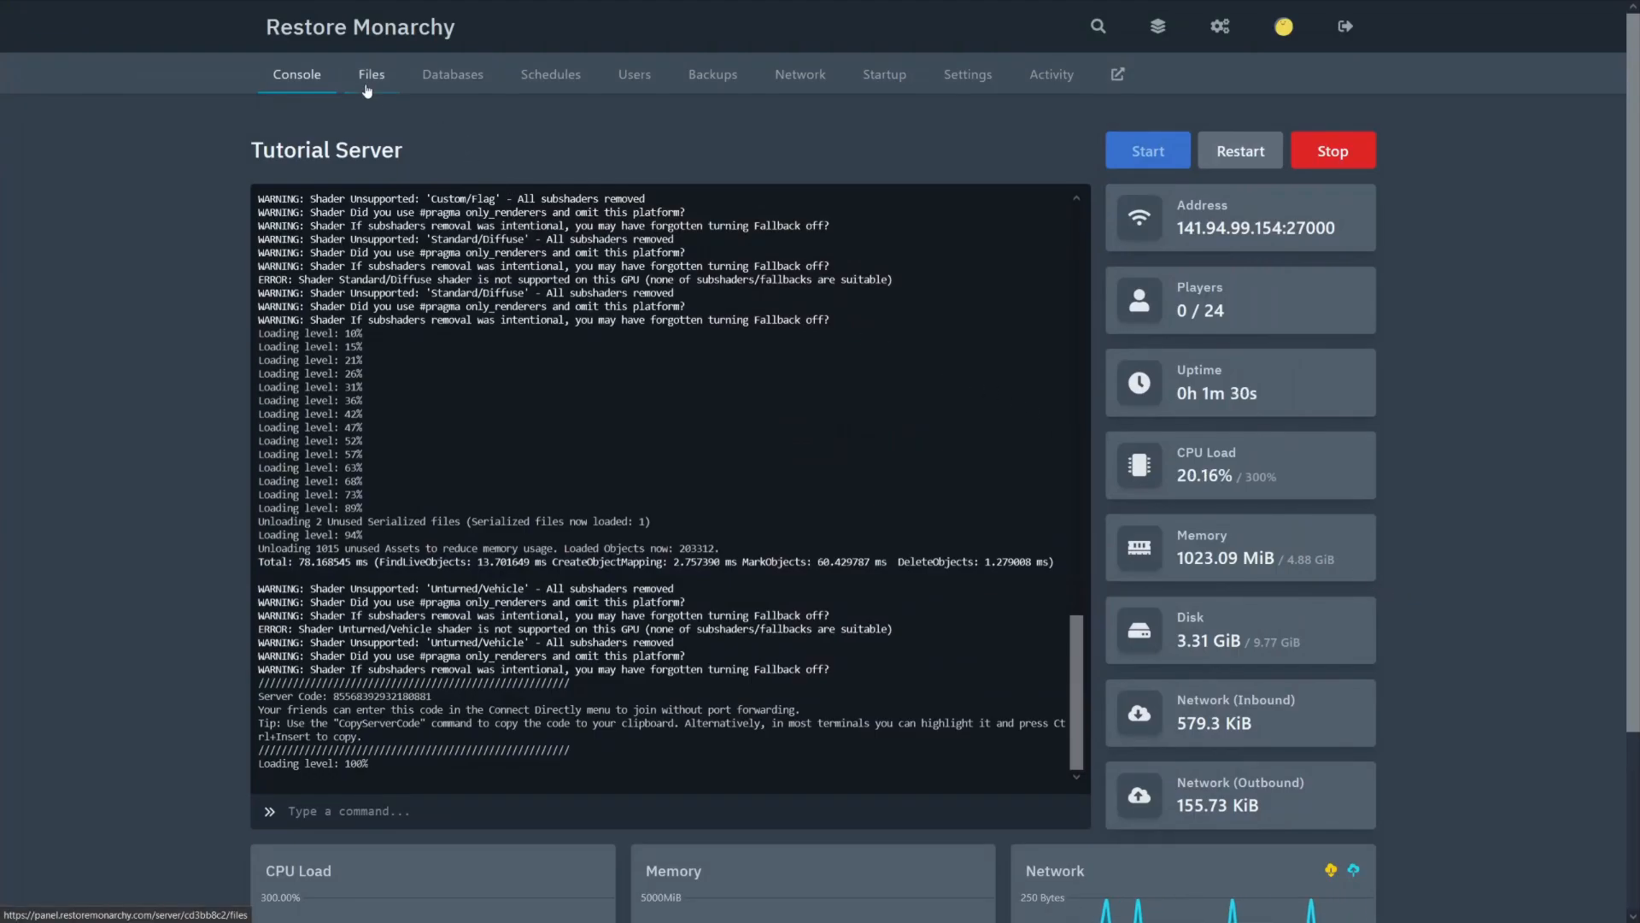
Browse the server files to the Rocket folder and select Permissions.config.xml
click(371, 73)
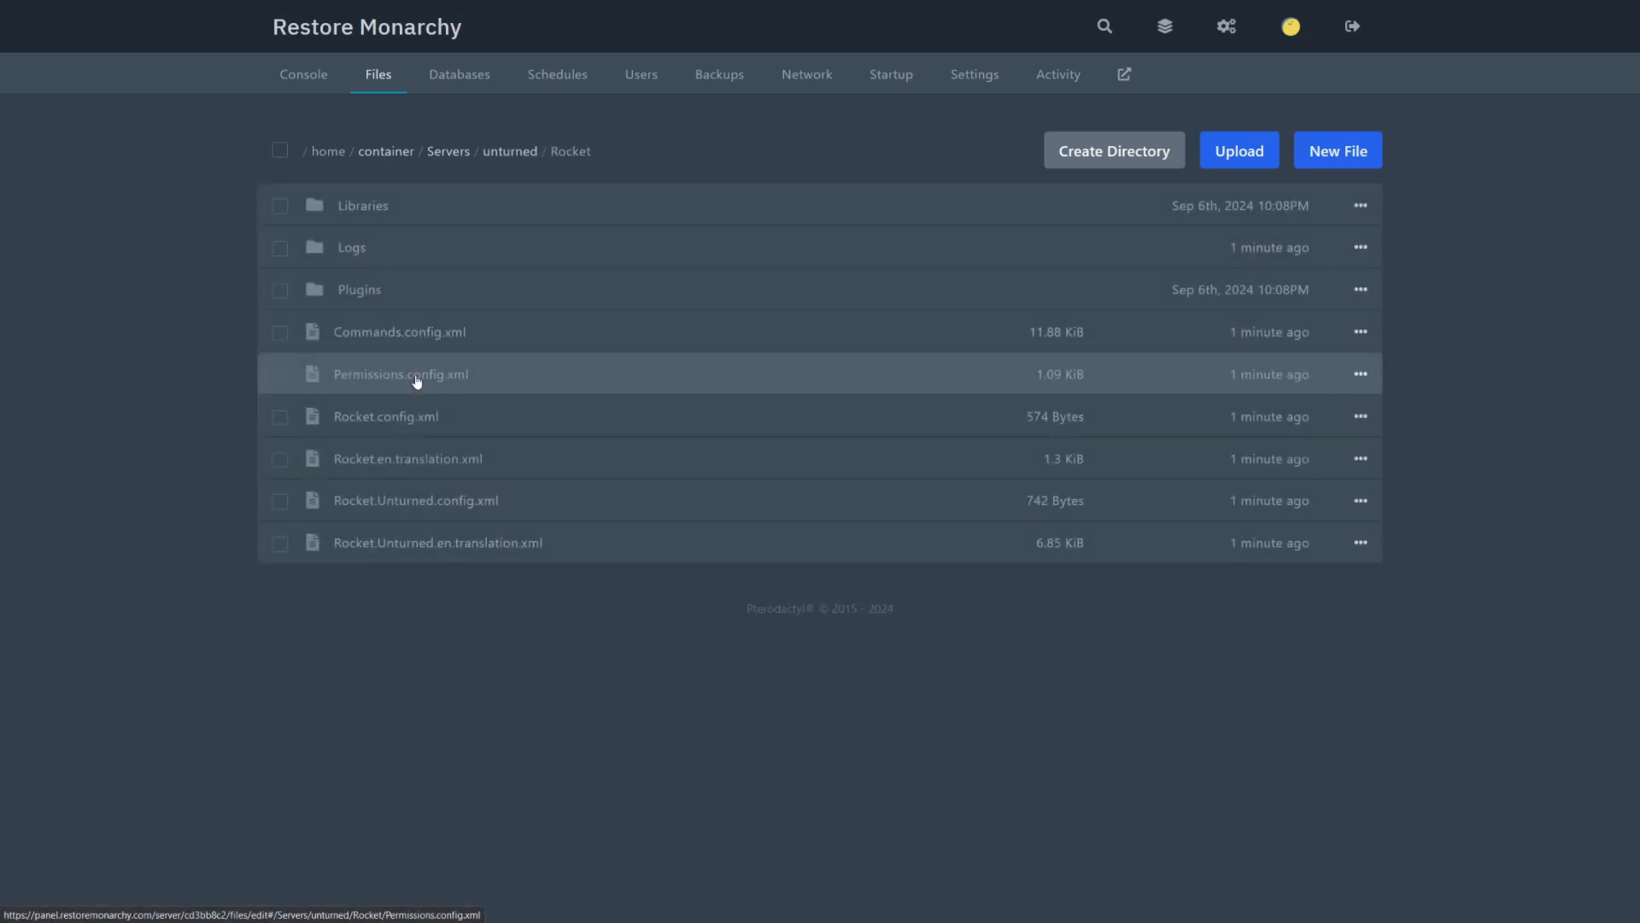
click(399, 374)
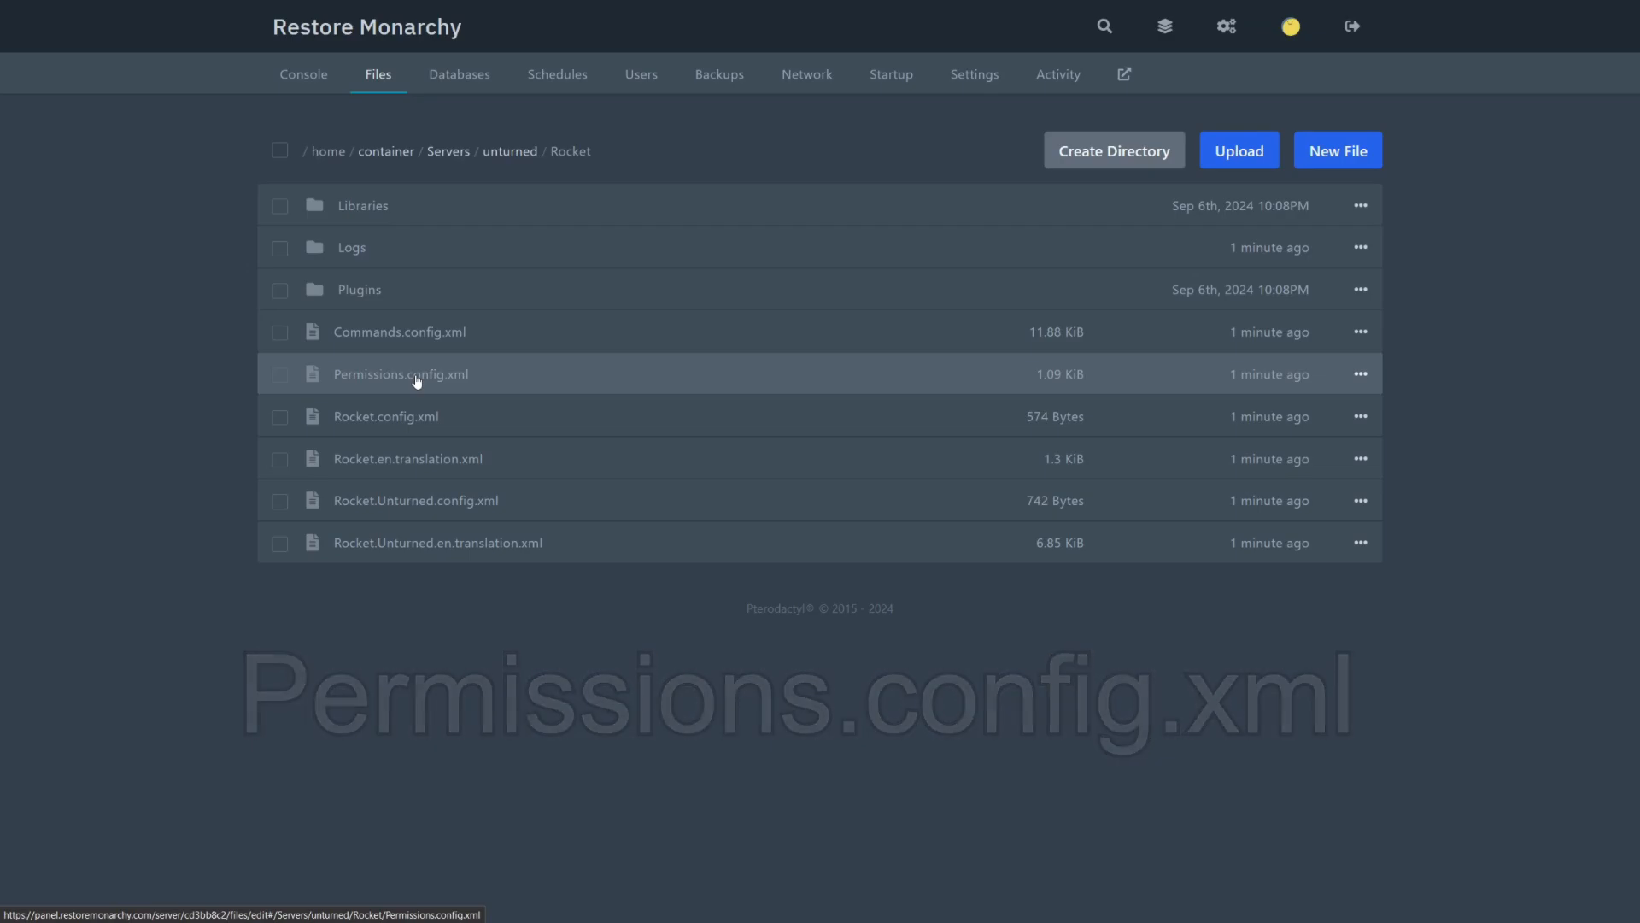
click(400, 374)
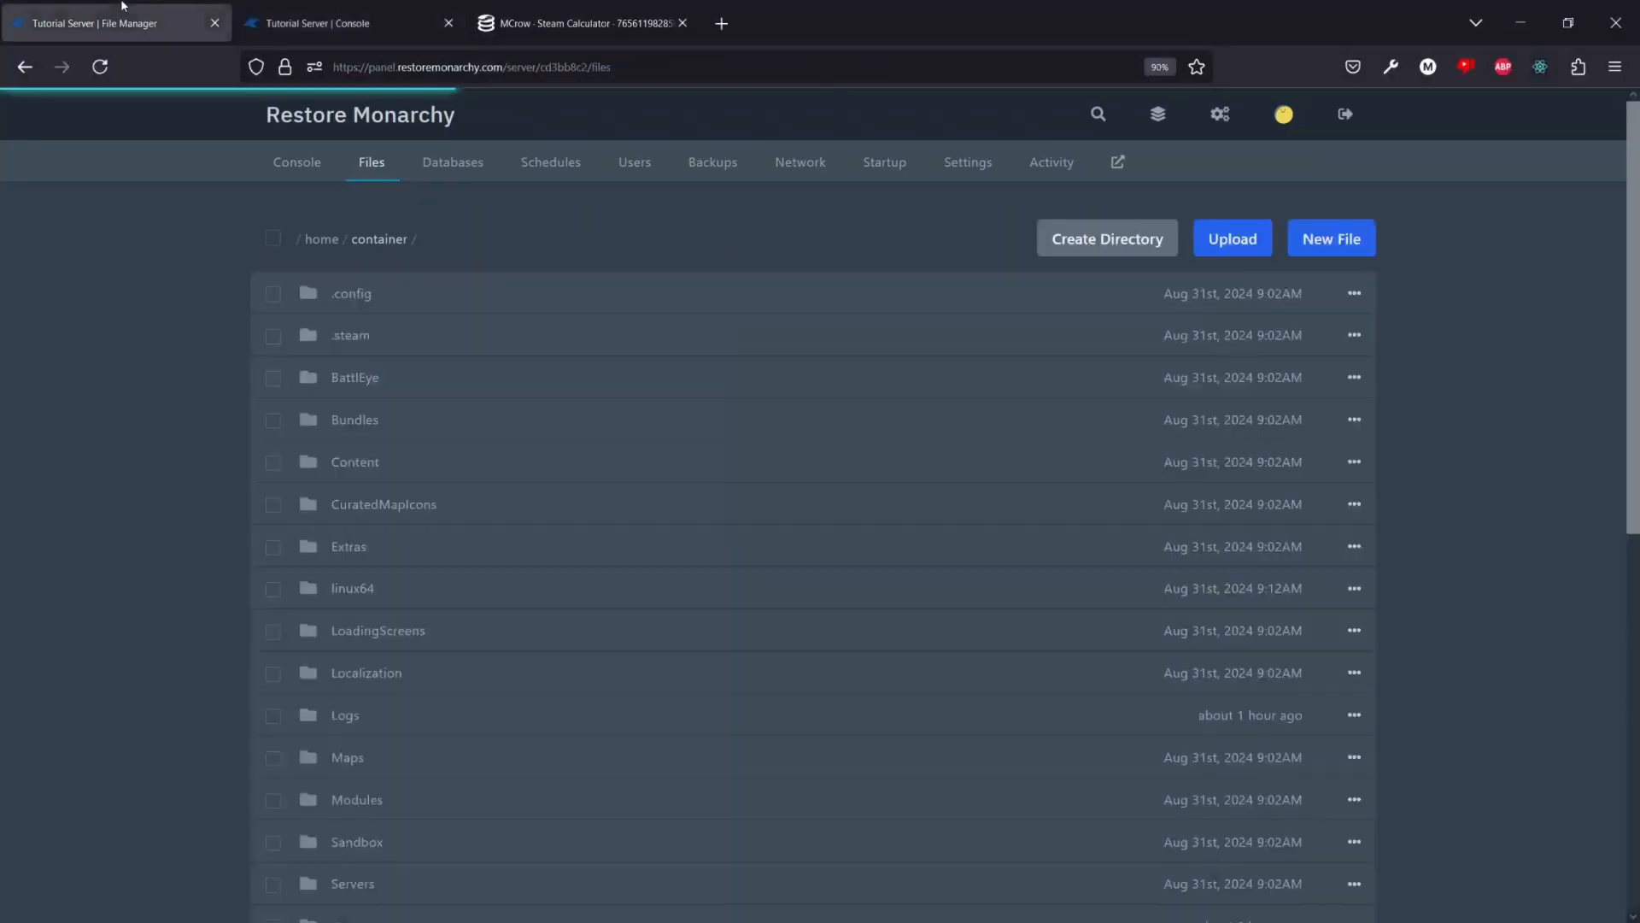
click(296, 162)
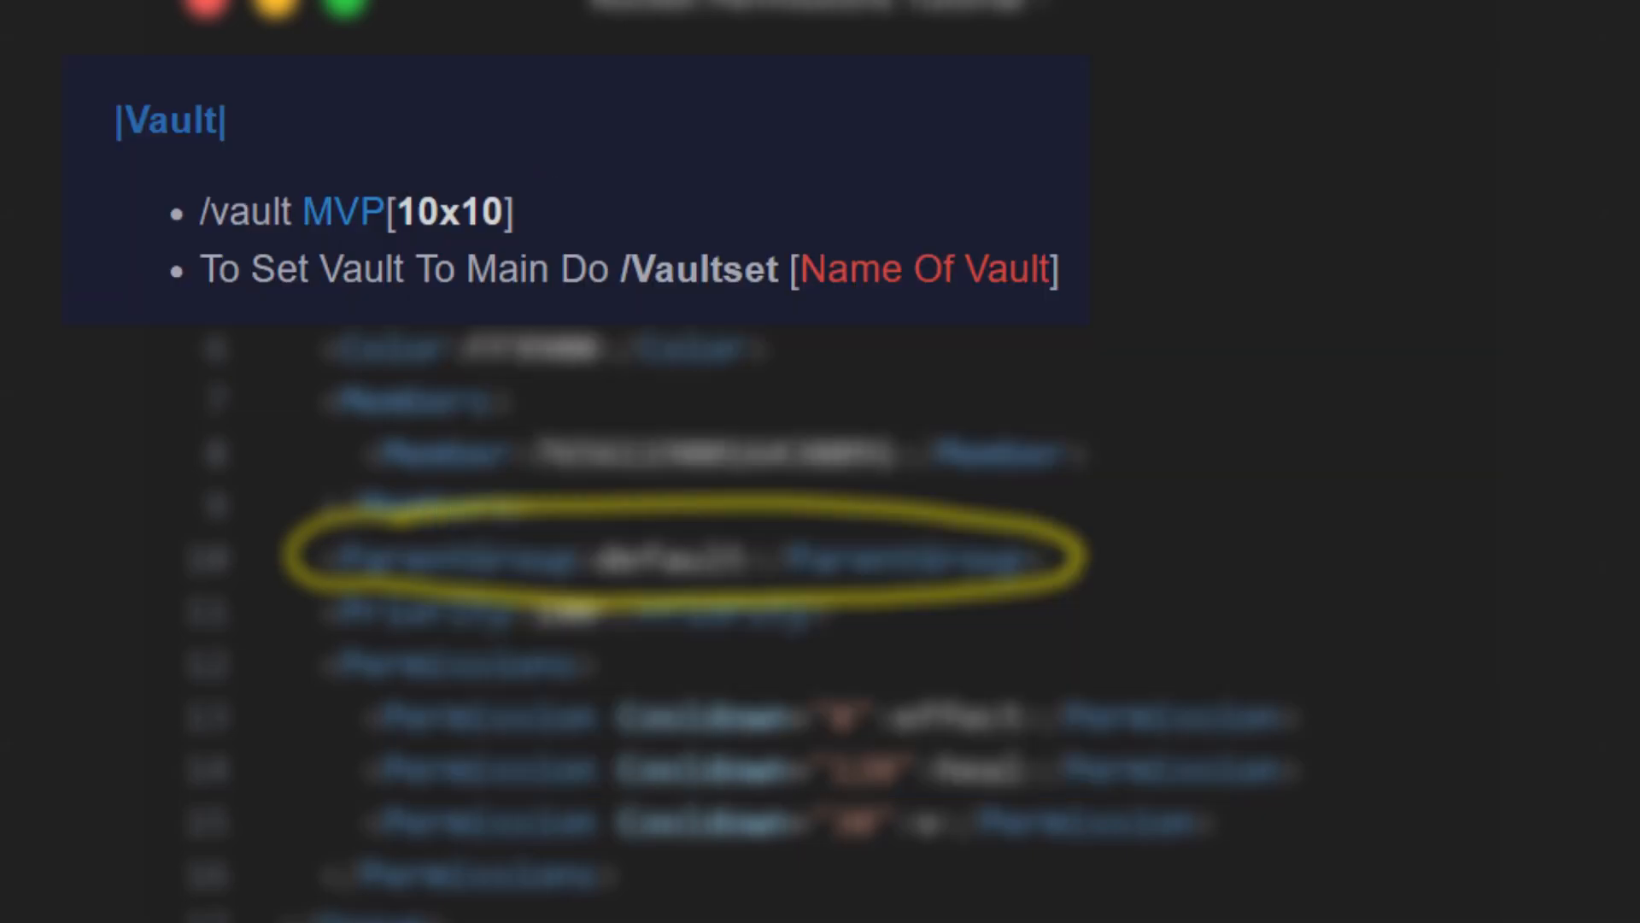
text(Ranks stack so if you have MVP you will get everything that VIP has to offer)
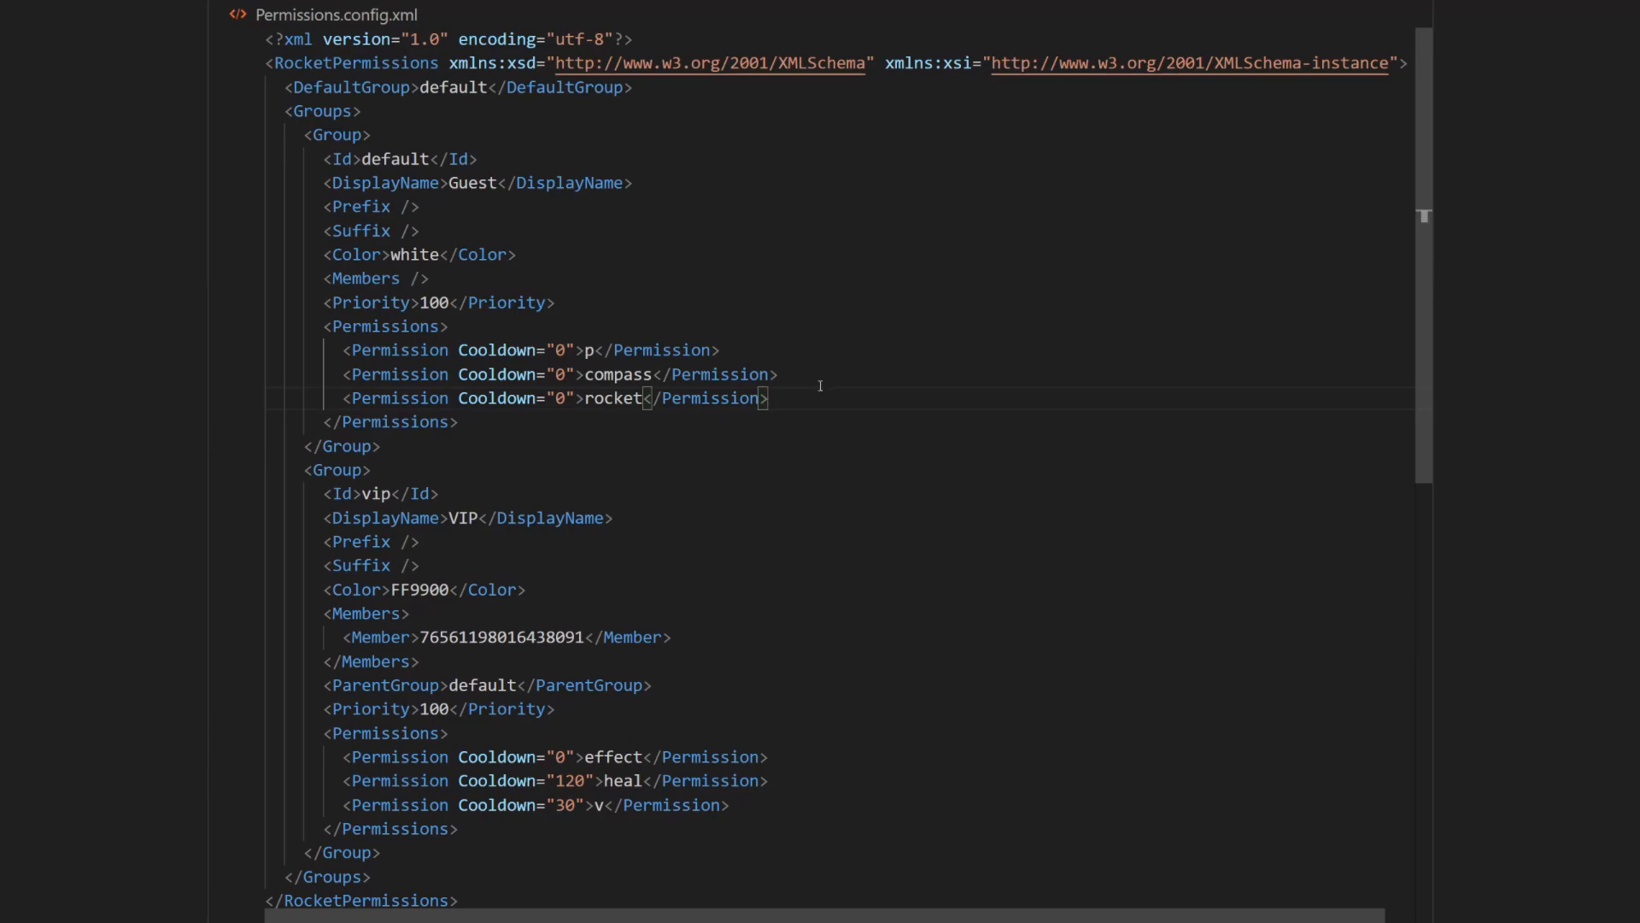
mouse_move(719, 458)
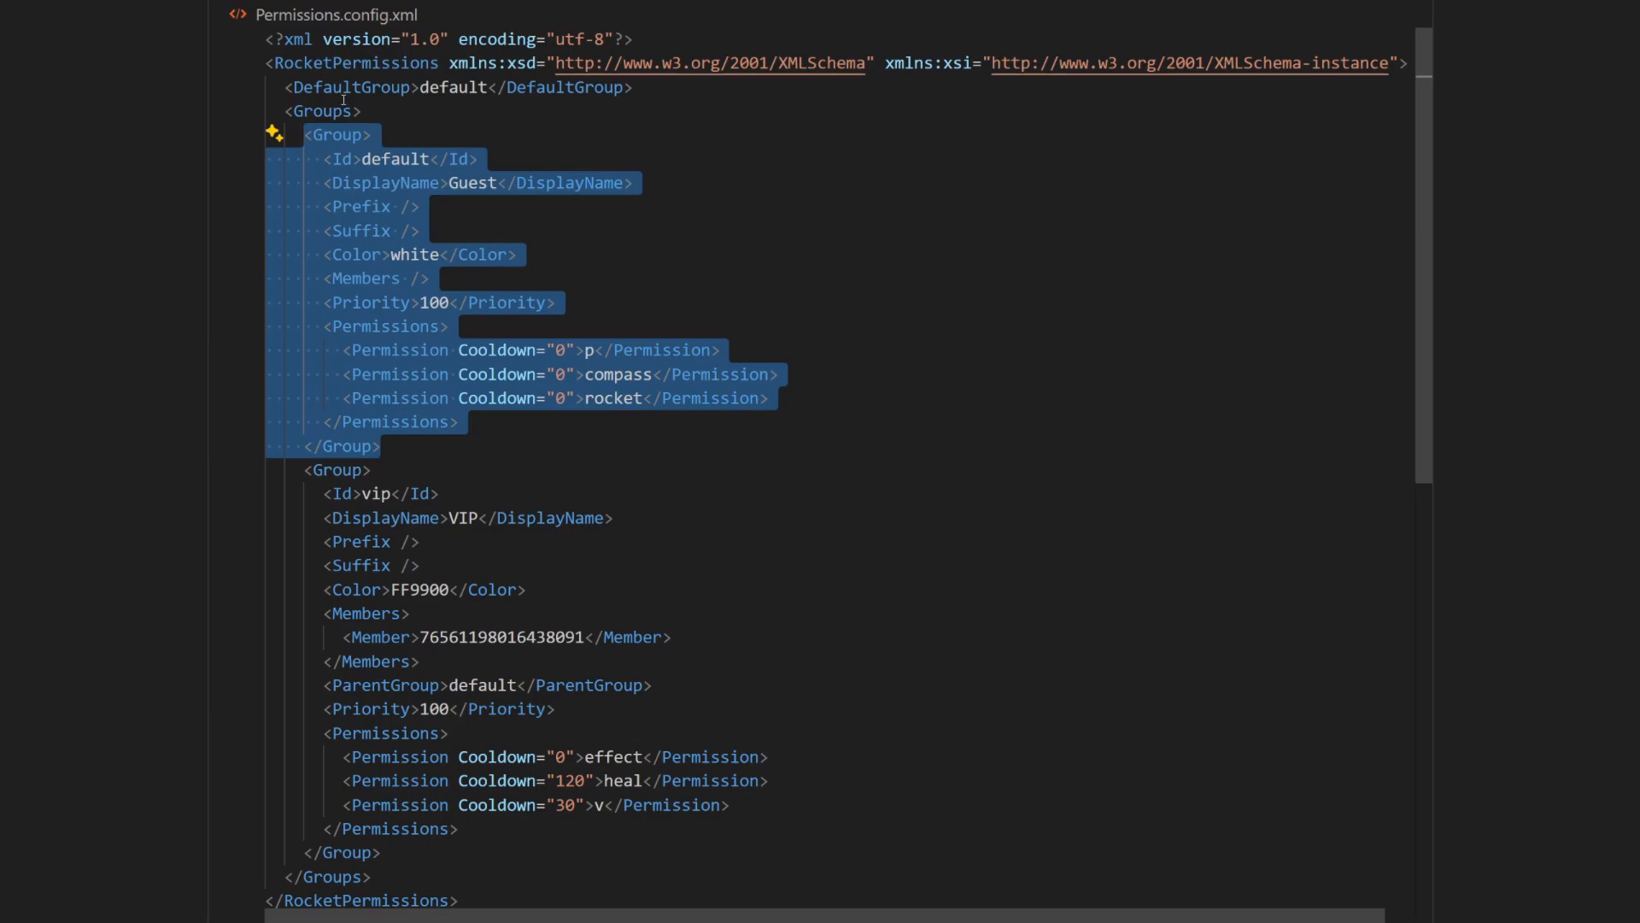
mouse_move(562, 416)
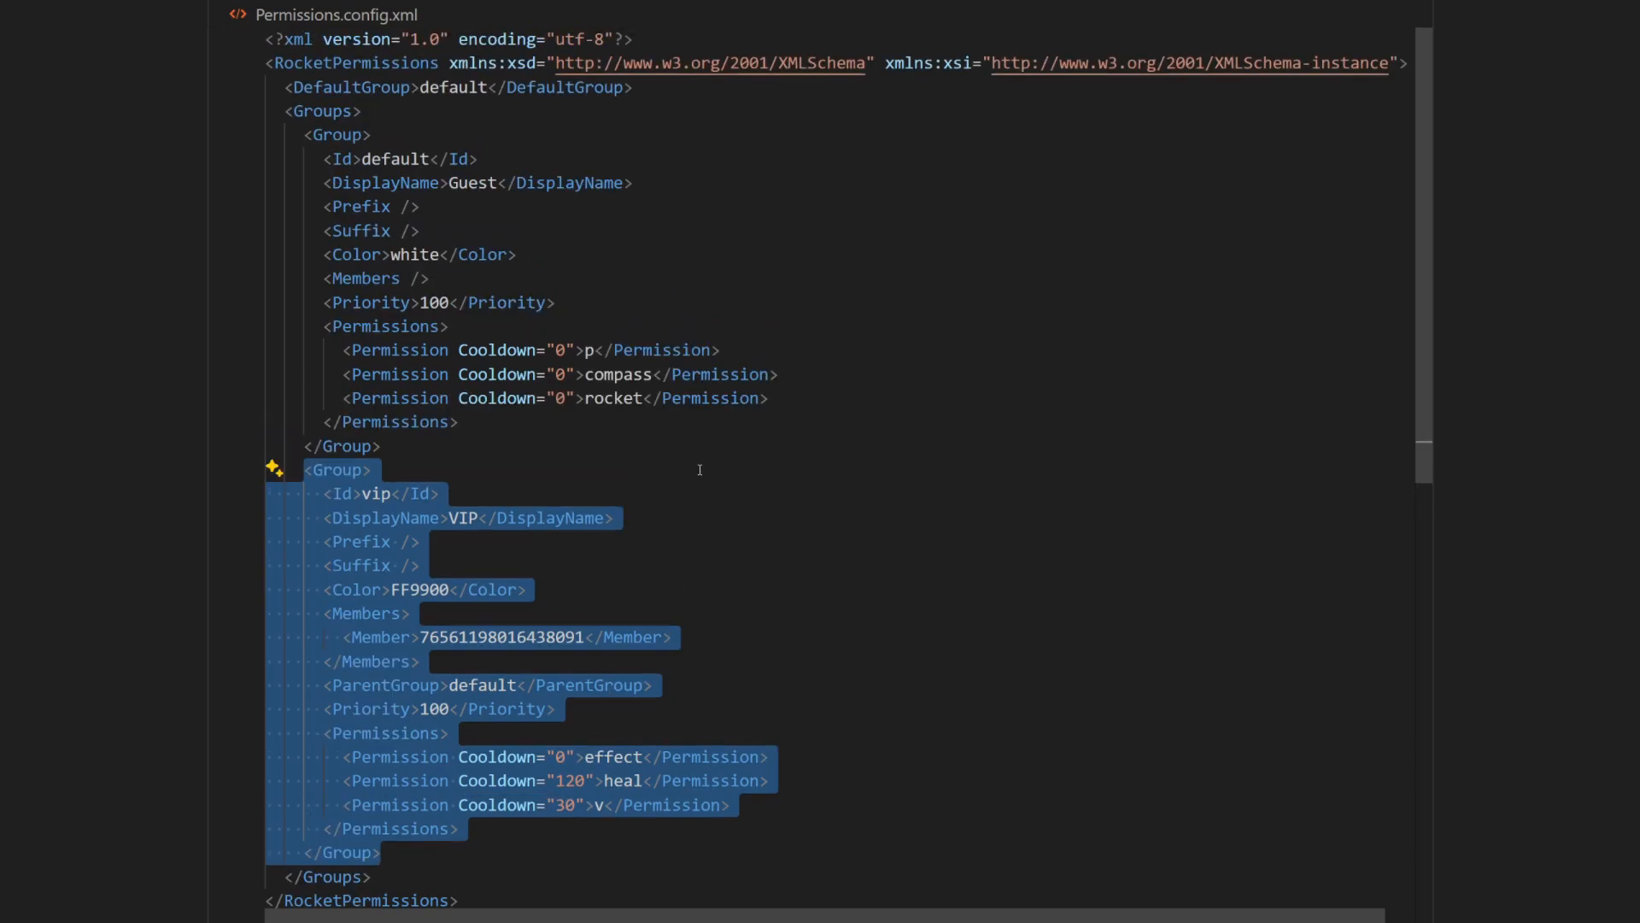
mouse_move(735, 432)
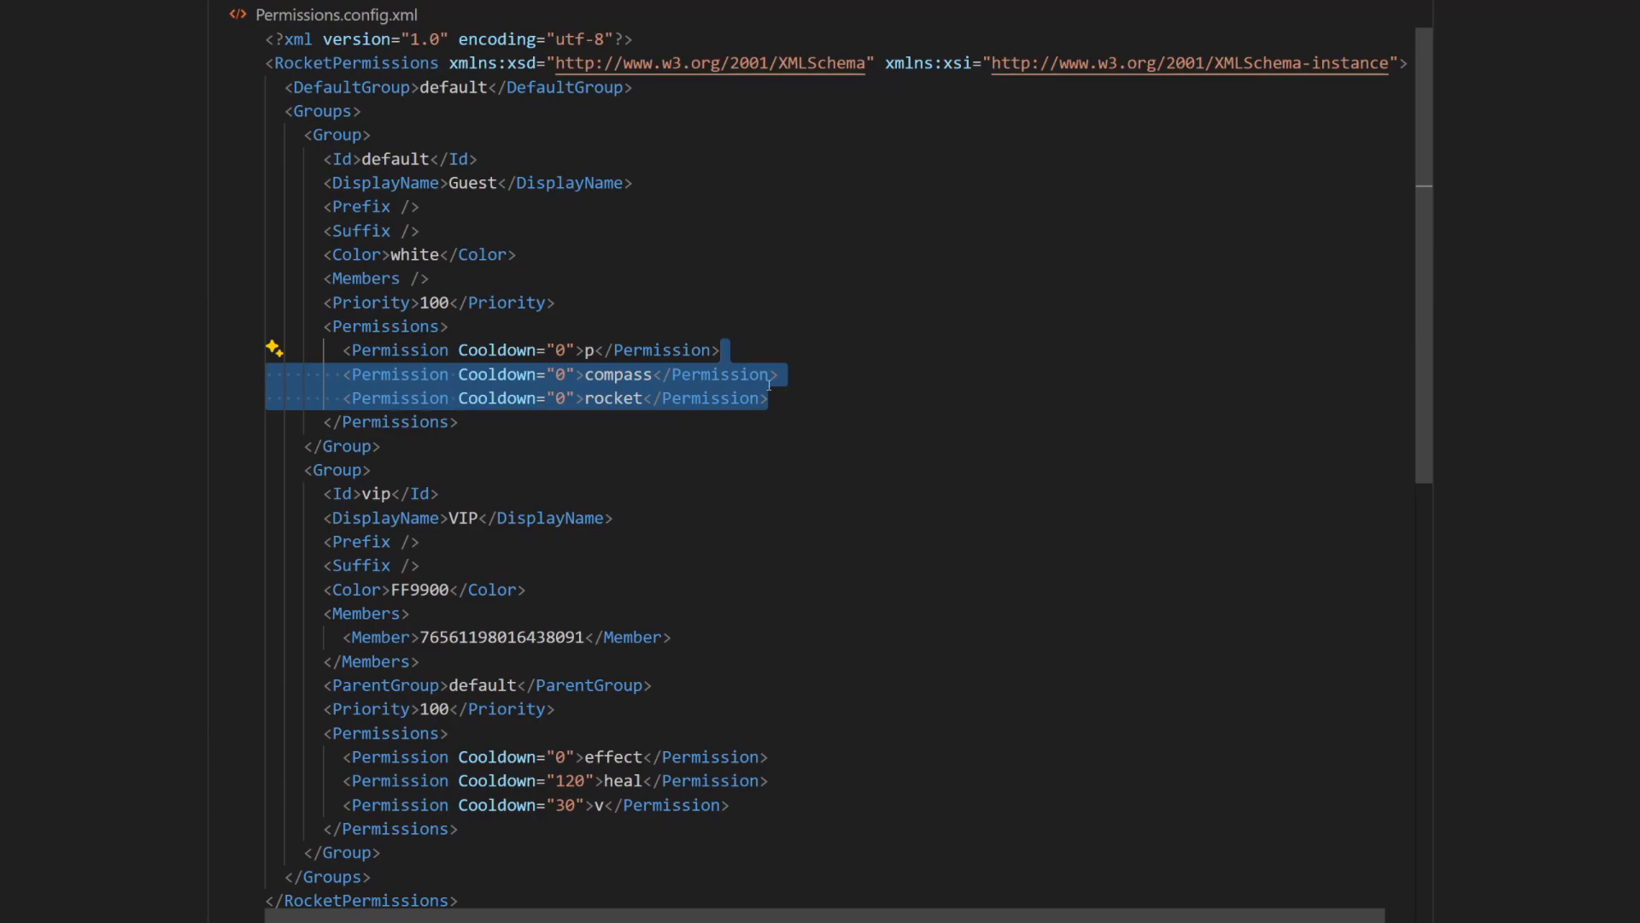
mouse_move(808, 364)
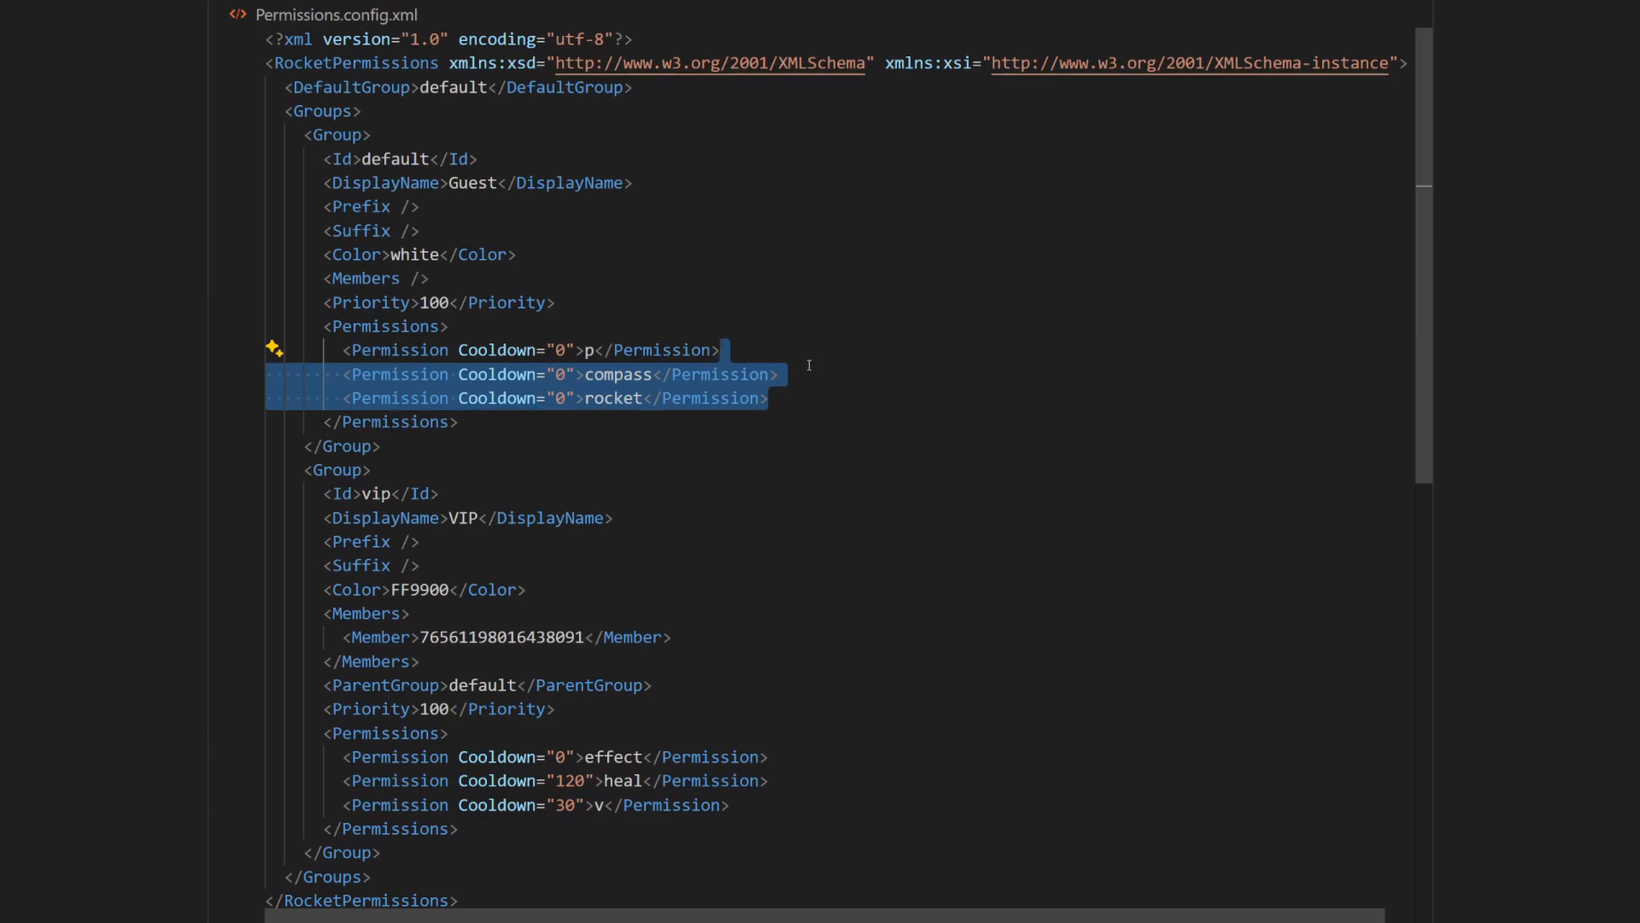
Delete the compass and rocket permission lines from the Guest group
key(Delete)
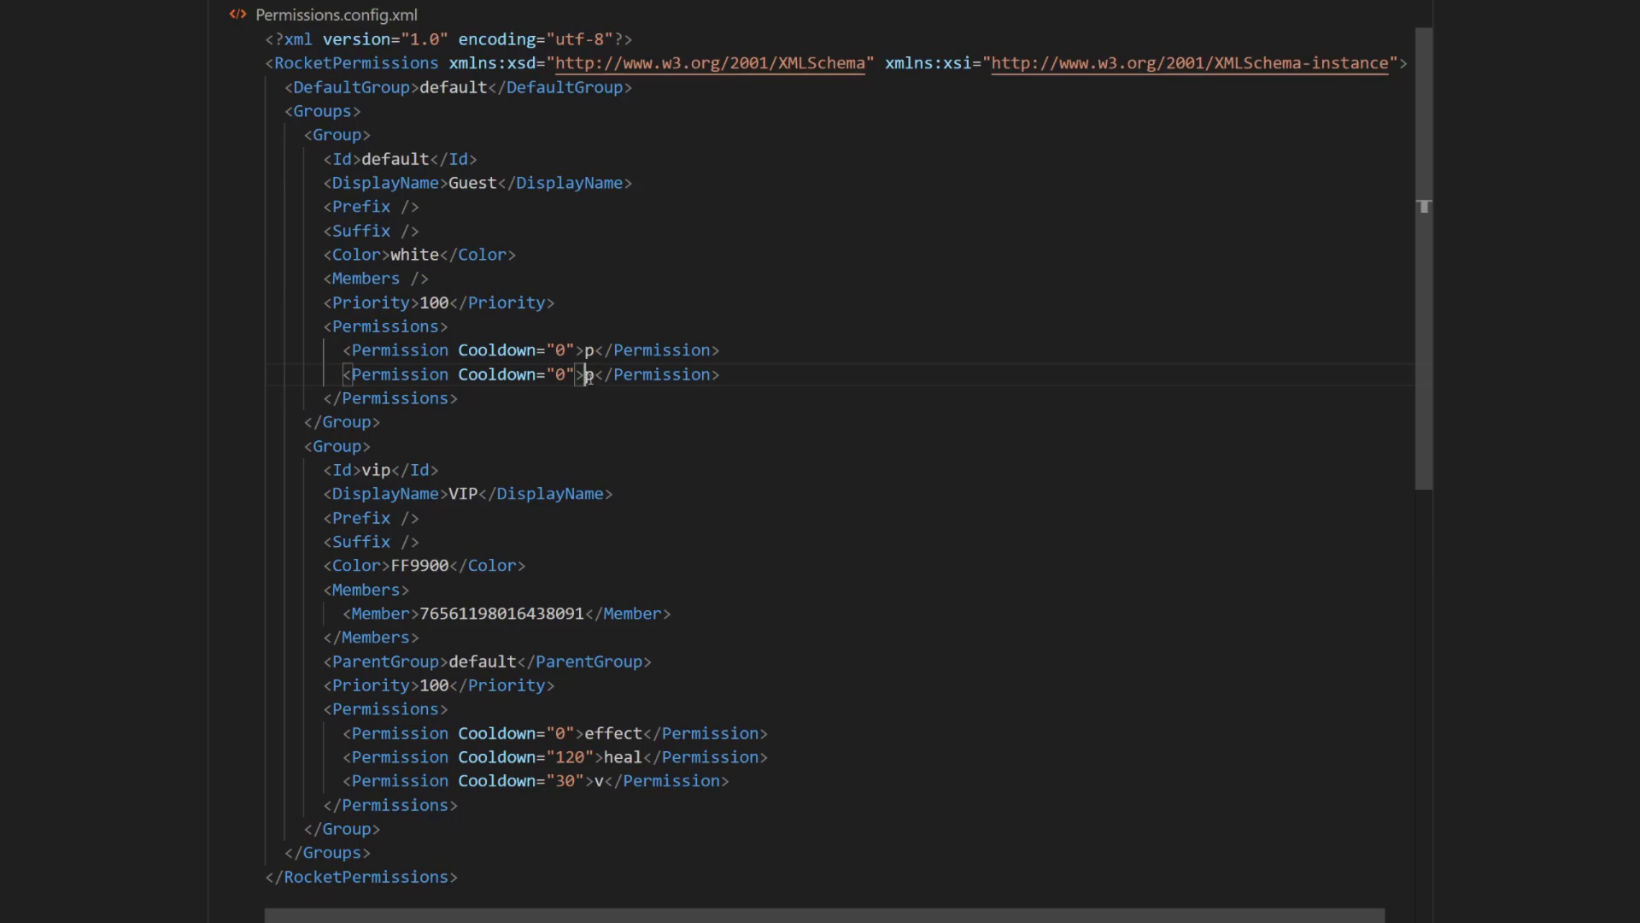
Fill the empty Guest permission with home and a Cooldown of 300
text(h)
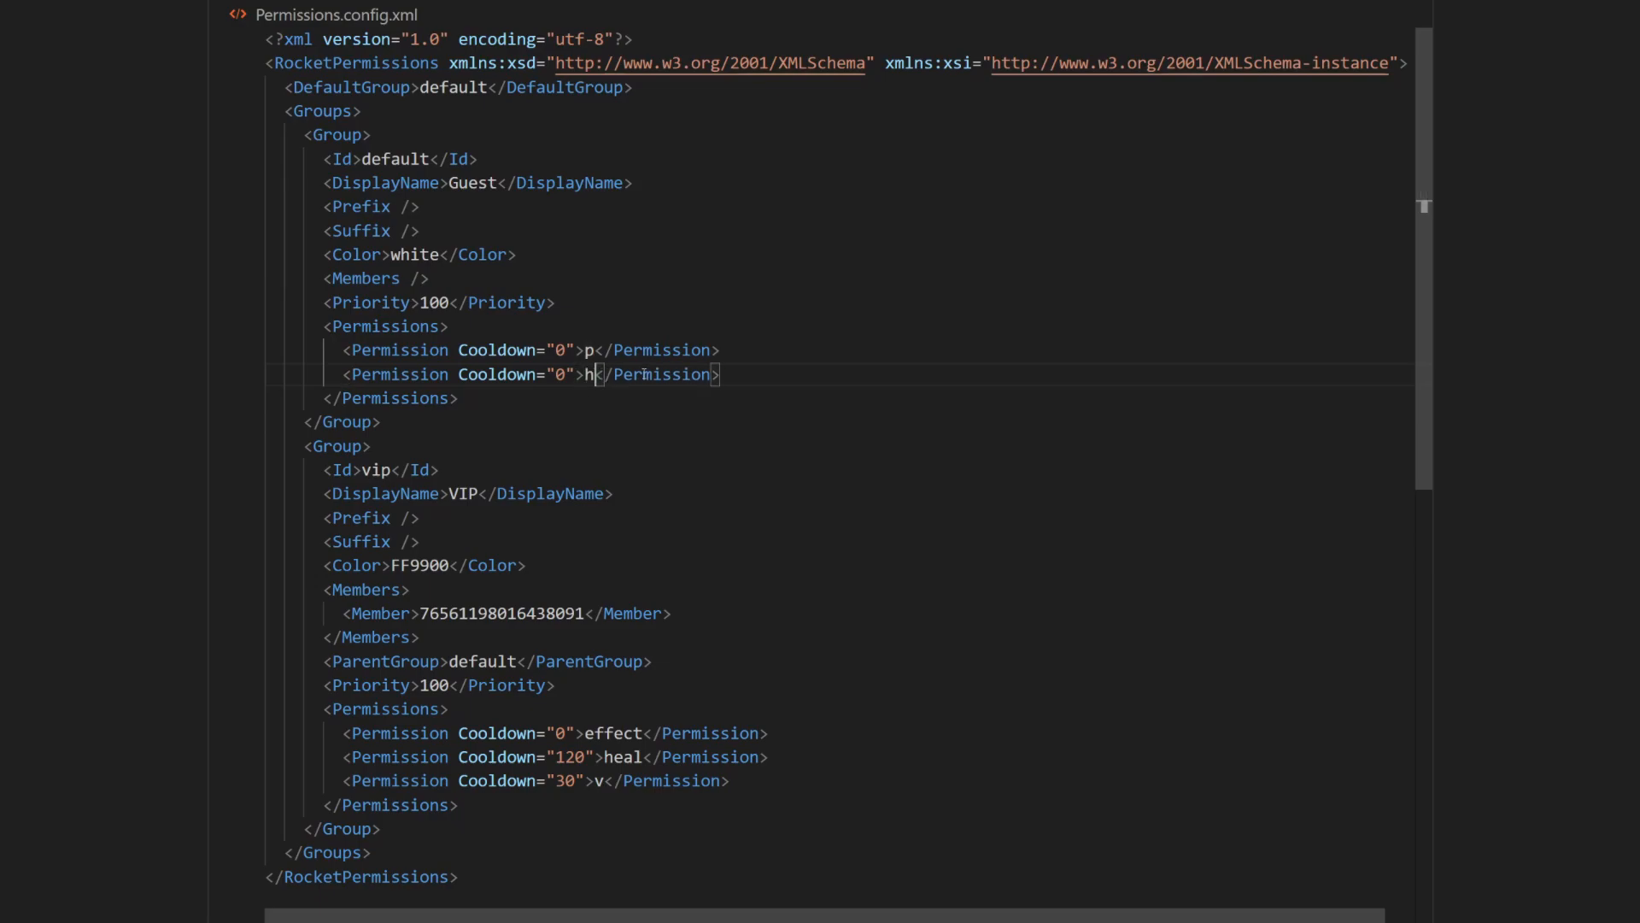
text(ome)
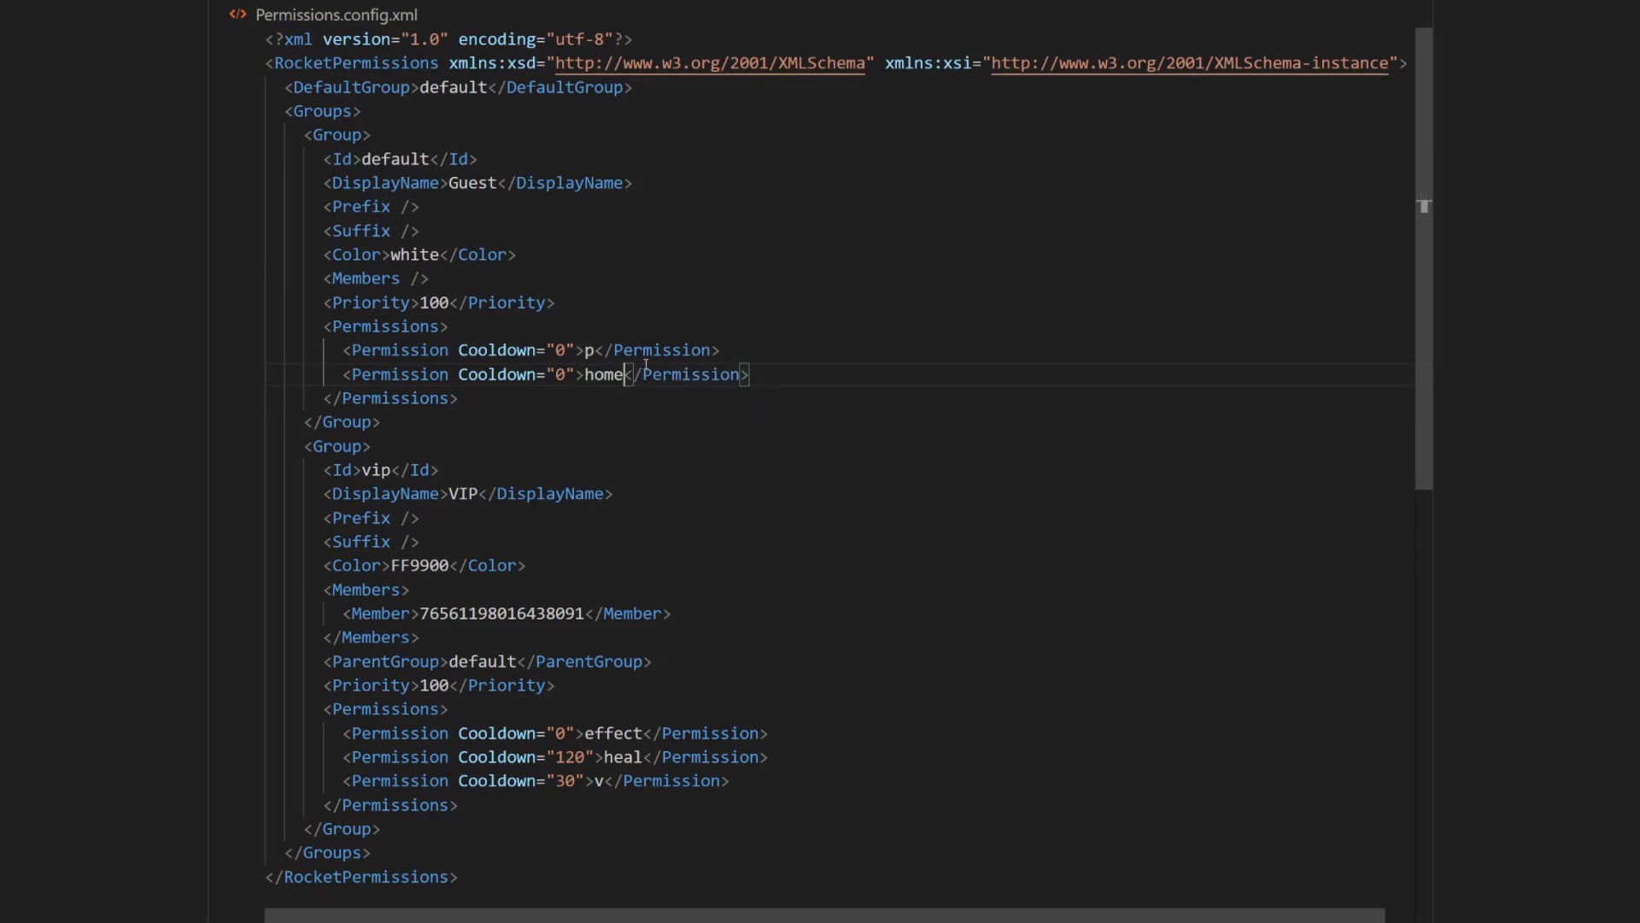
mouse_move(585, 390)
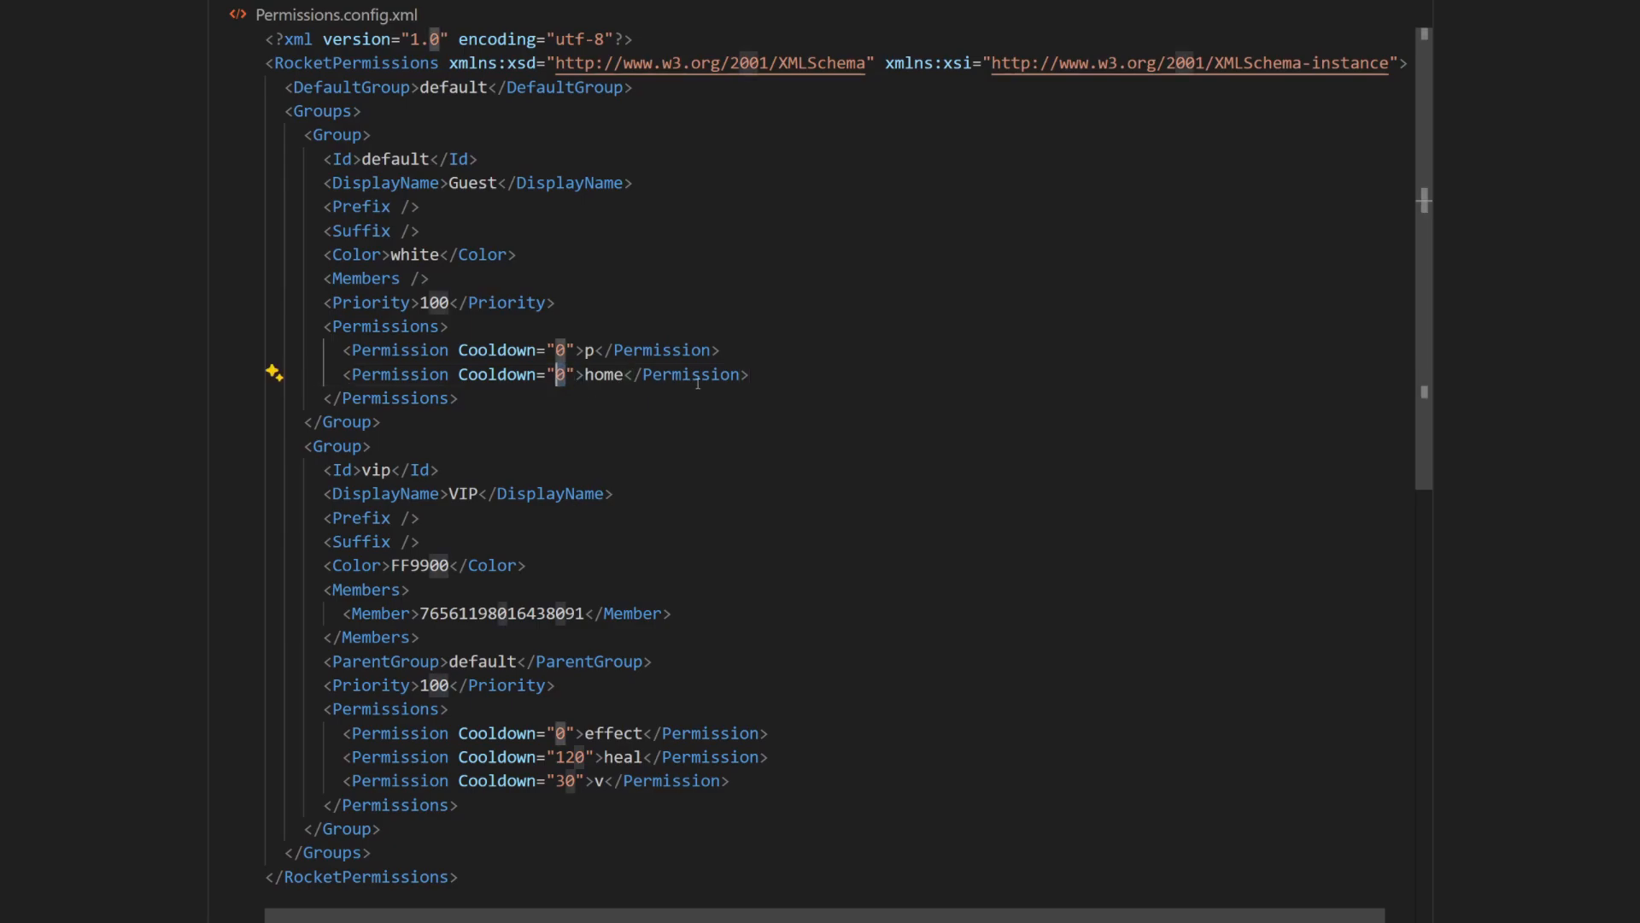
text(300)
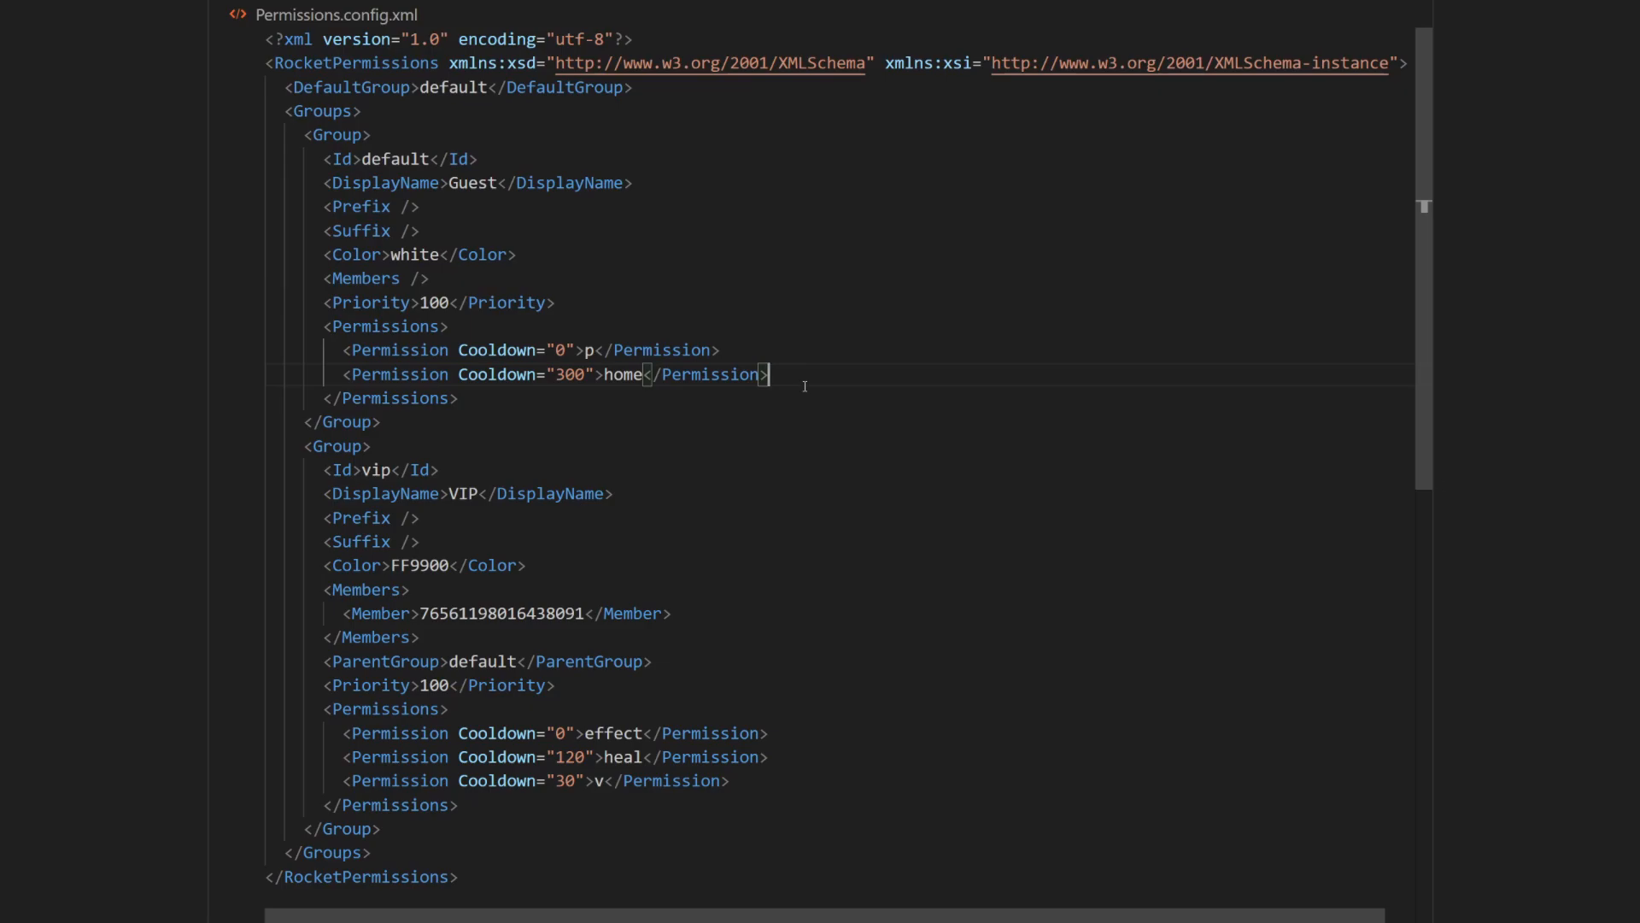
mouse_move(496, 503)
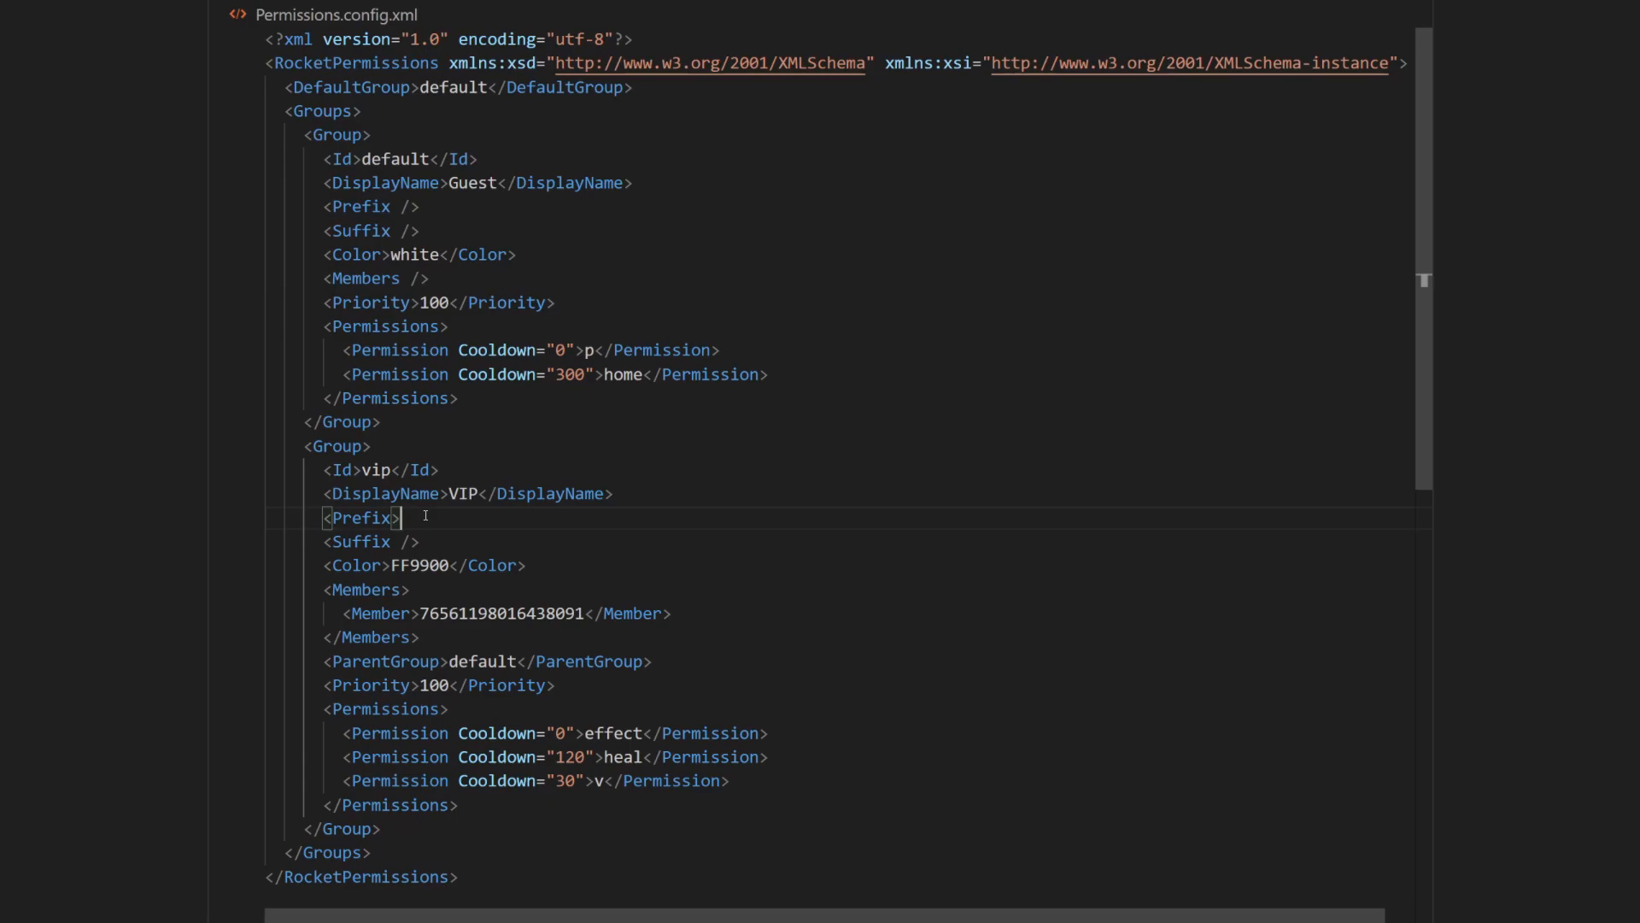
Replace the vip group's empty Prefix with <Prefix>[VIP] </Prefix>
text([])
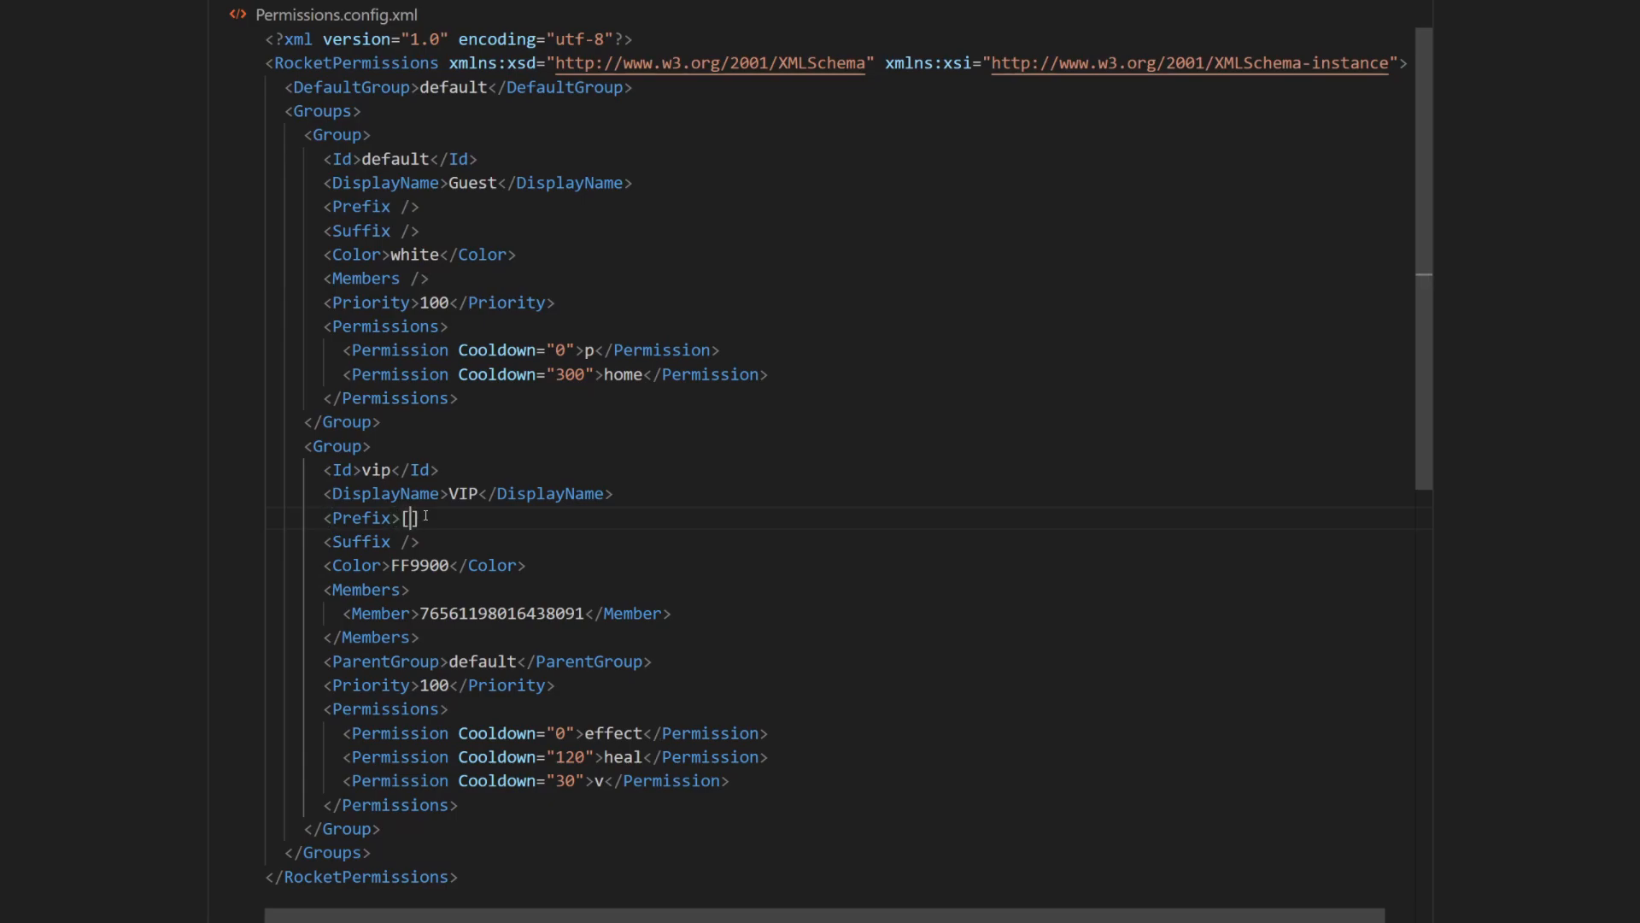
text(VIP)
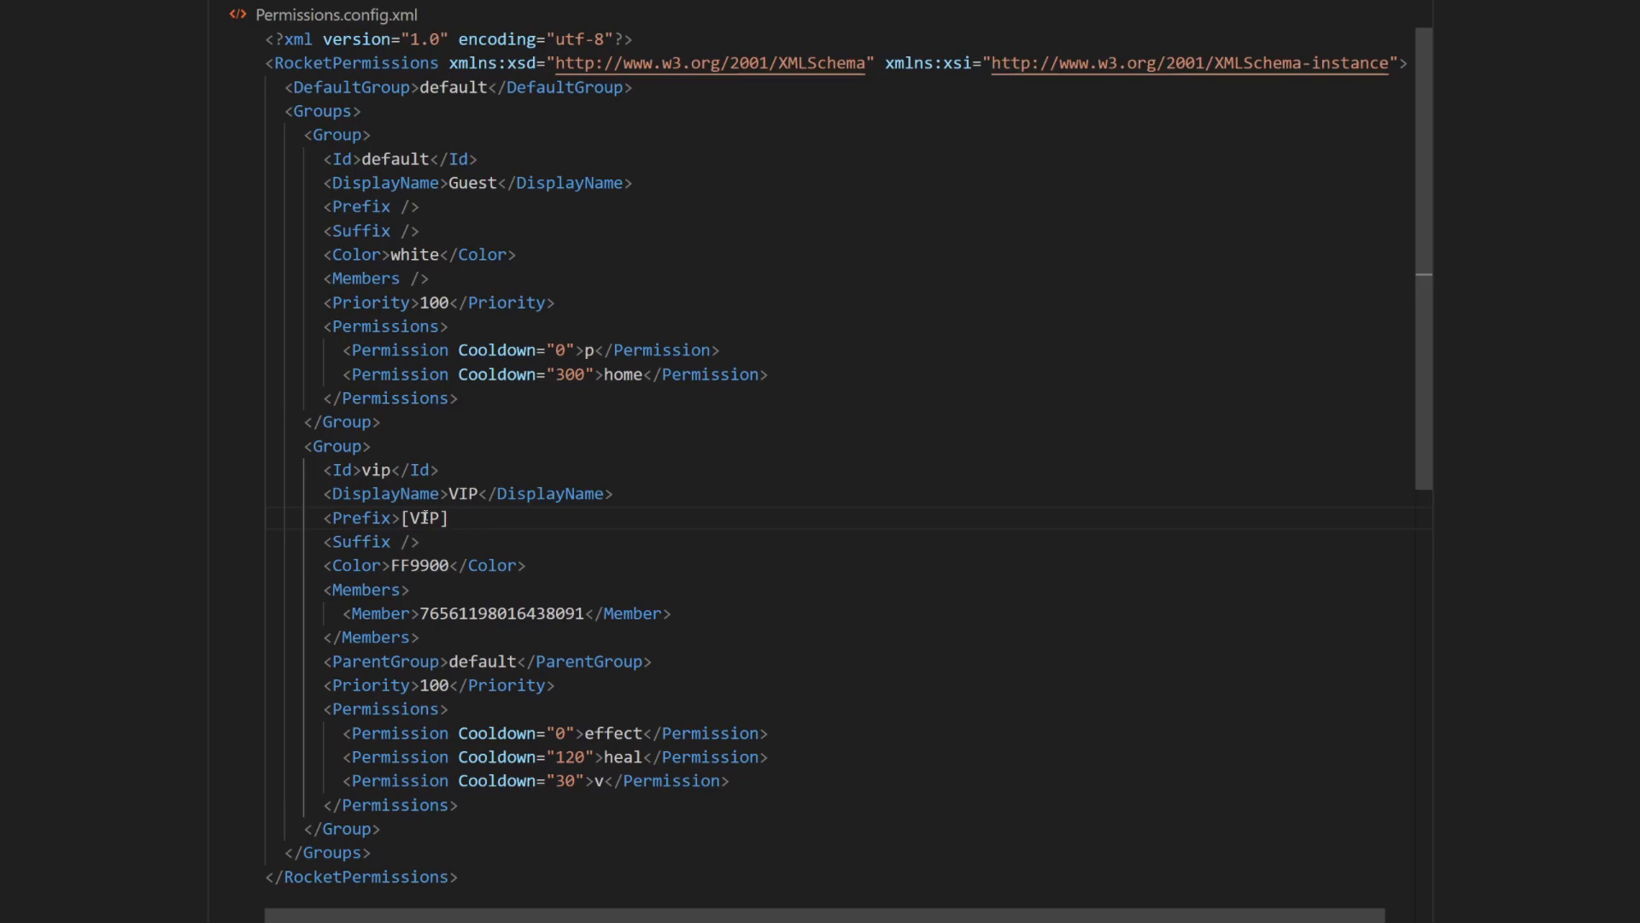
text(</)
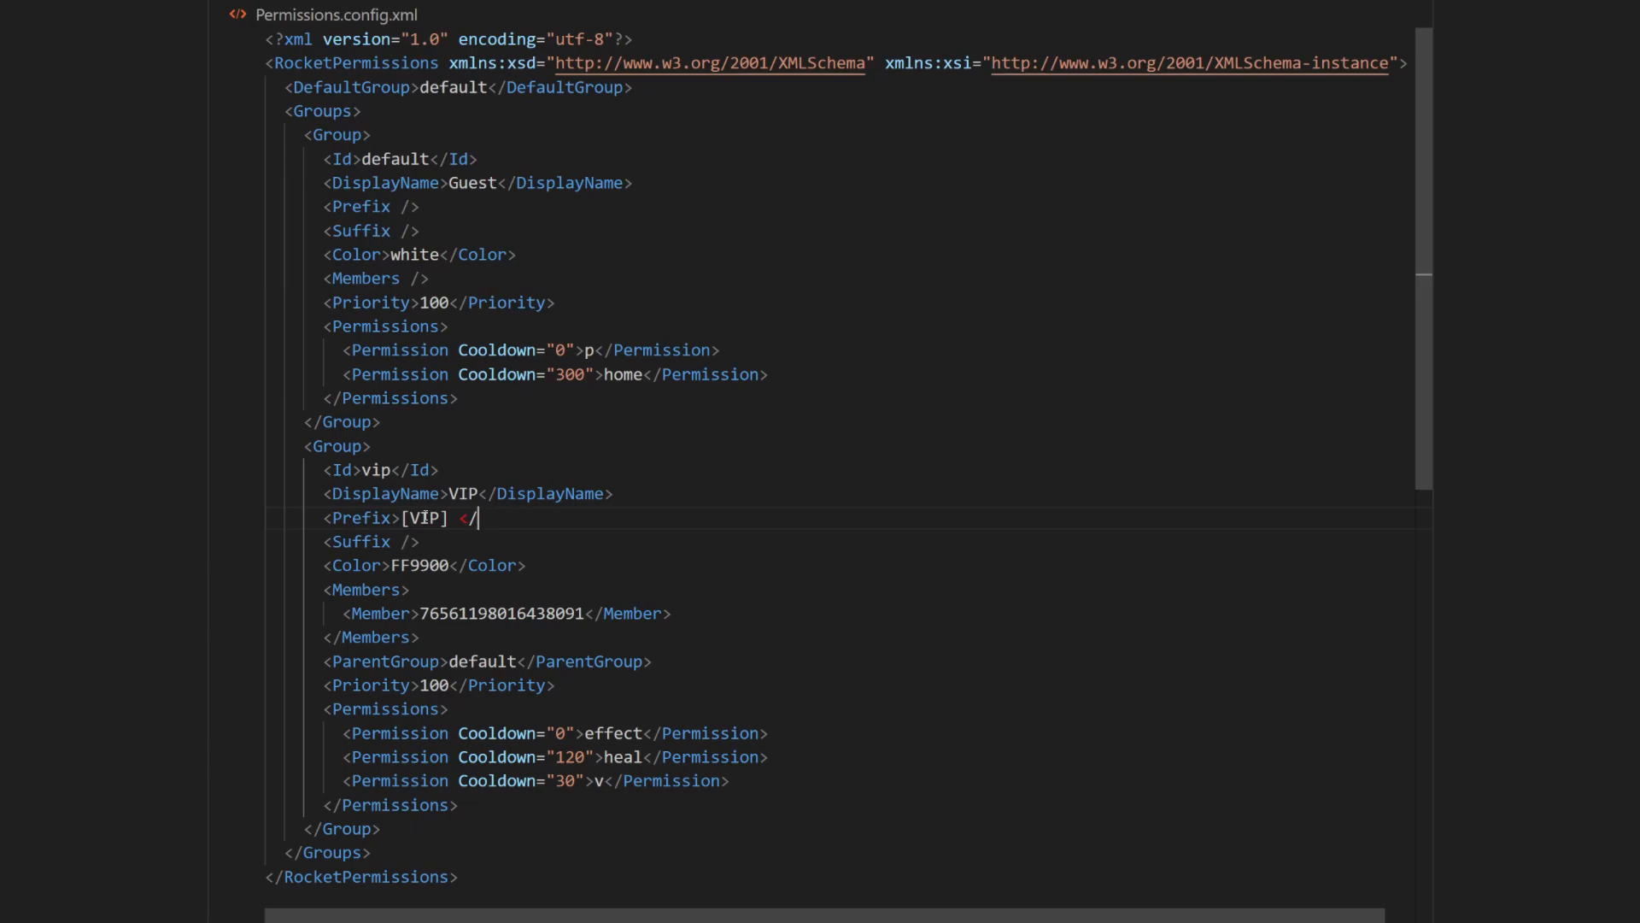
text(Prefix>)
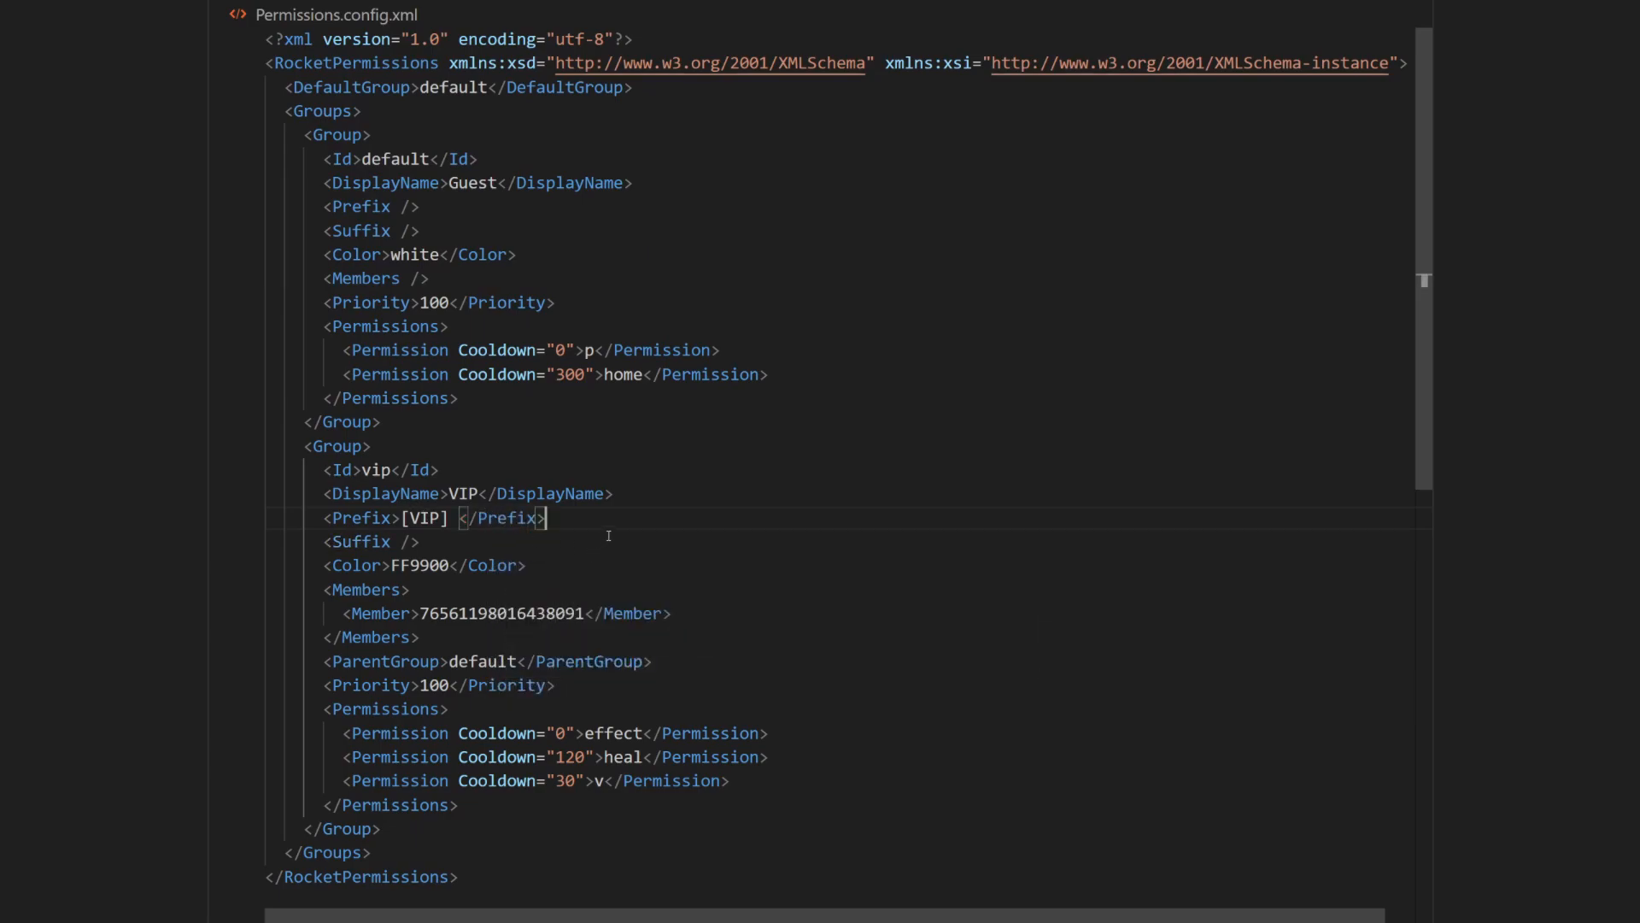
scroll(down, 3)
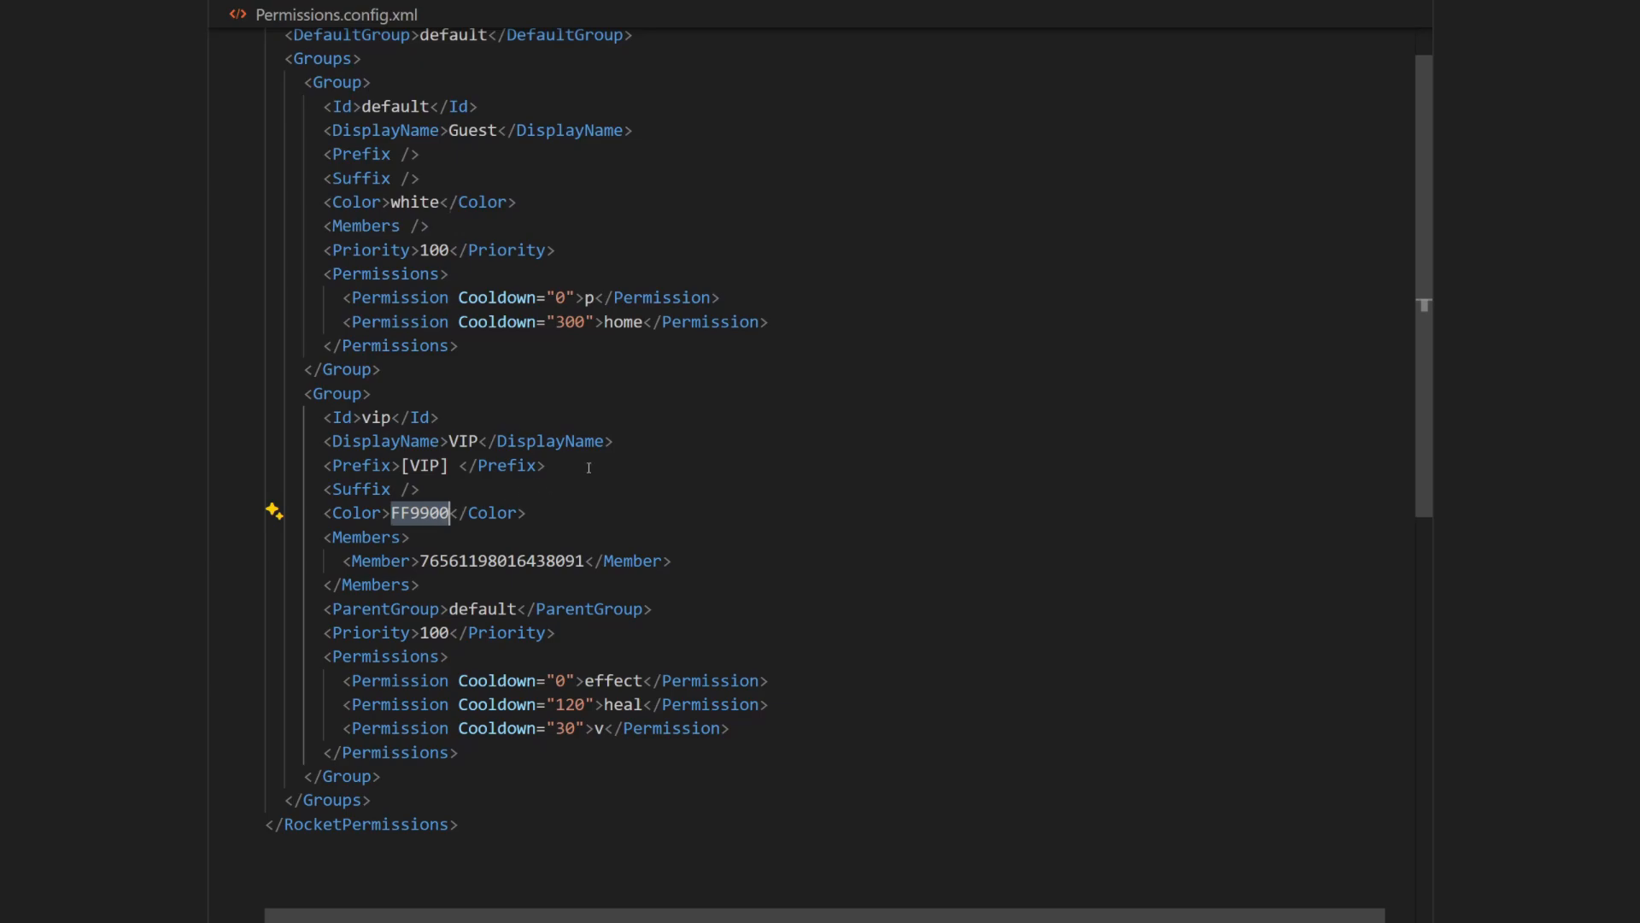
Change the vip group's Color to yellow and delete its single Member entry
text(yel)
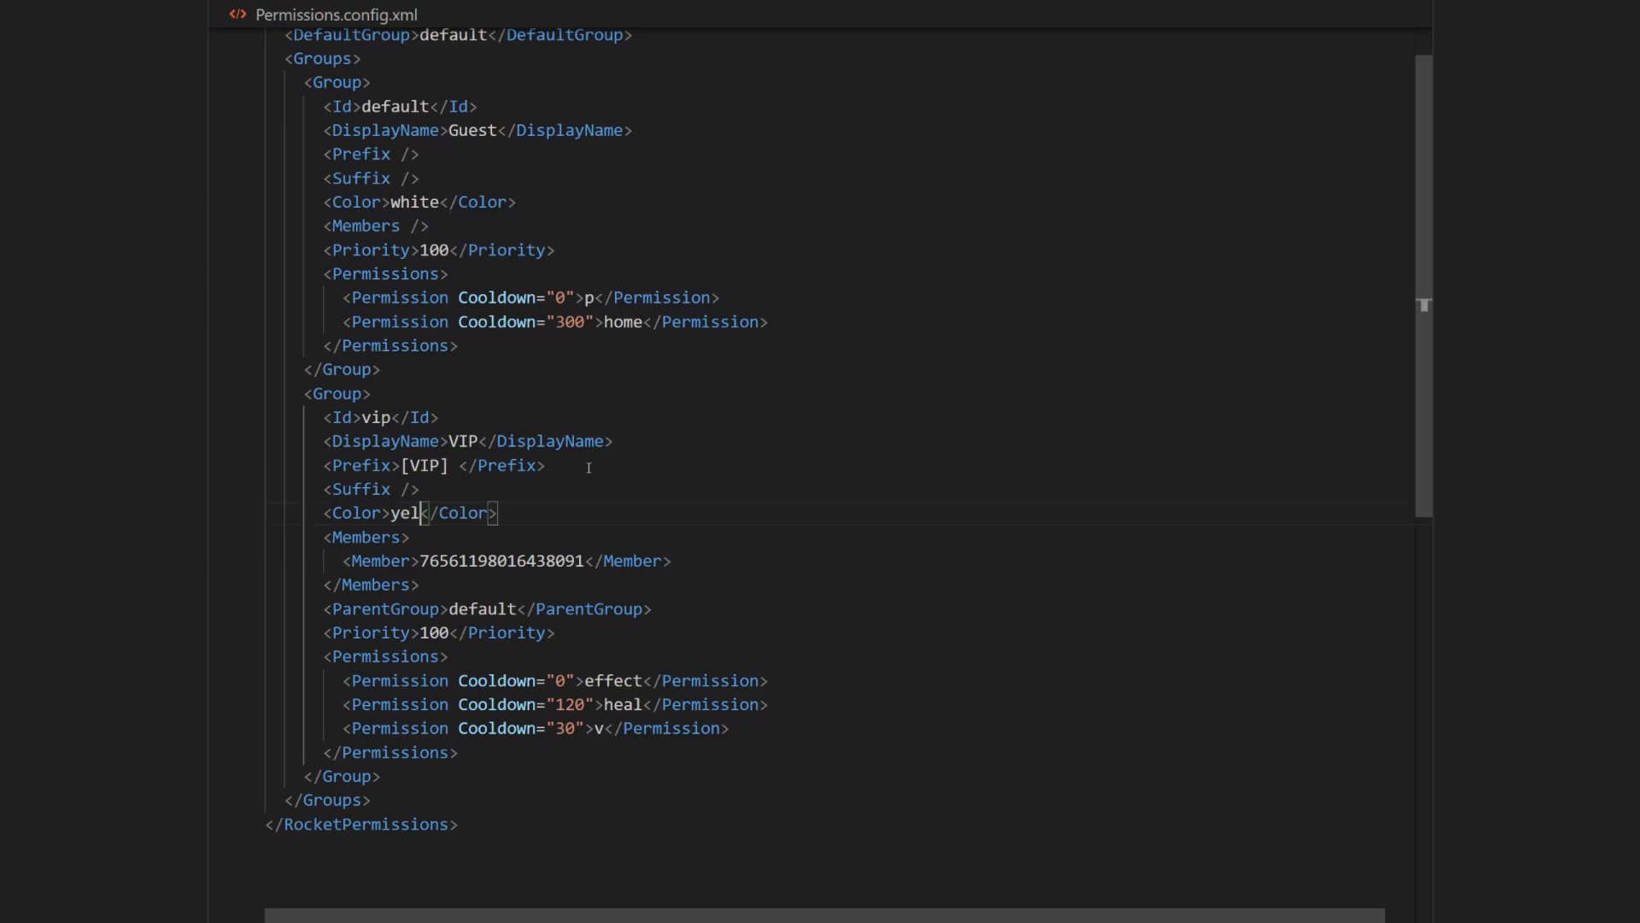
text(low)
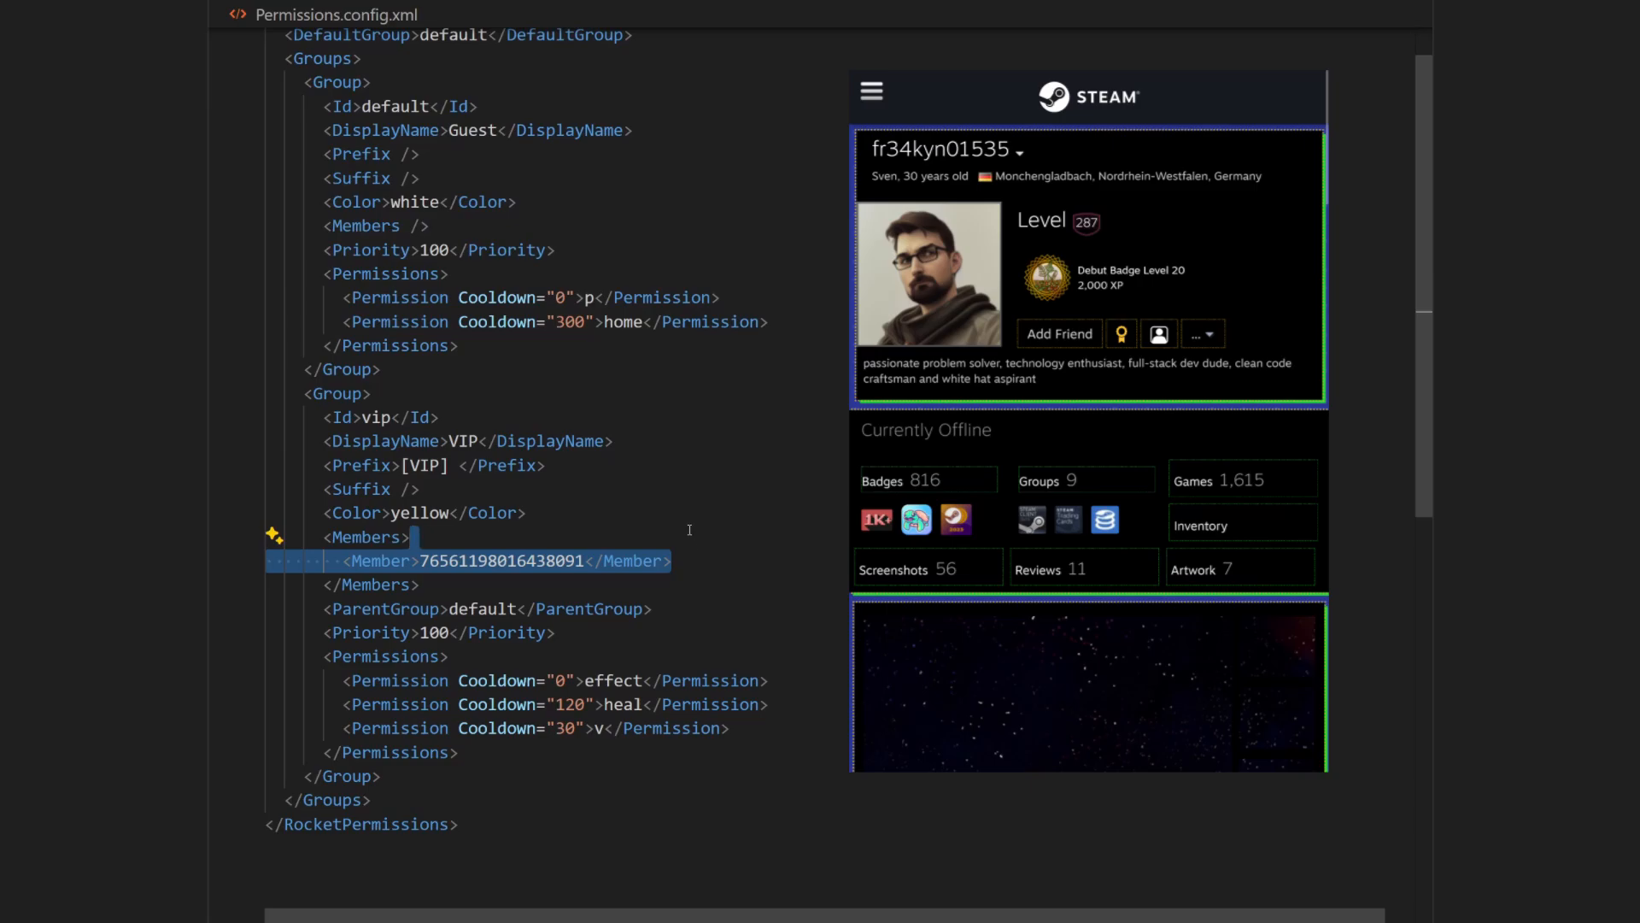
key(Delete)
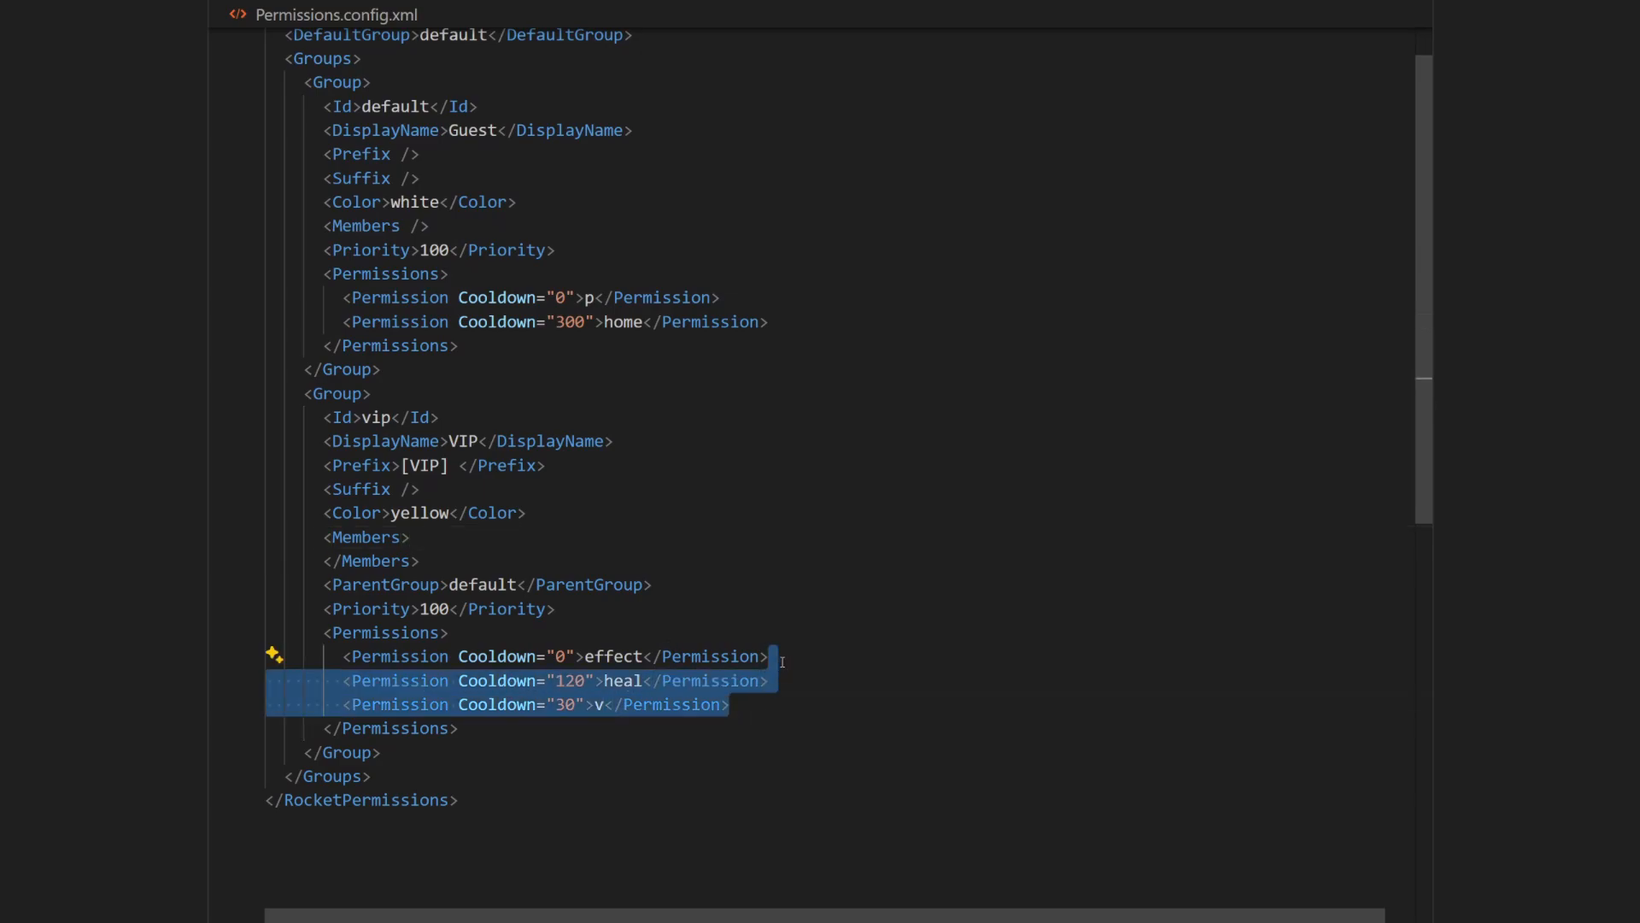
Leave vip with one airdrop permission on a 3600 cooldown, removing effect, heal and v
key(Delete)
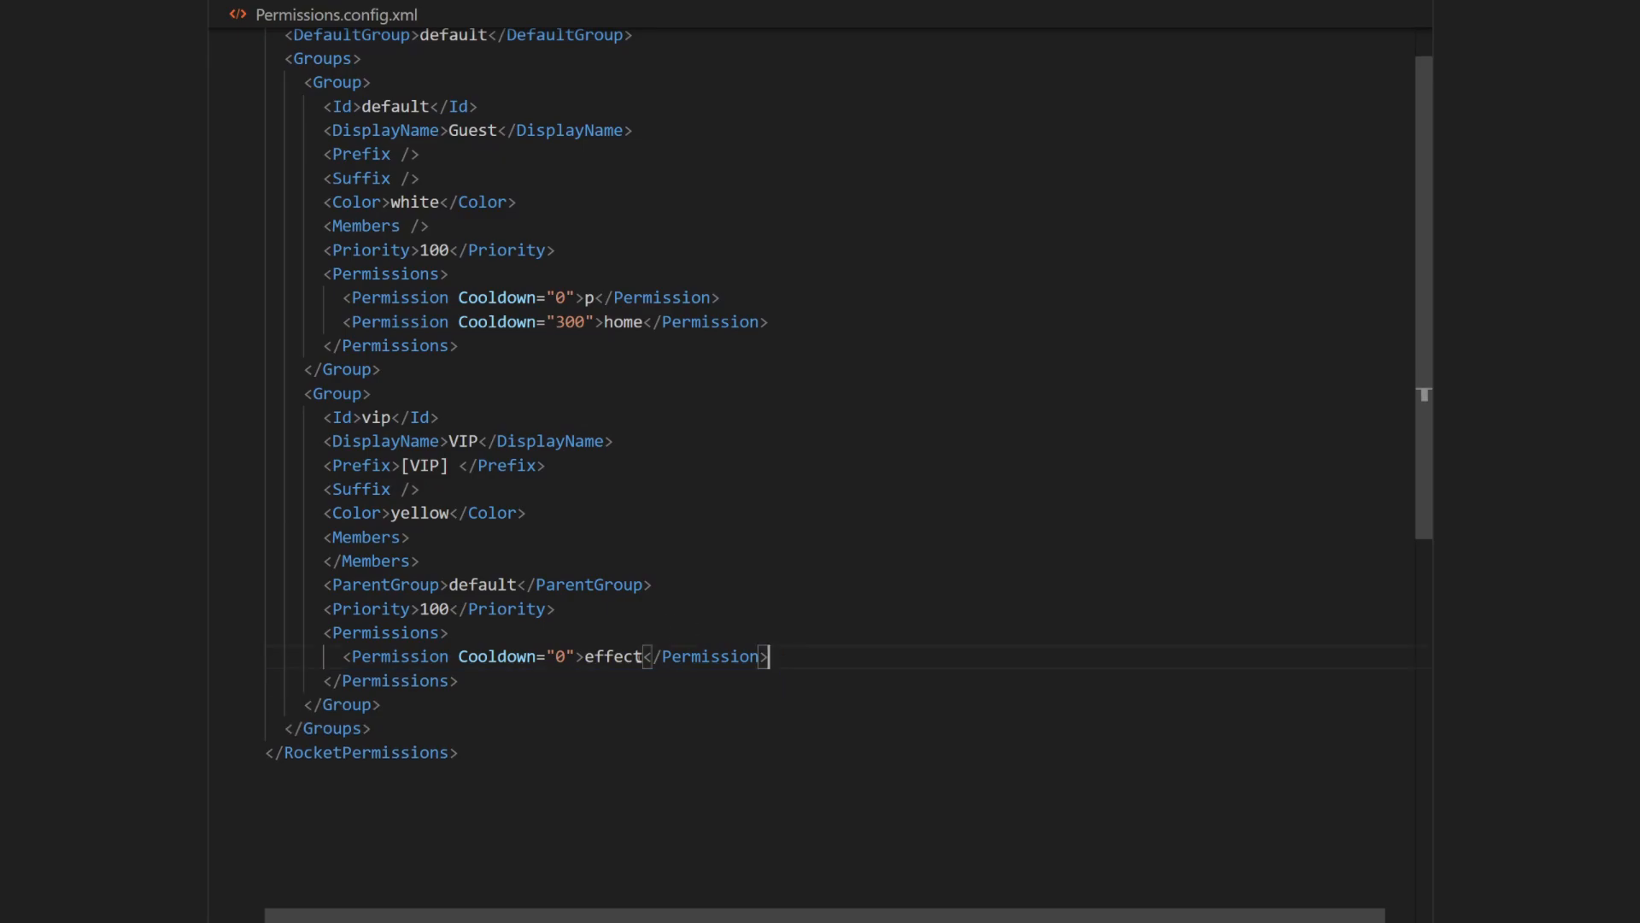
text(air)
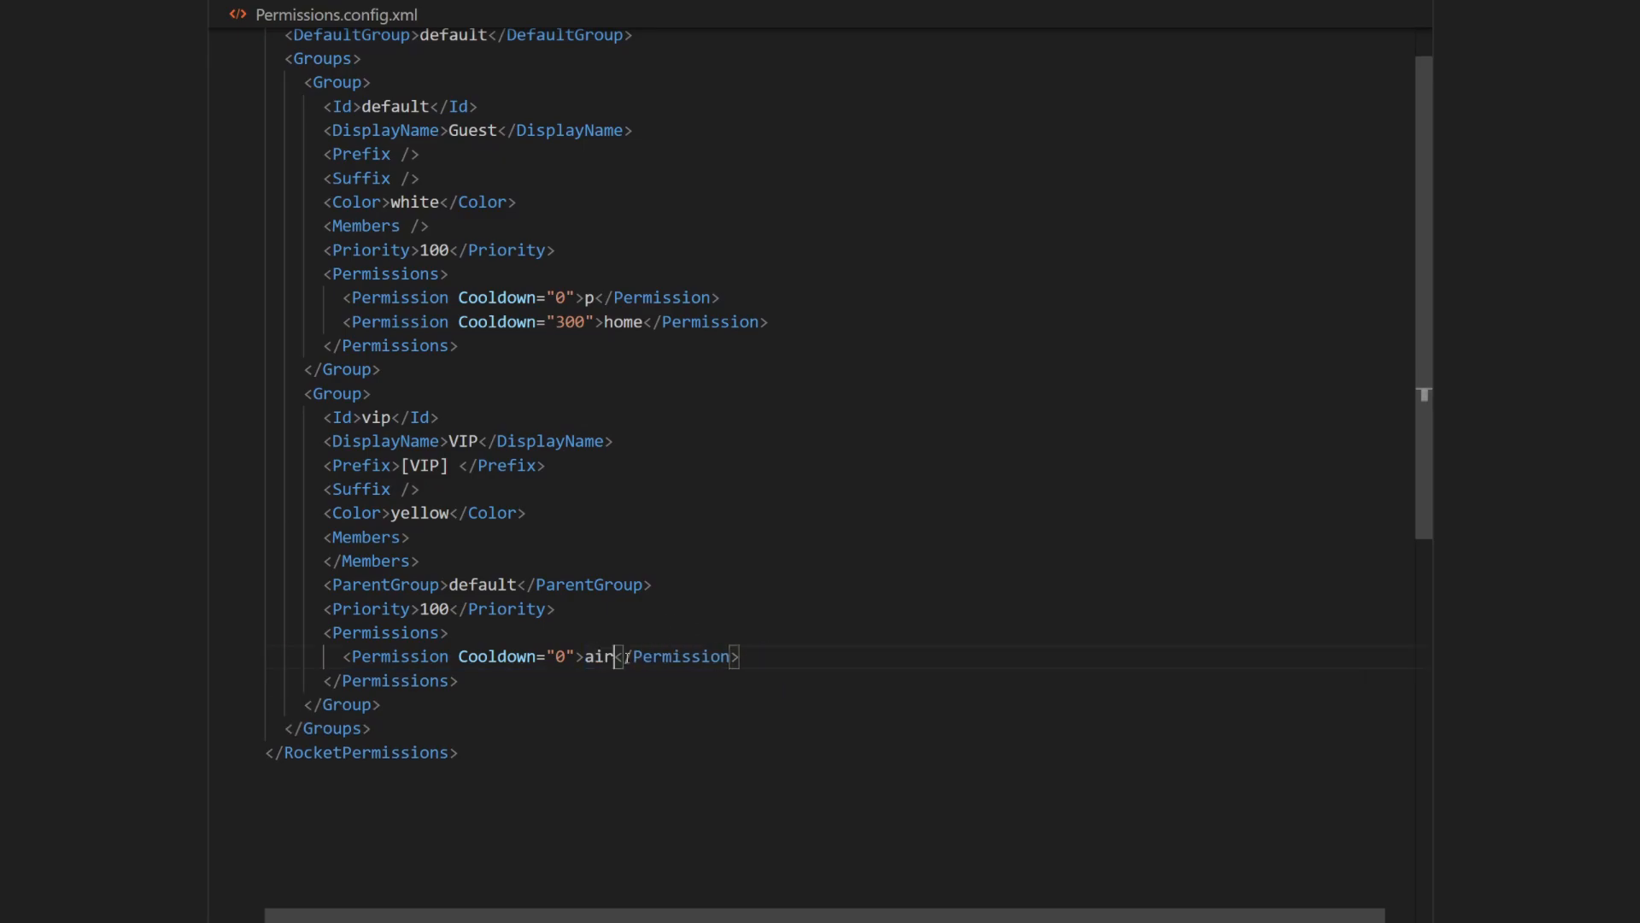
text(drop)
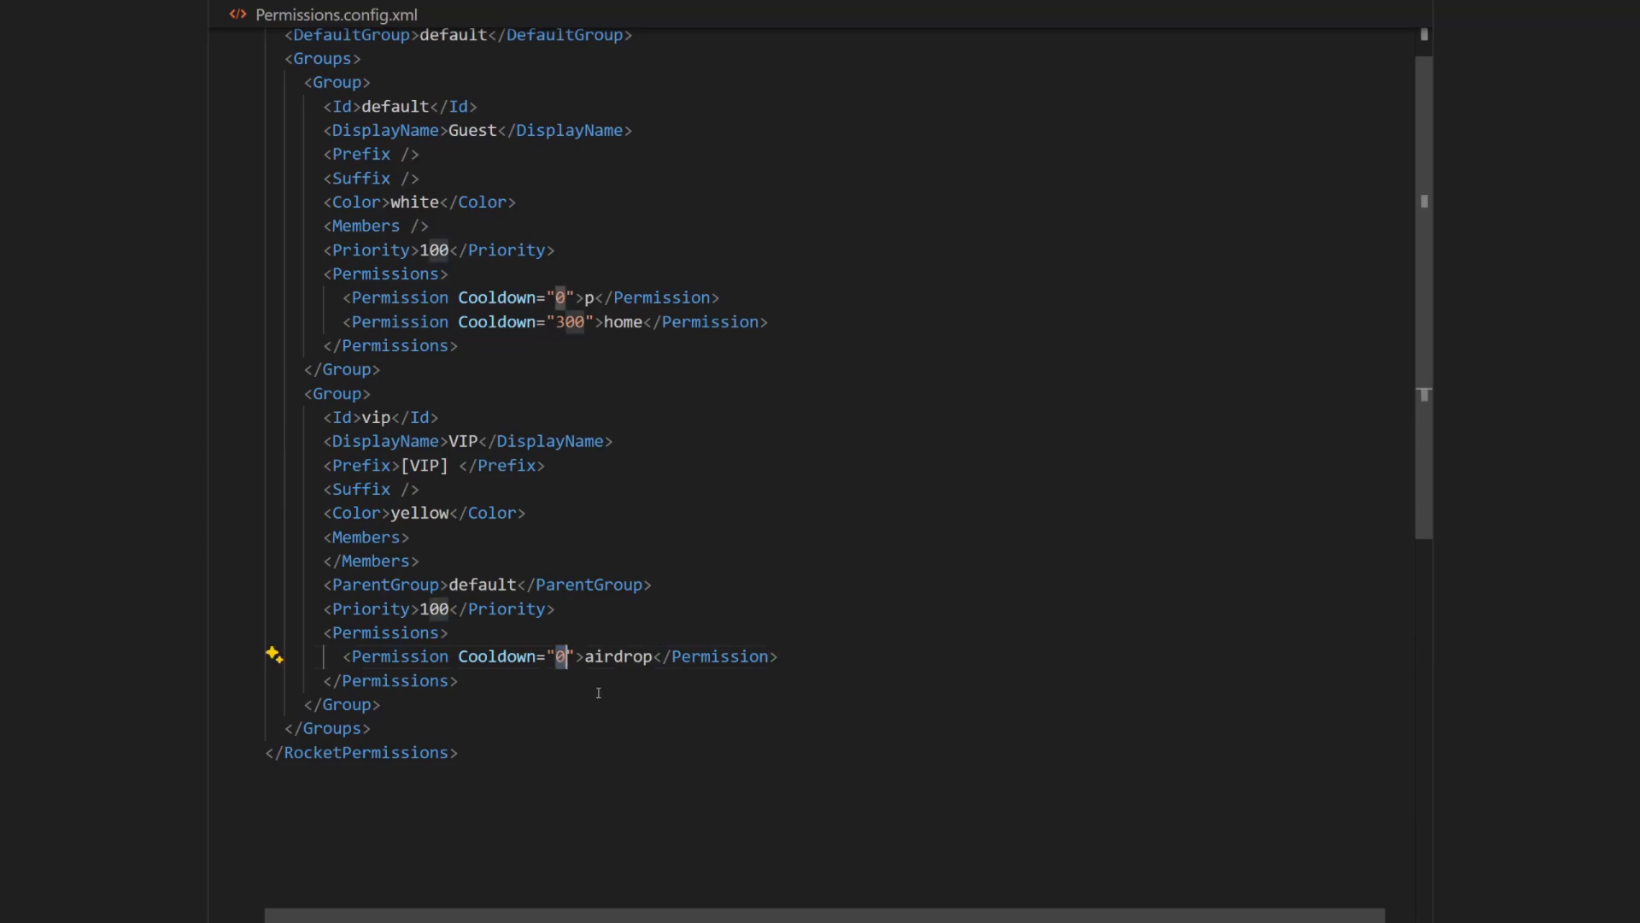
text(3)
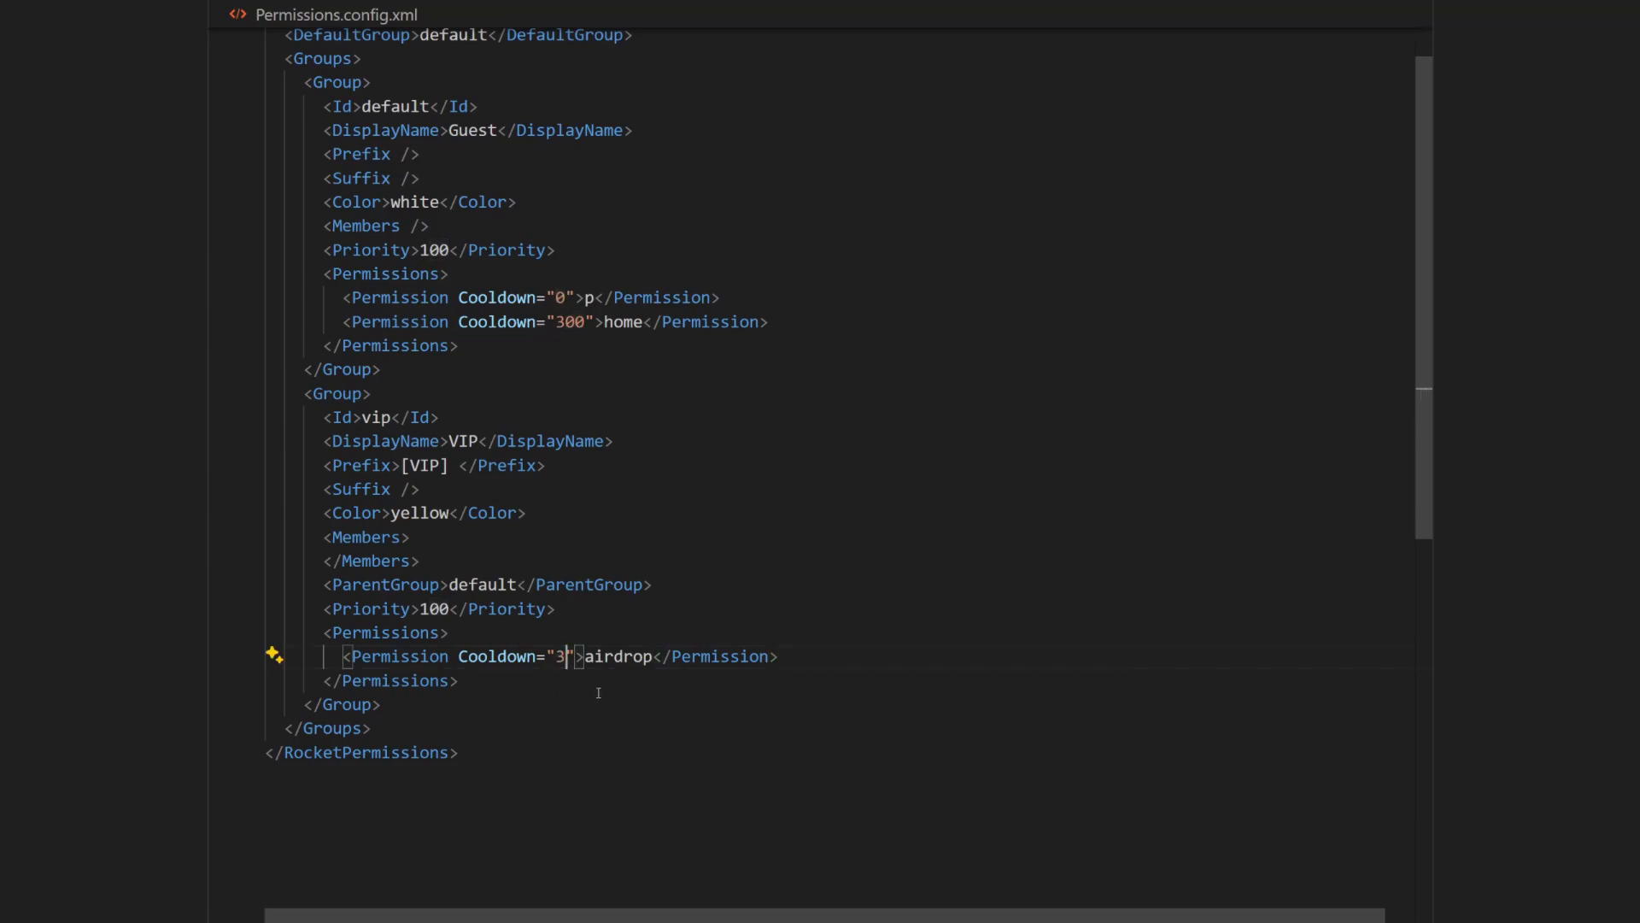
text(600)
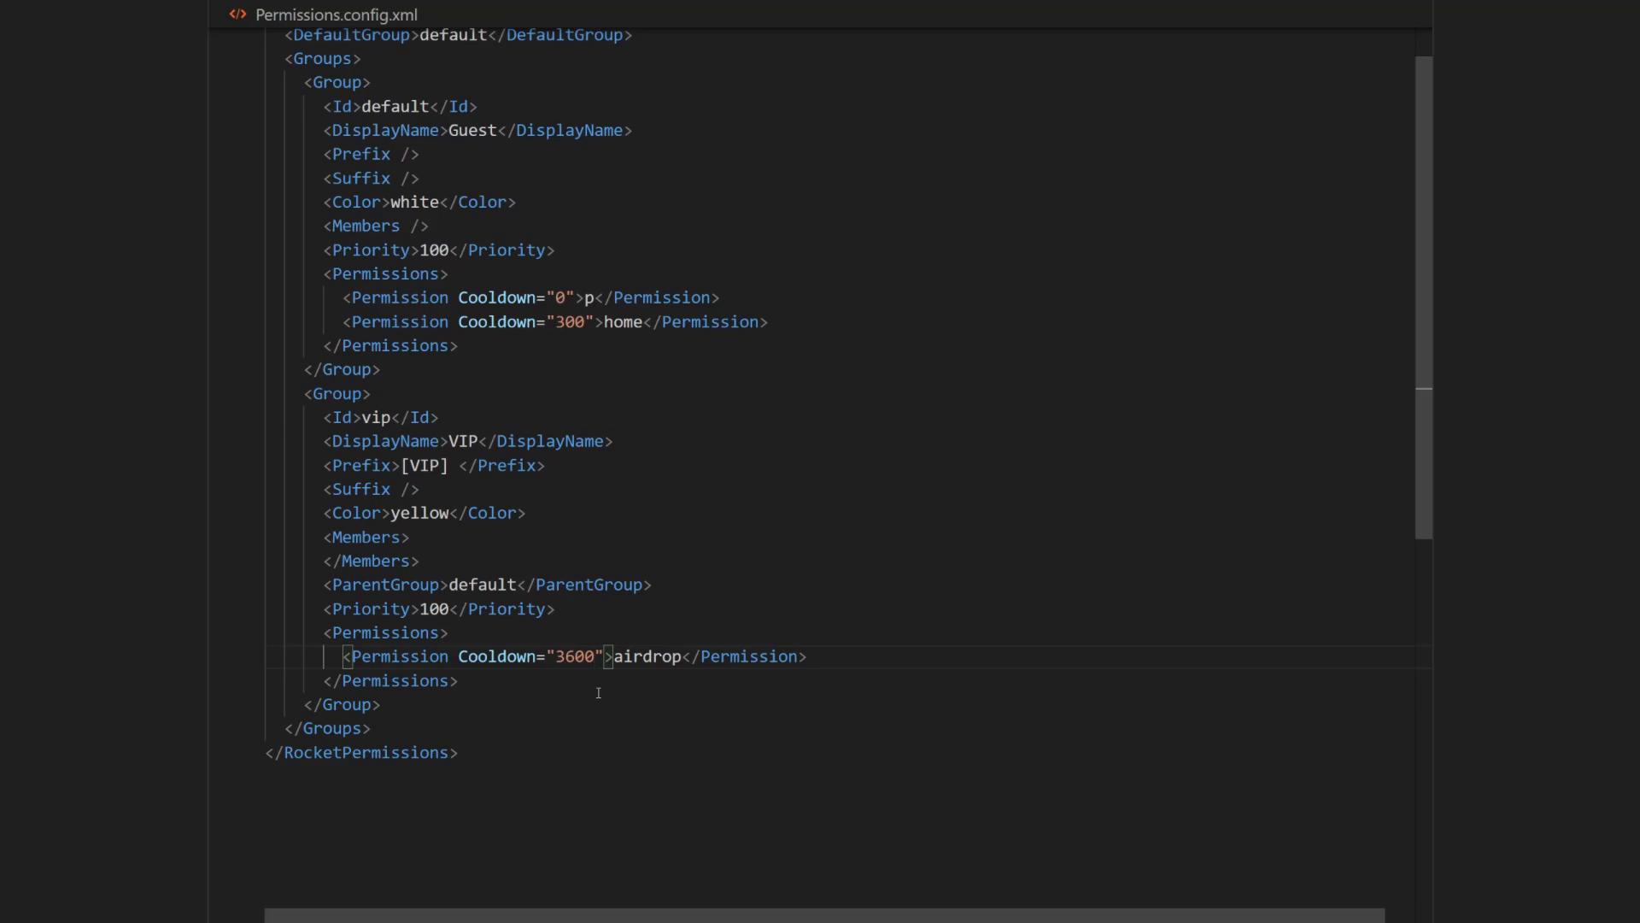
mouse_move(689, 506)
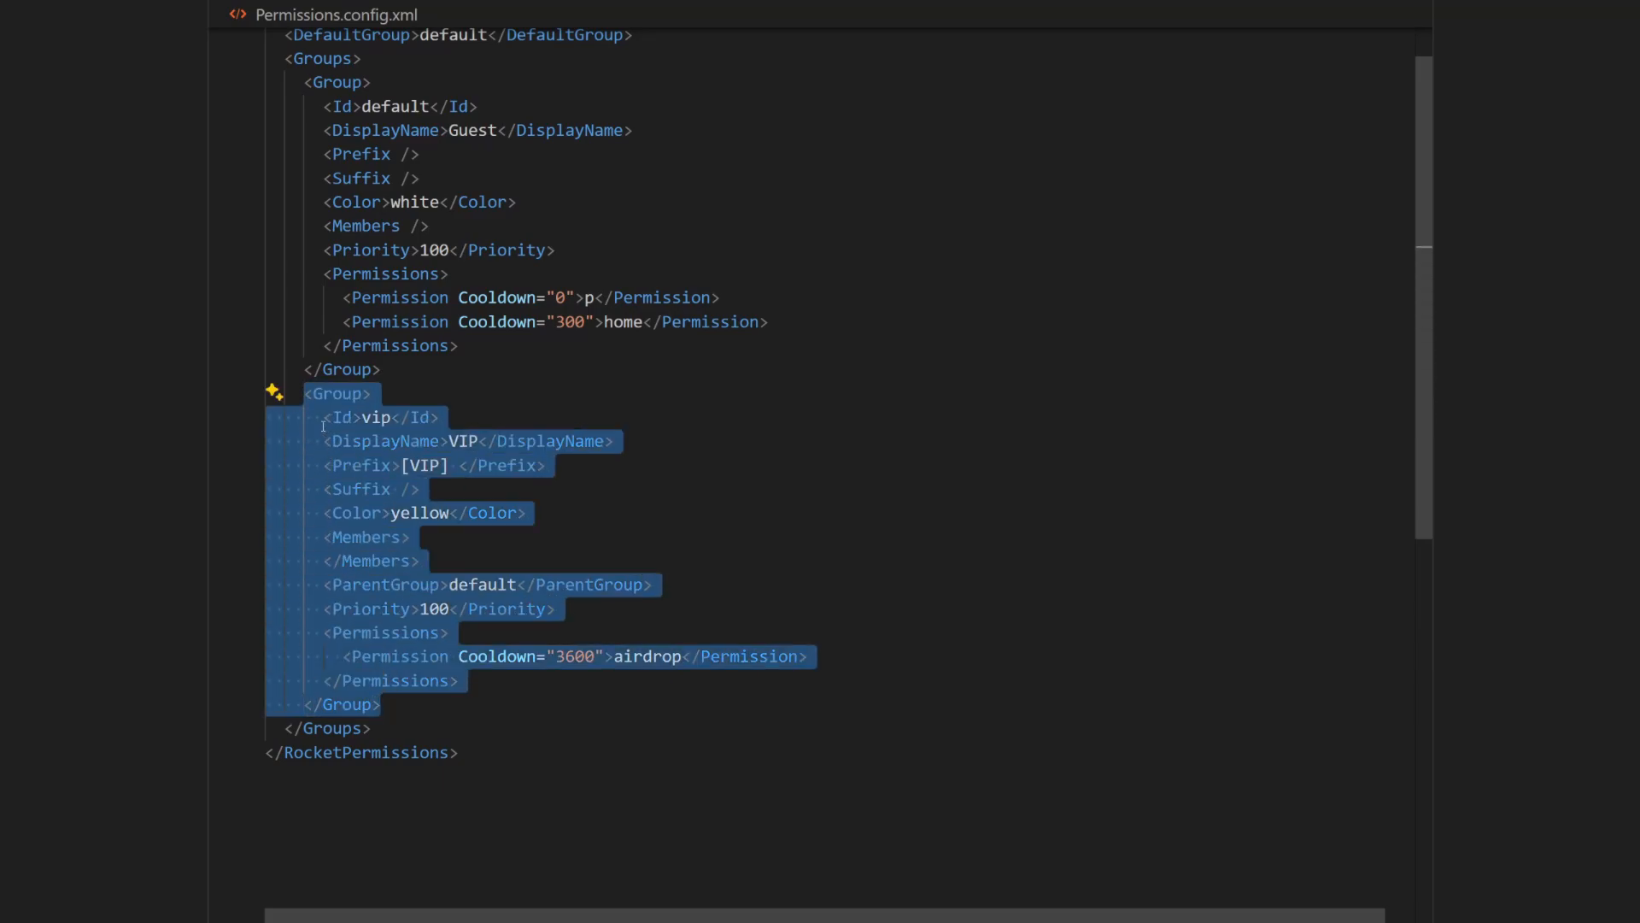
Paste a duplicate of the vip group after the default group and rename its id to moderator
click(297, 393)
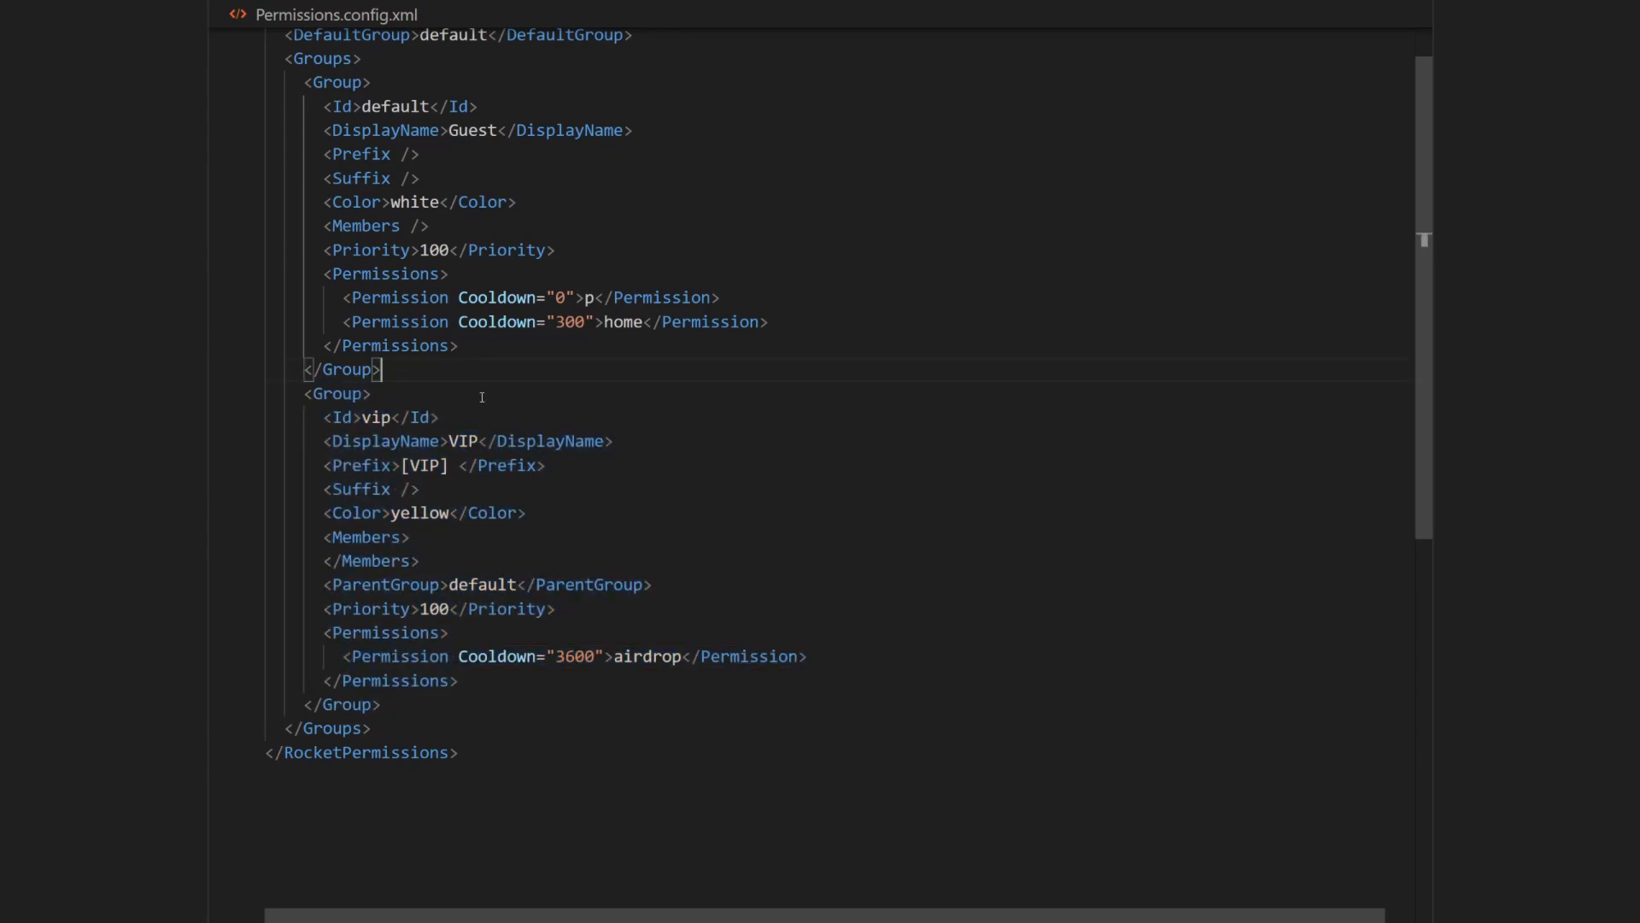
key(Enter)
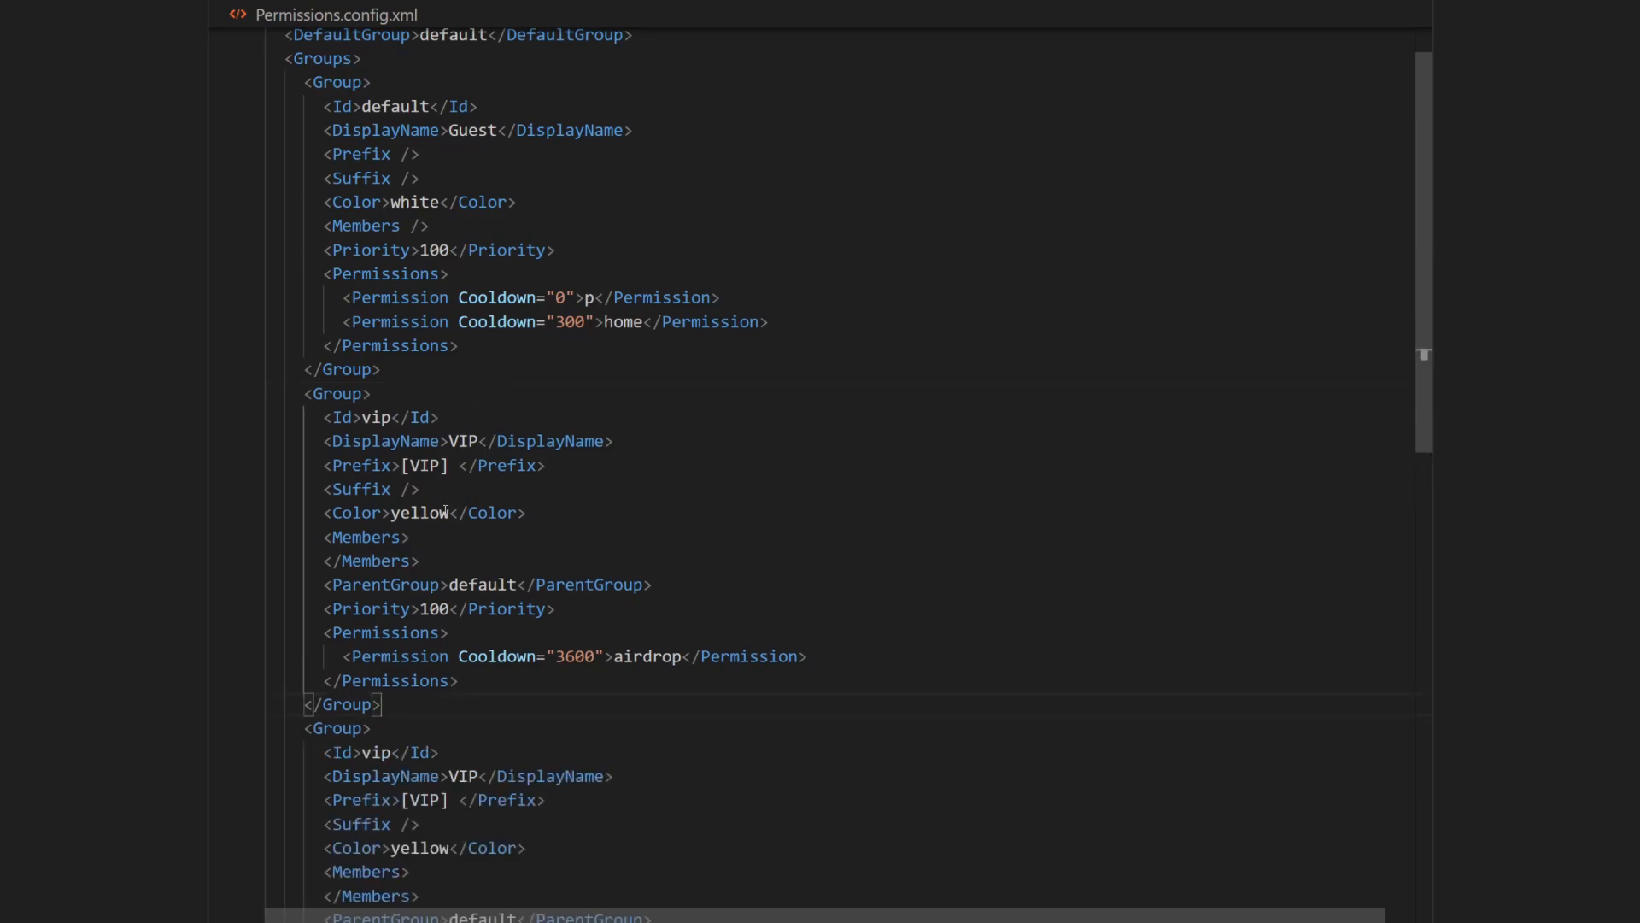
scroll(down, 3)
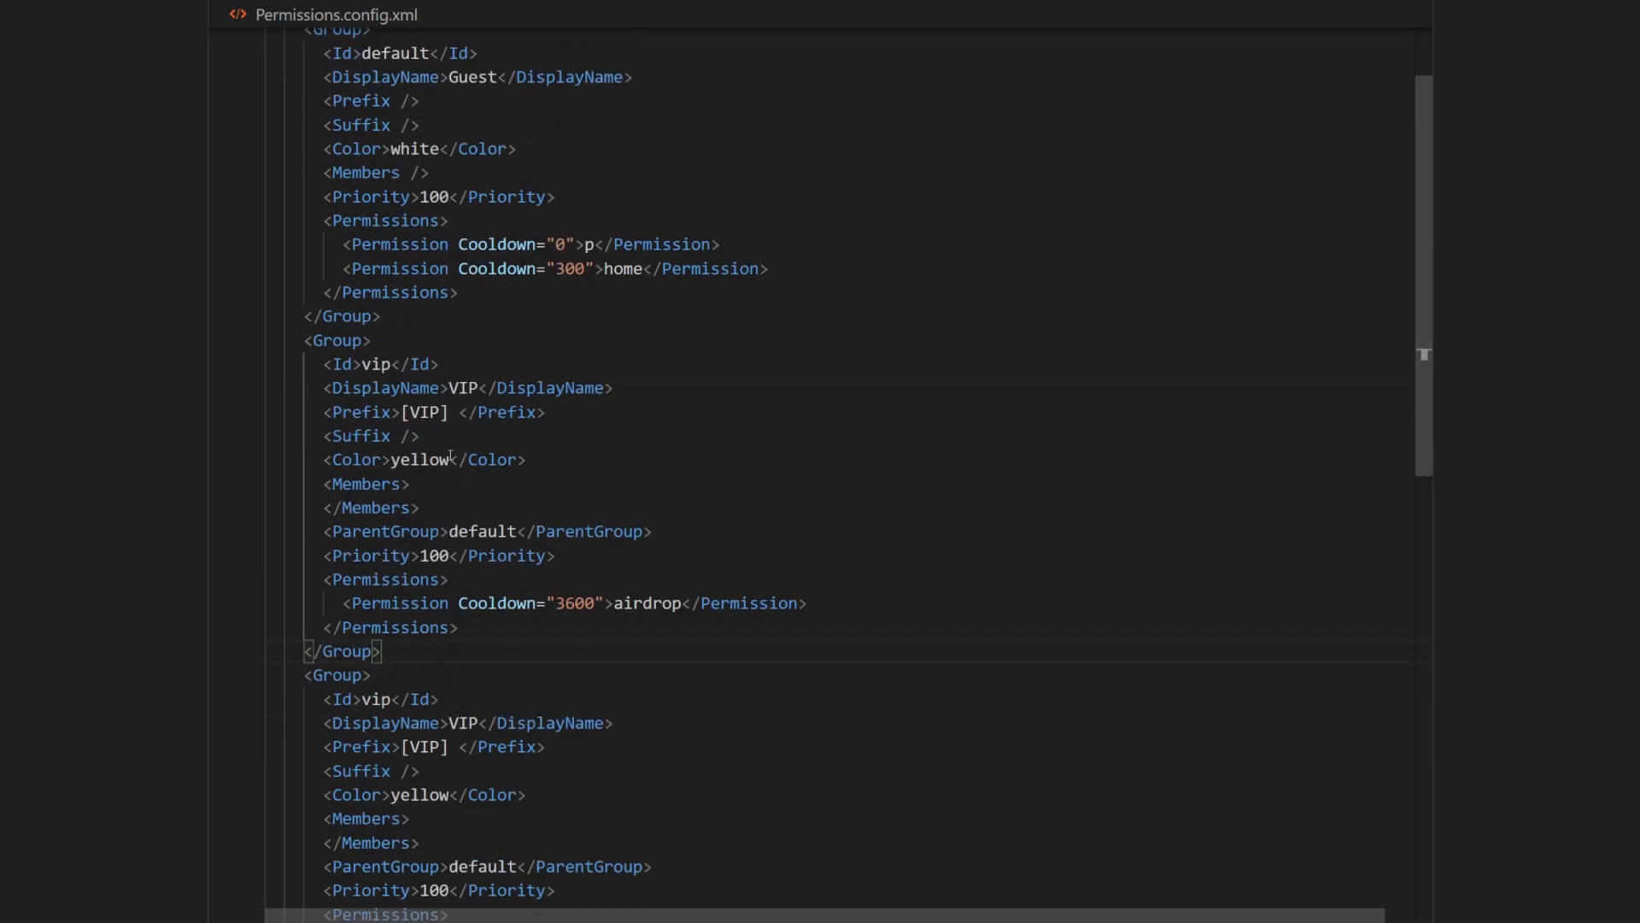
double_click(376, 364)
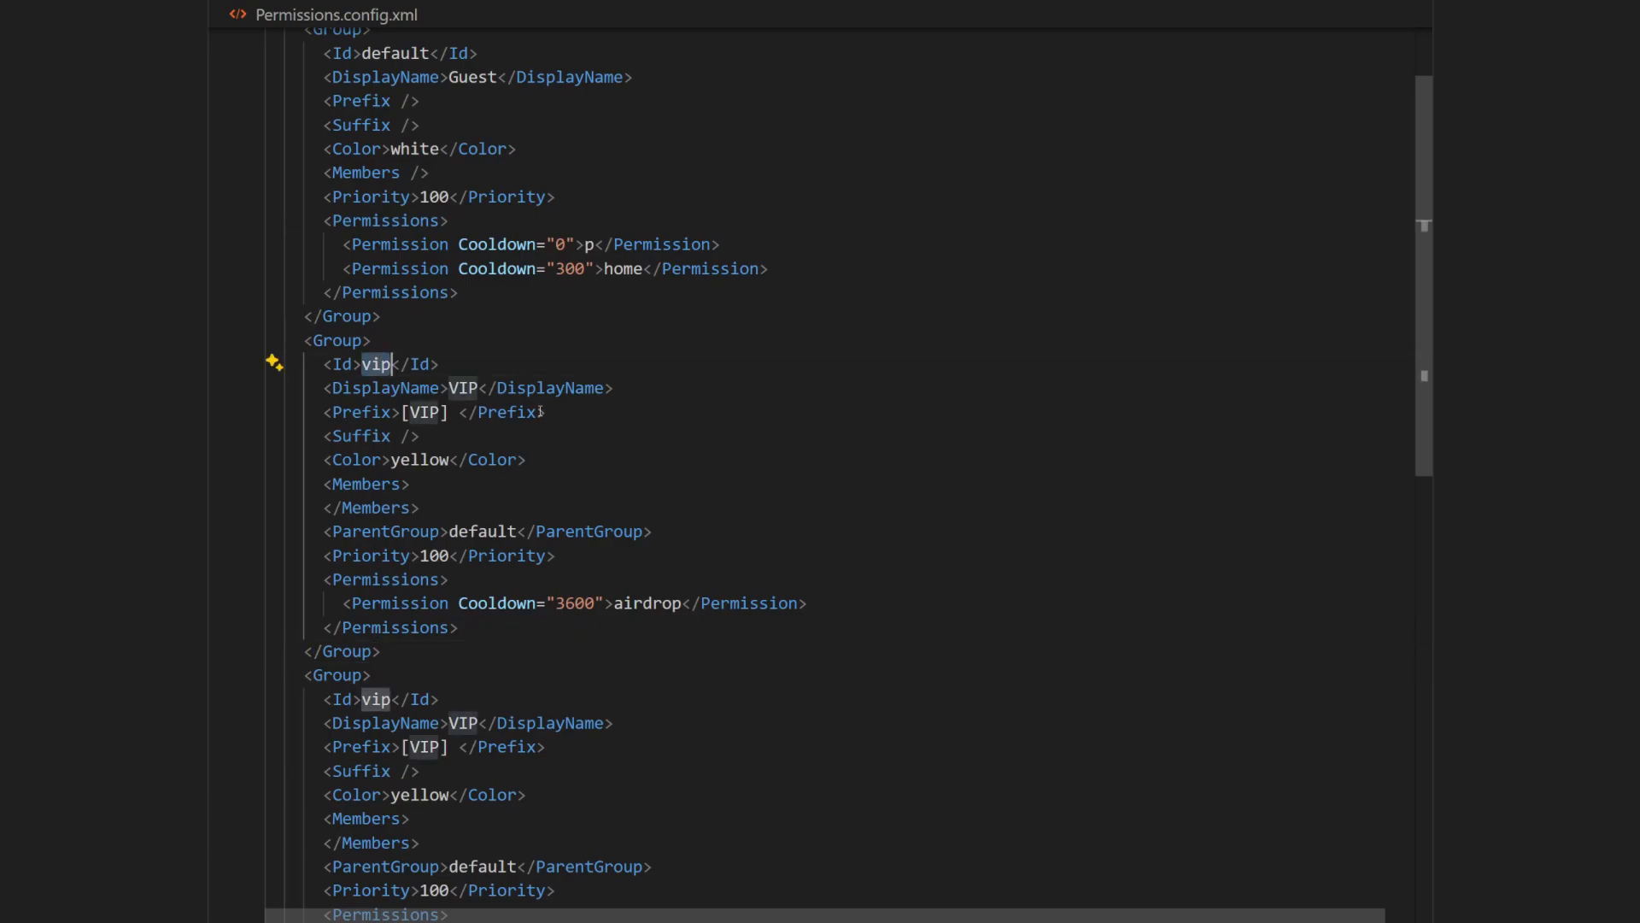
text(moderator)
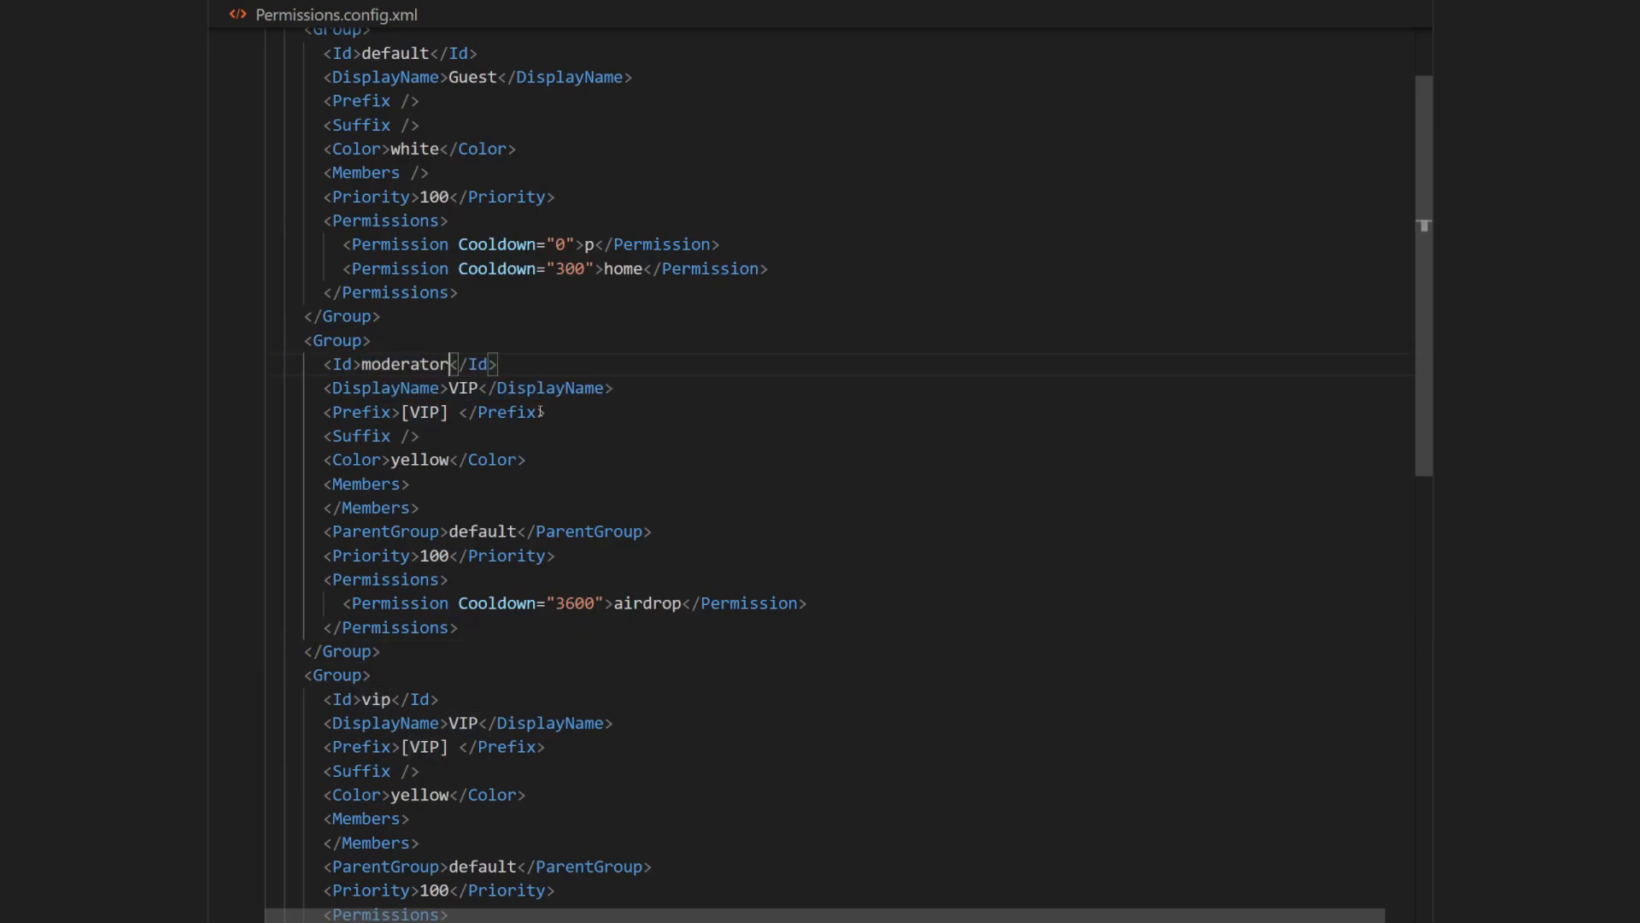
Give the moderator group the display name Moderator and the [Moderator] prefix
double_click(463, 388)
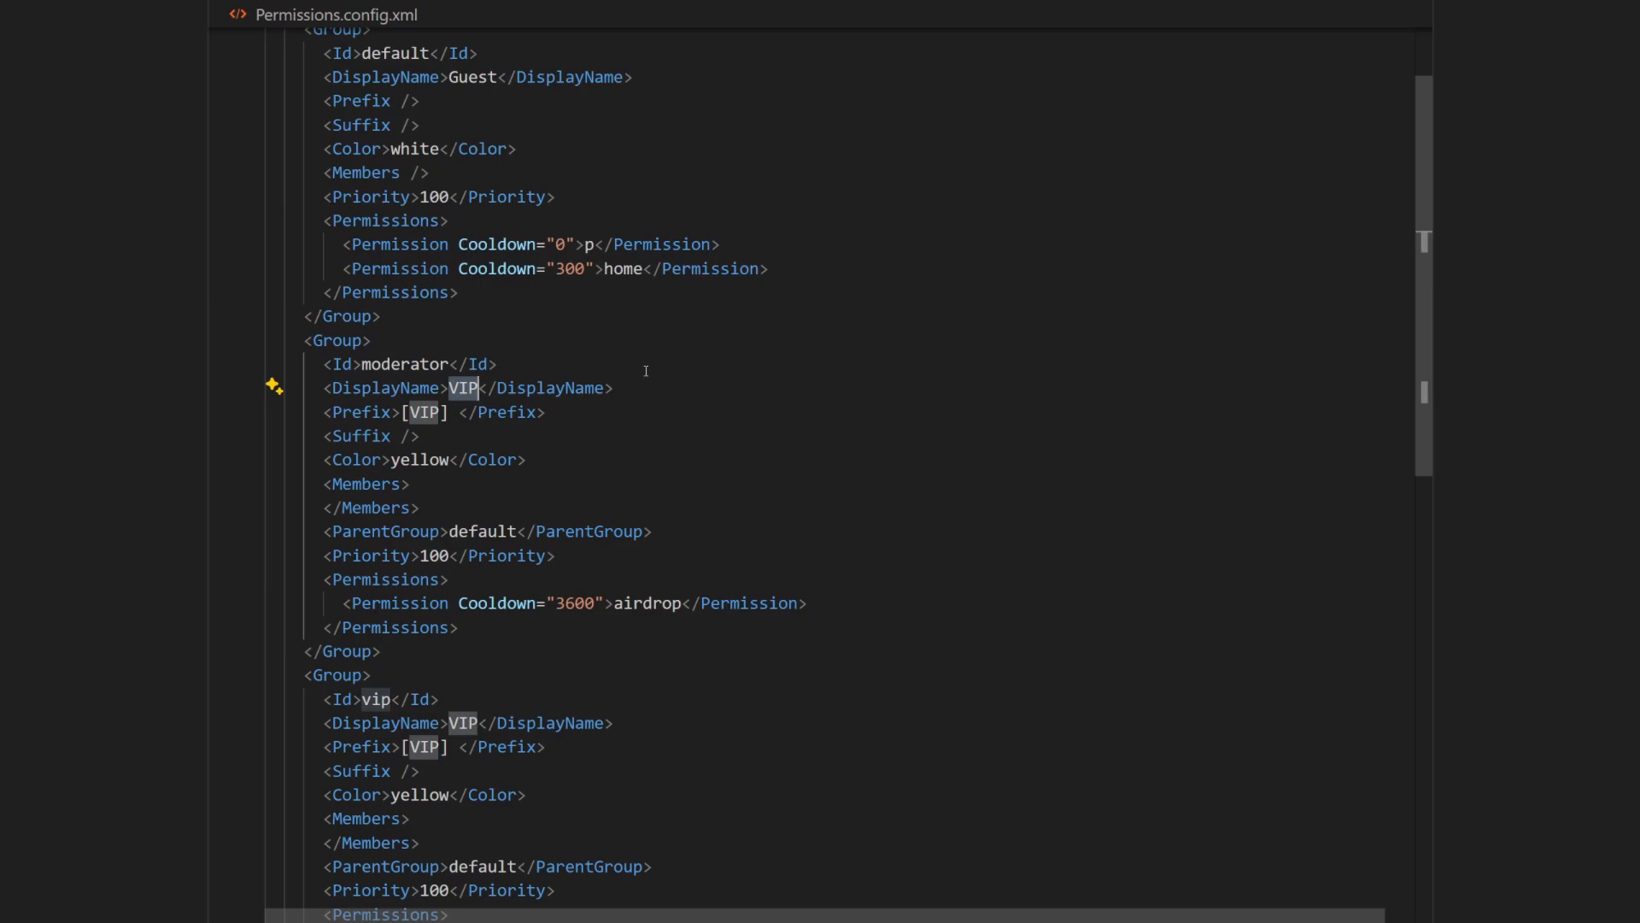
text(Moderator)
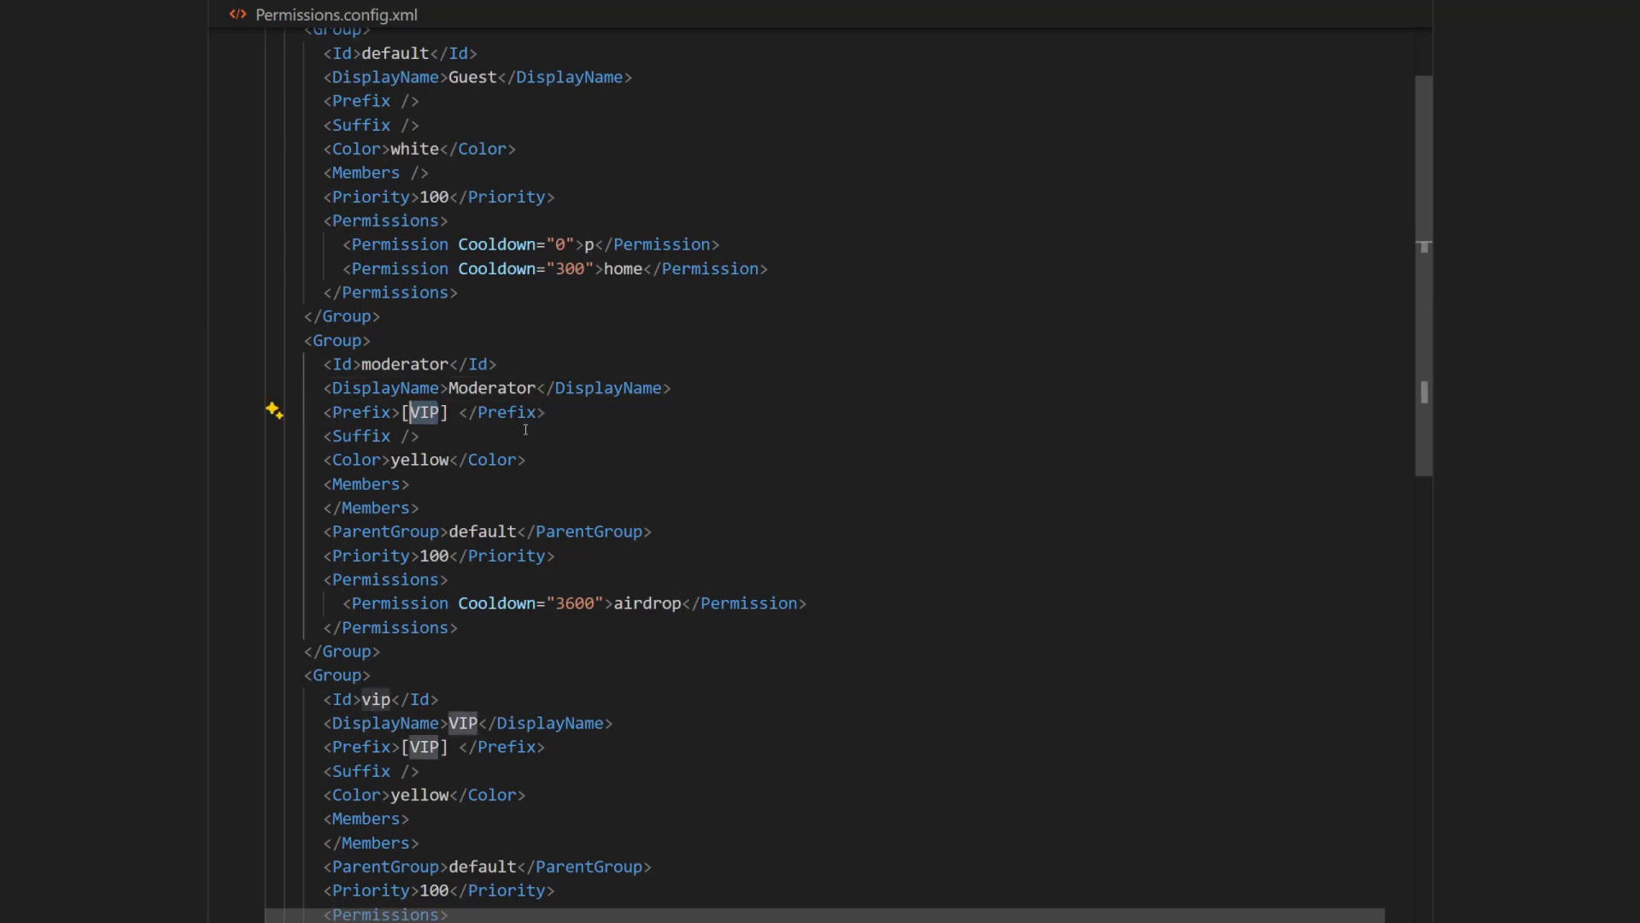
text(Moderator)
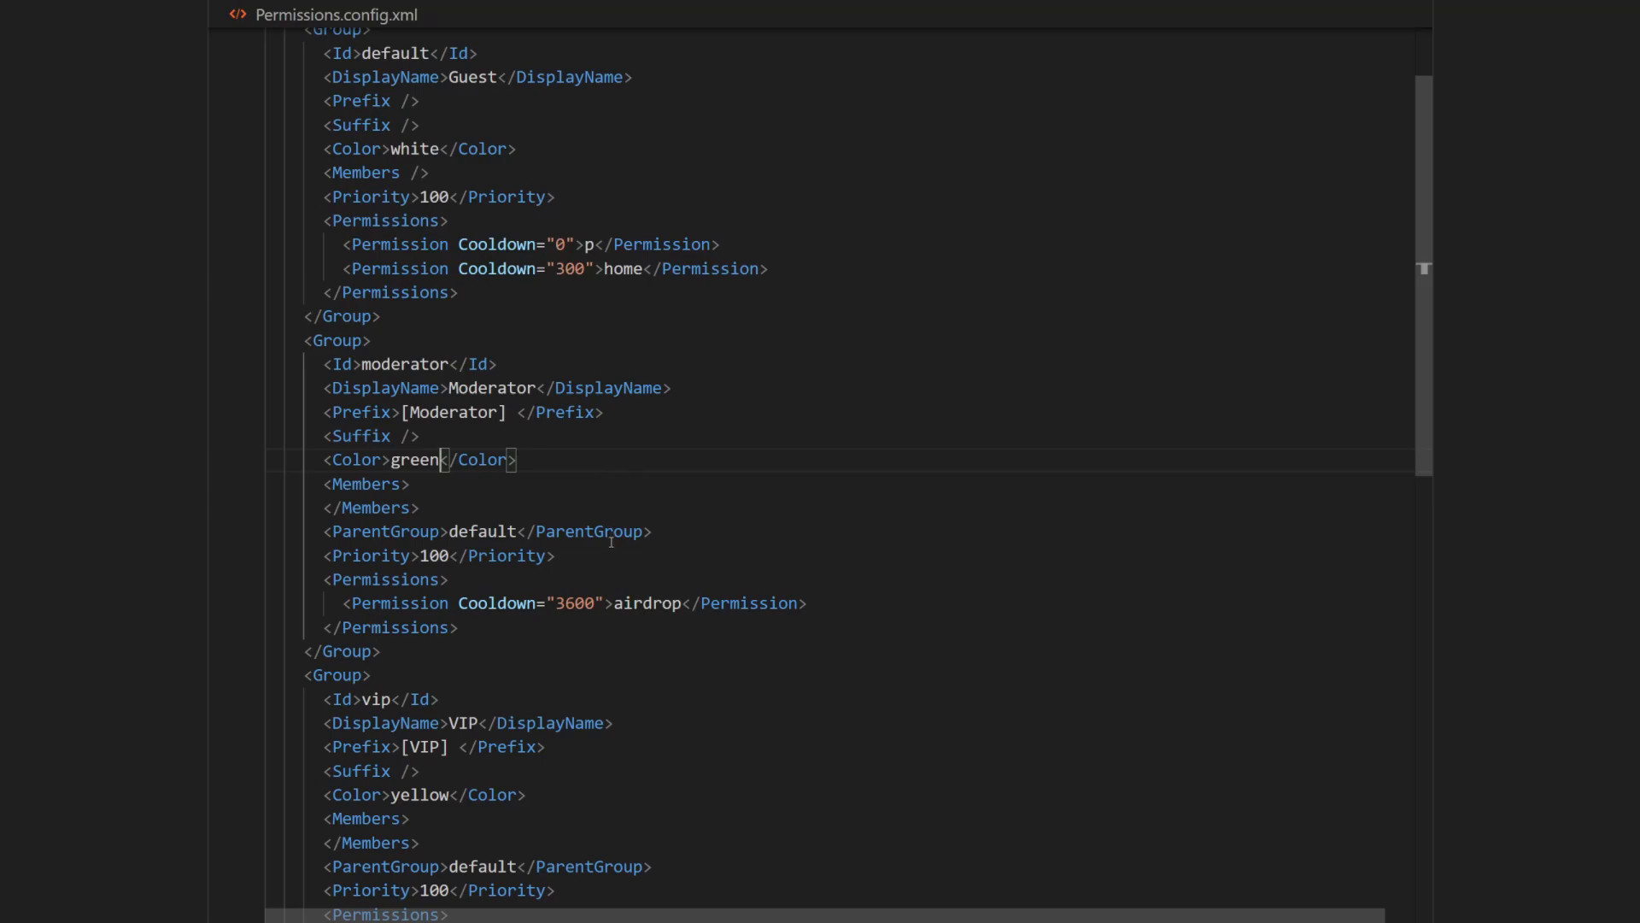
Grant moderator ban, unban, kick and spy with Cooldown 0 and ParentGroup vip
scroll(down, 3)
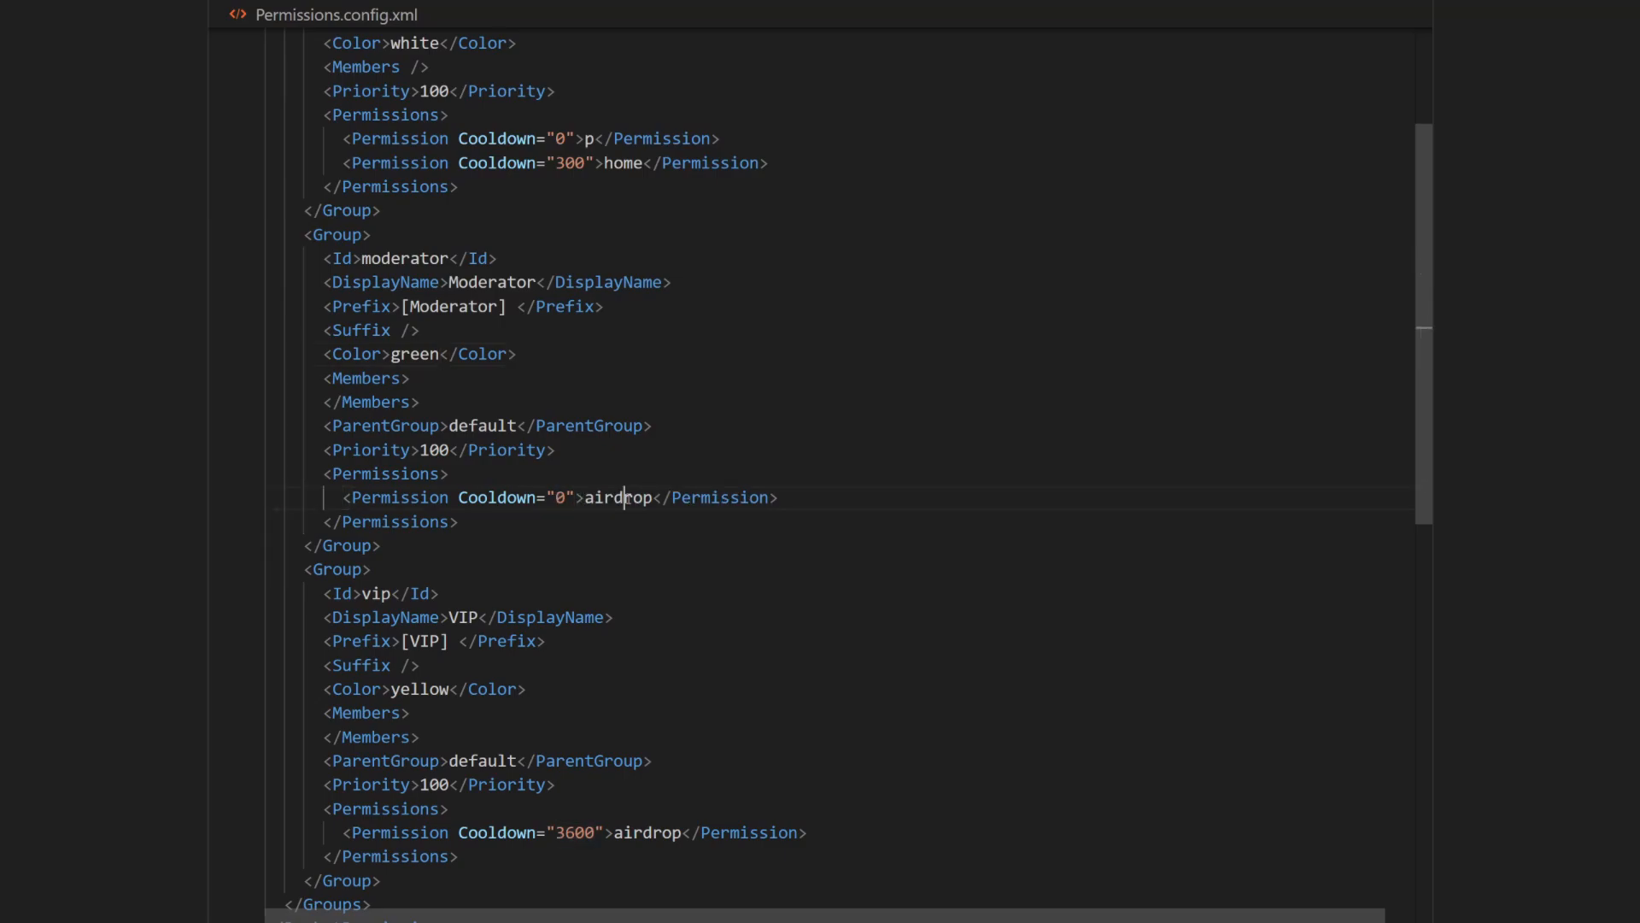
text(ban)
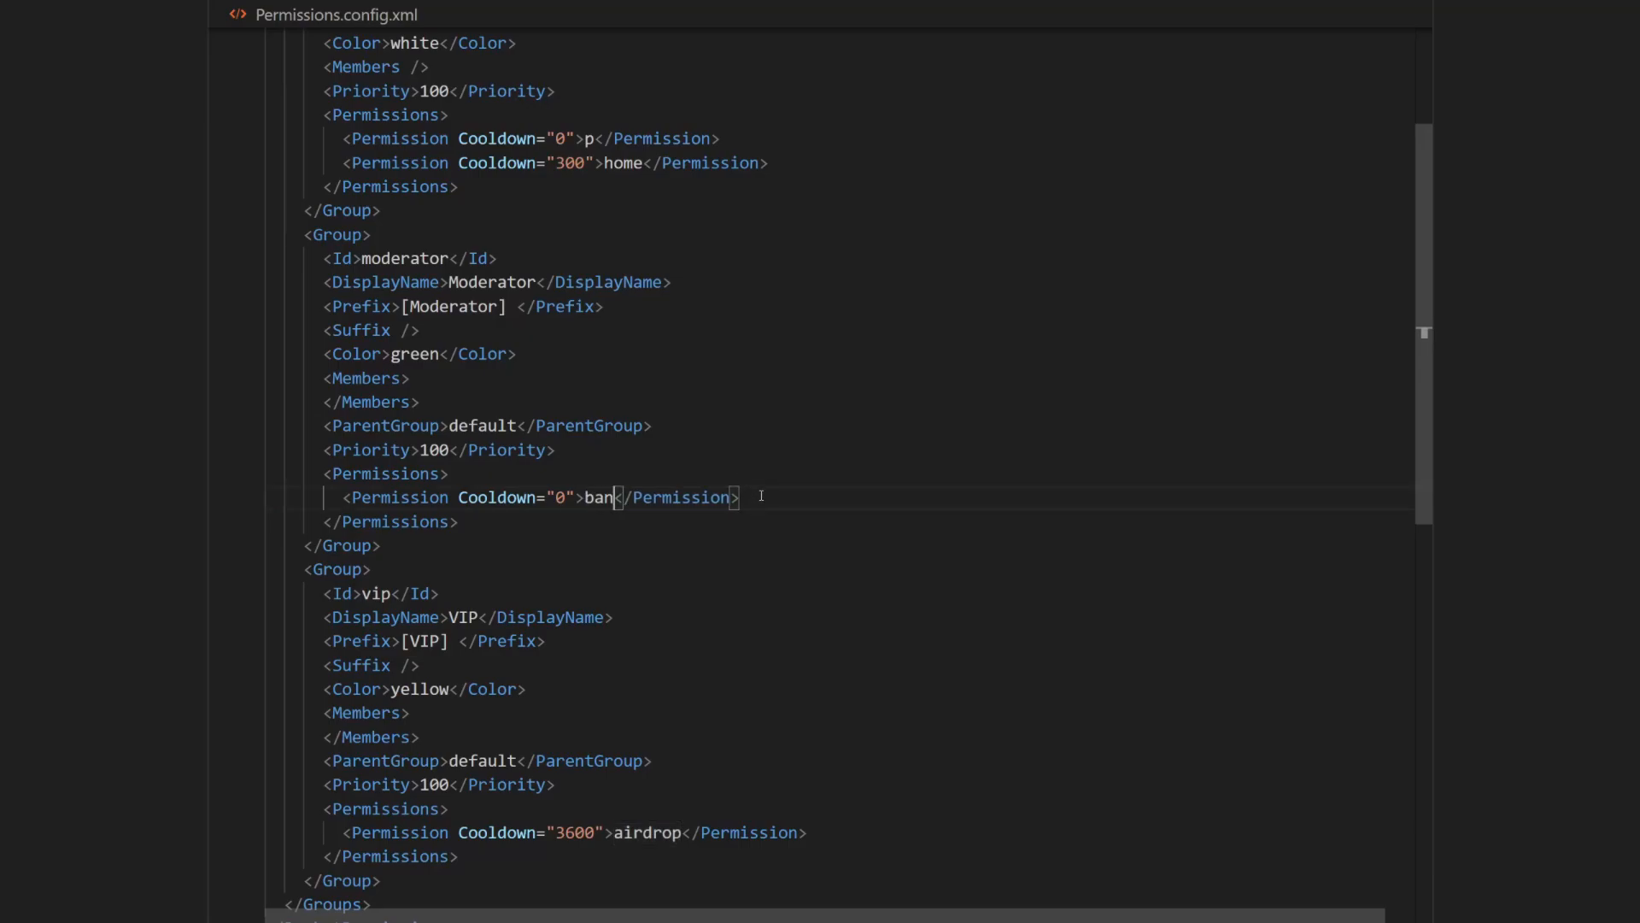
triple_click(523, 497)
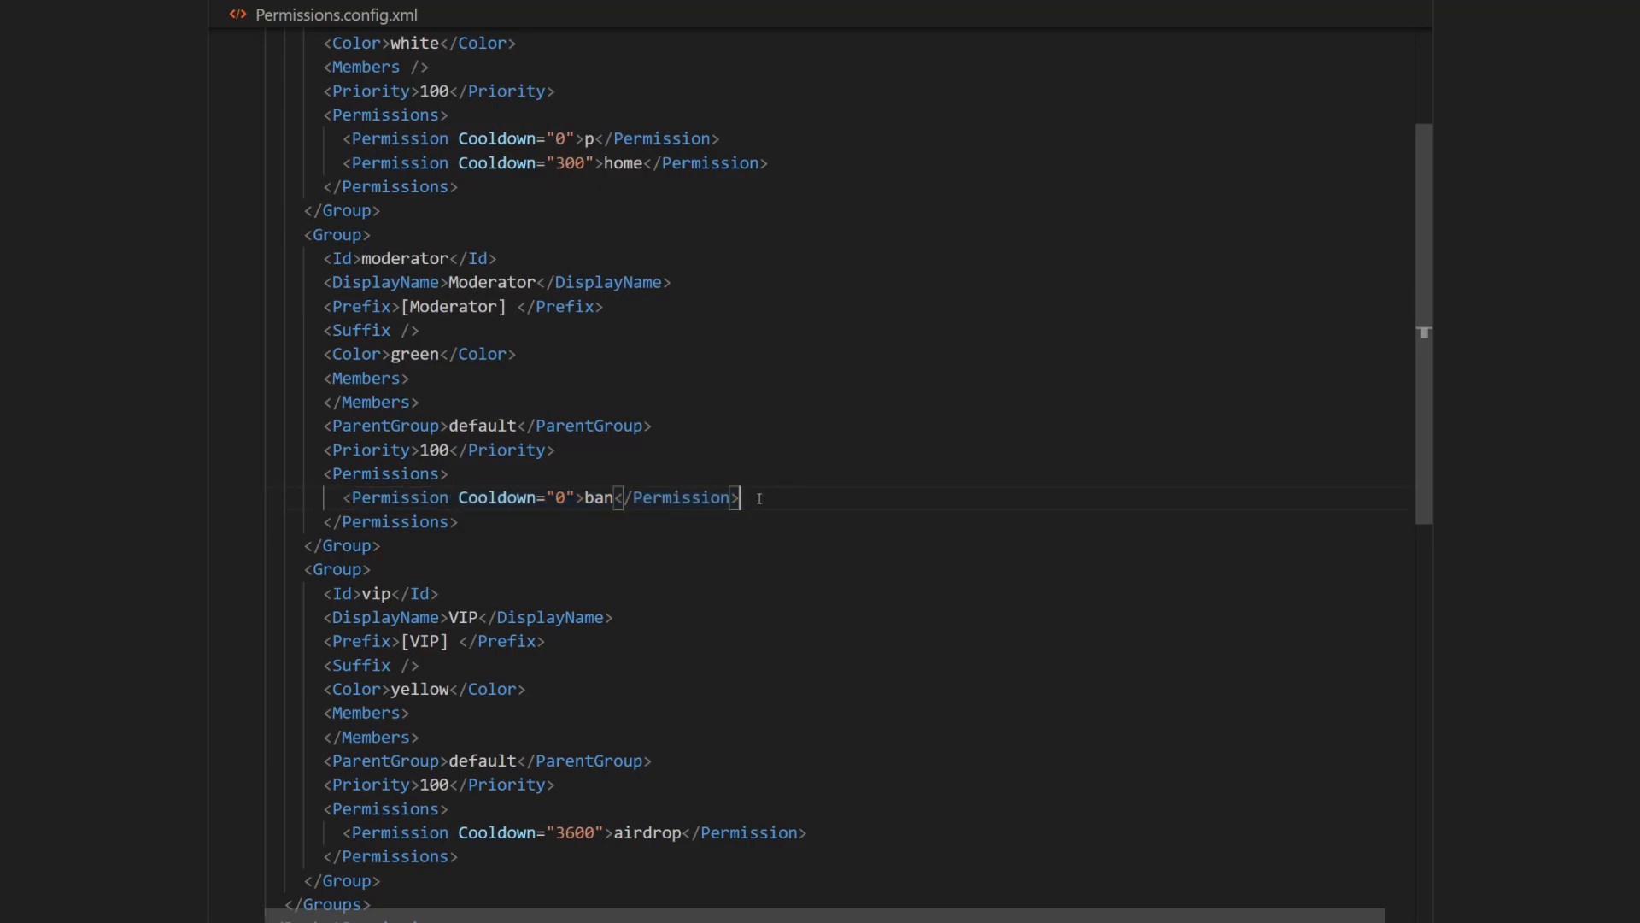
key(Enter)
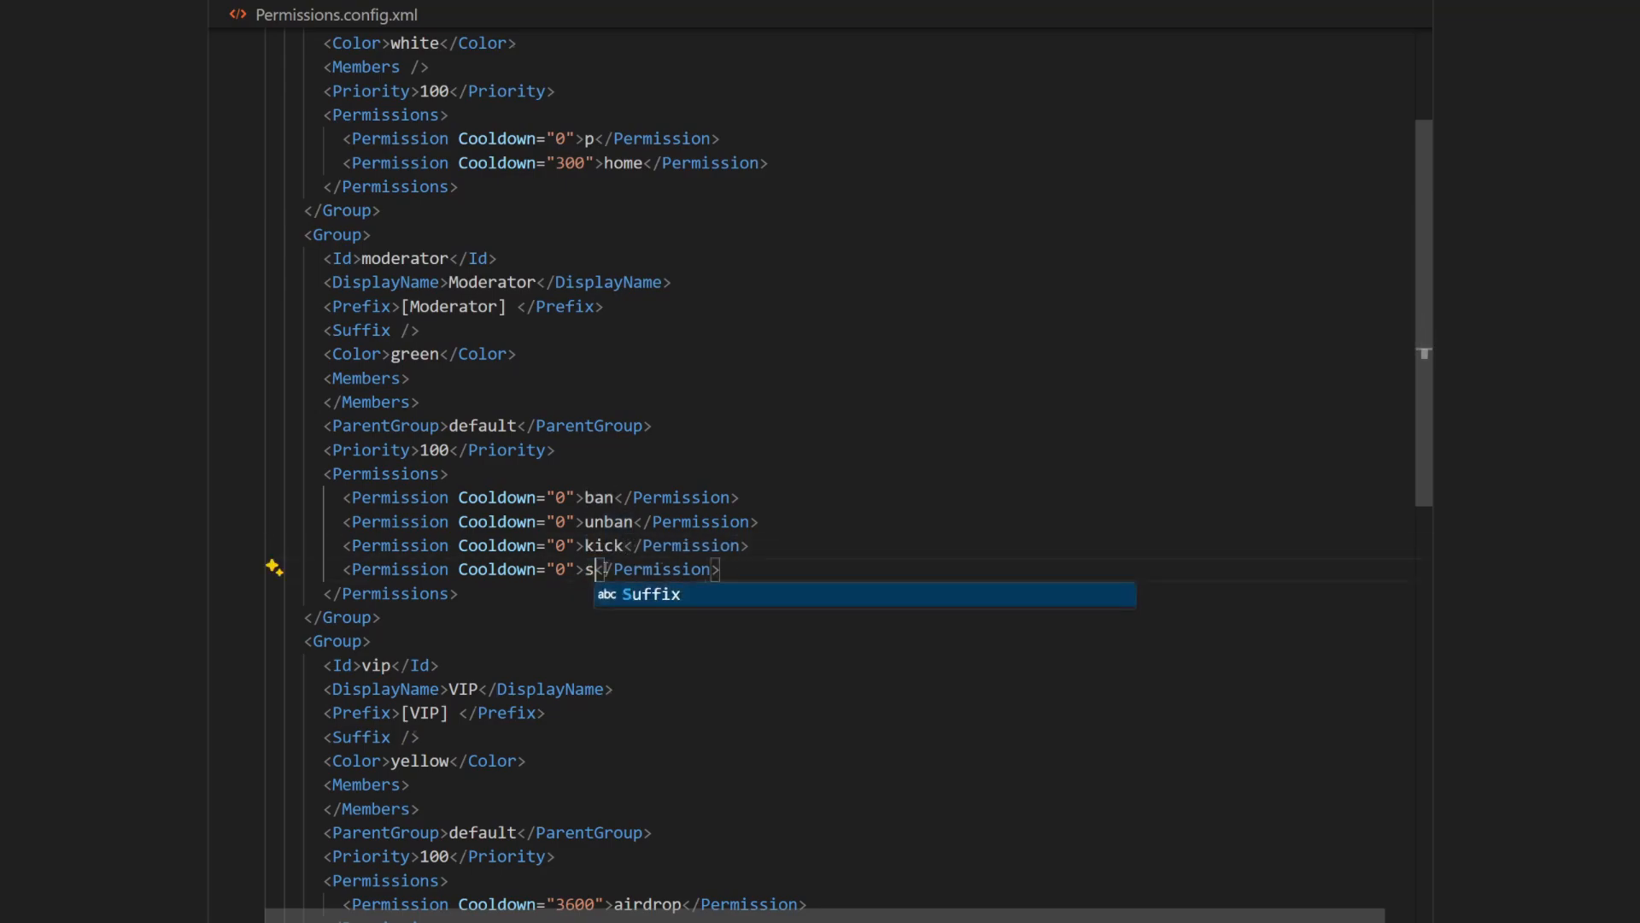
text(py)
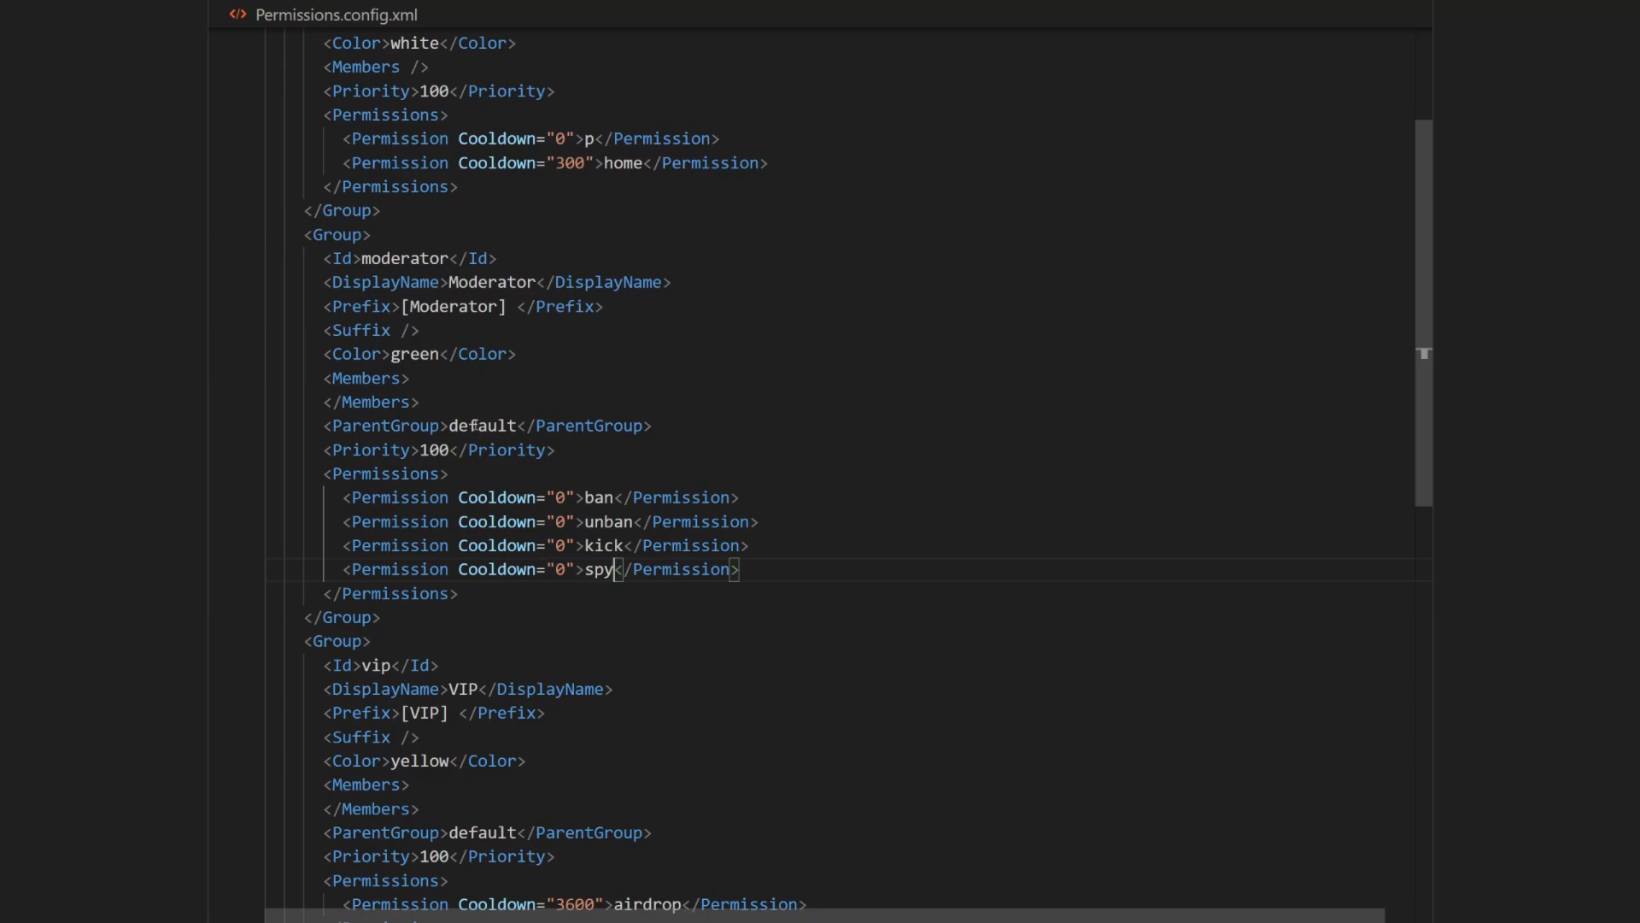
text(vip)
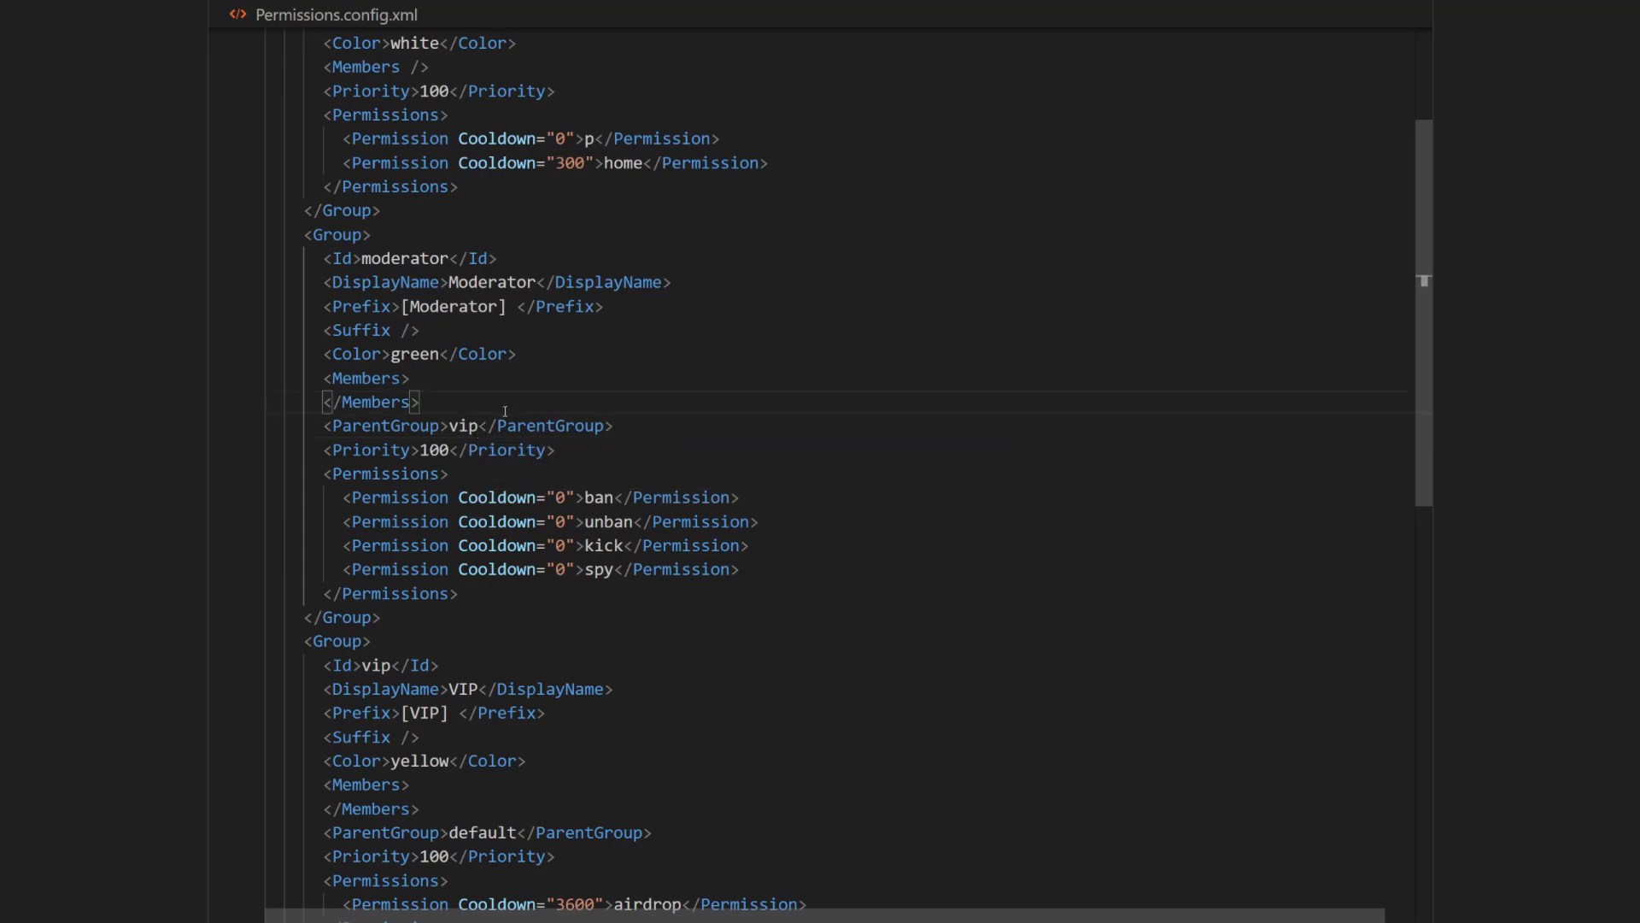
Save the pasted XML in the panel editor and reload permissions with 'p reload'
scroll(down, 3)
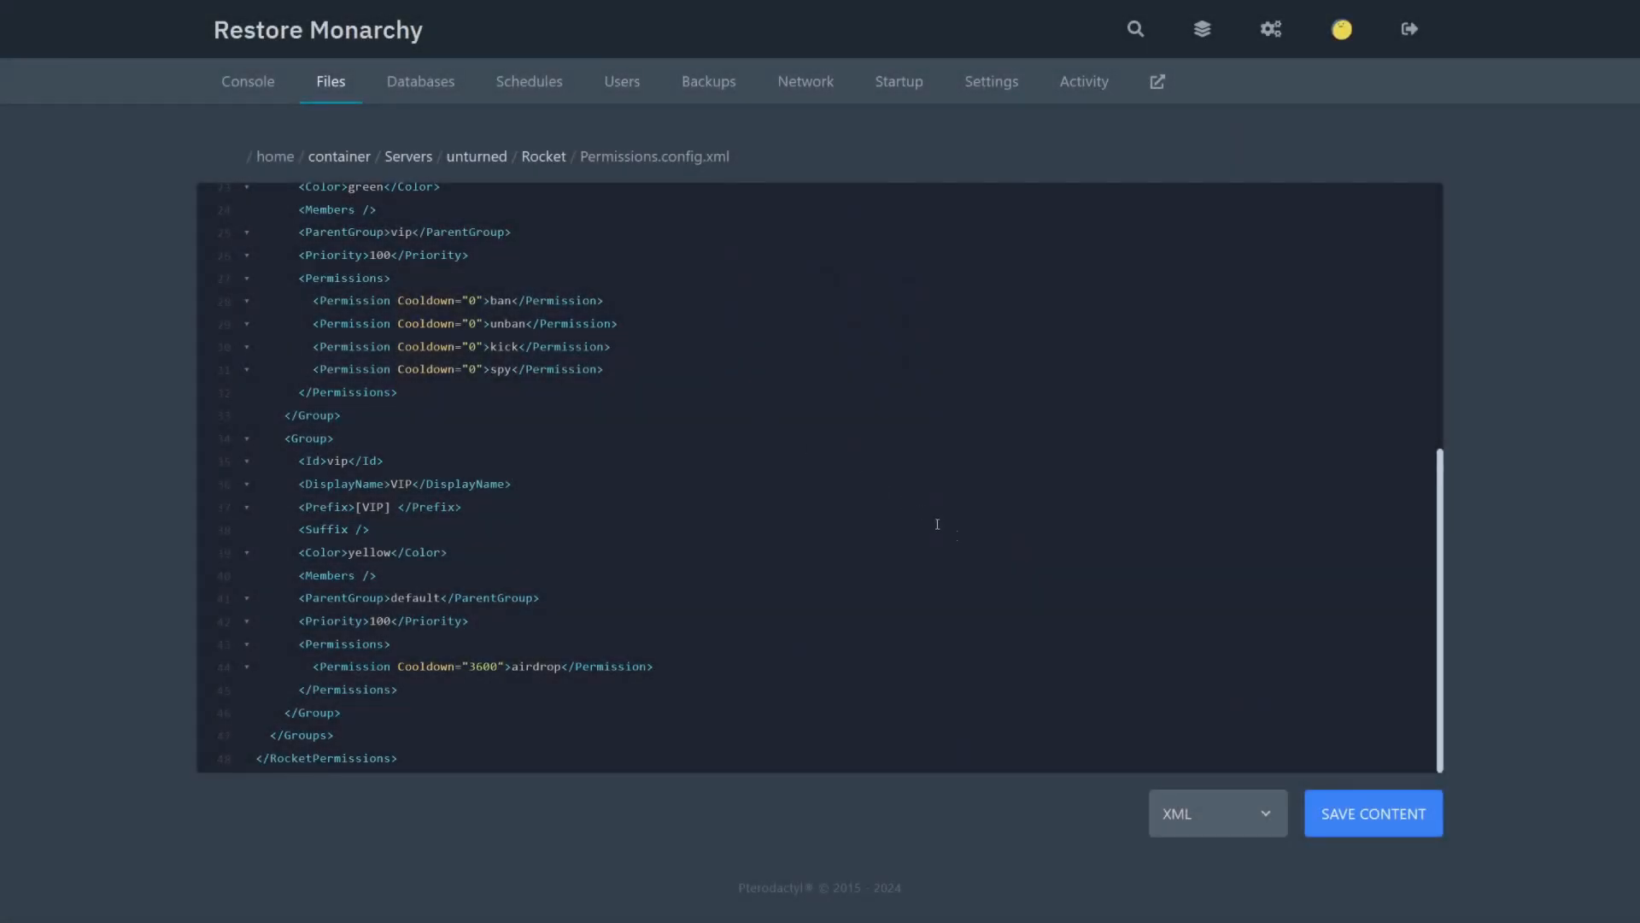
click(246, 81)
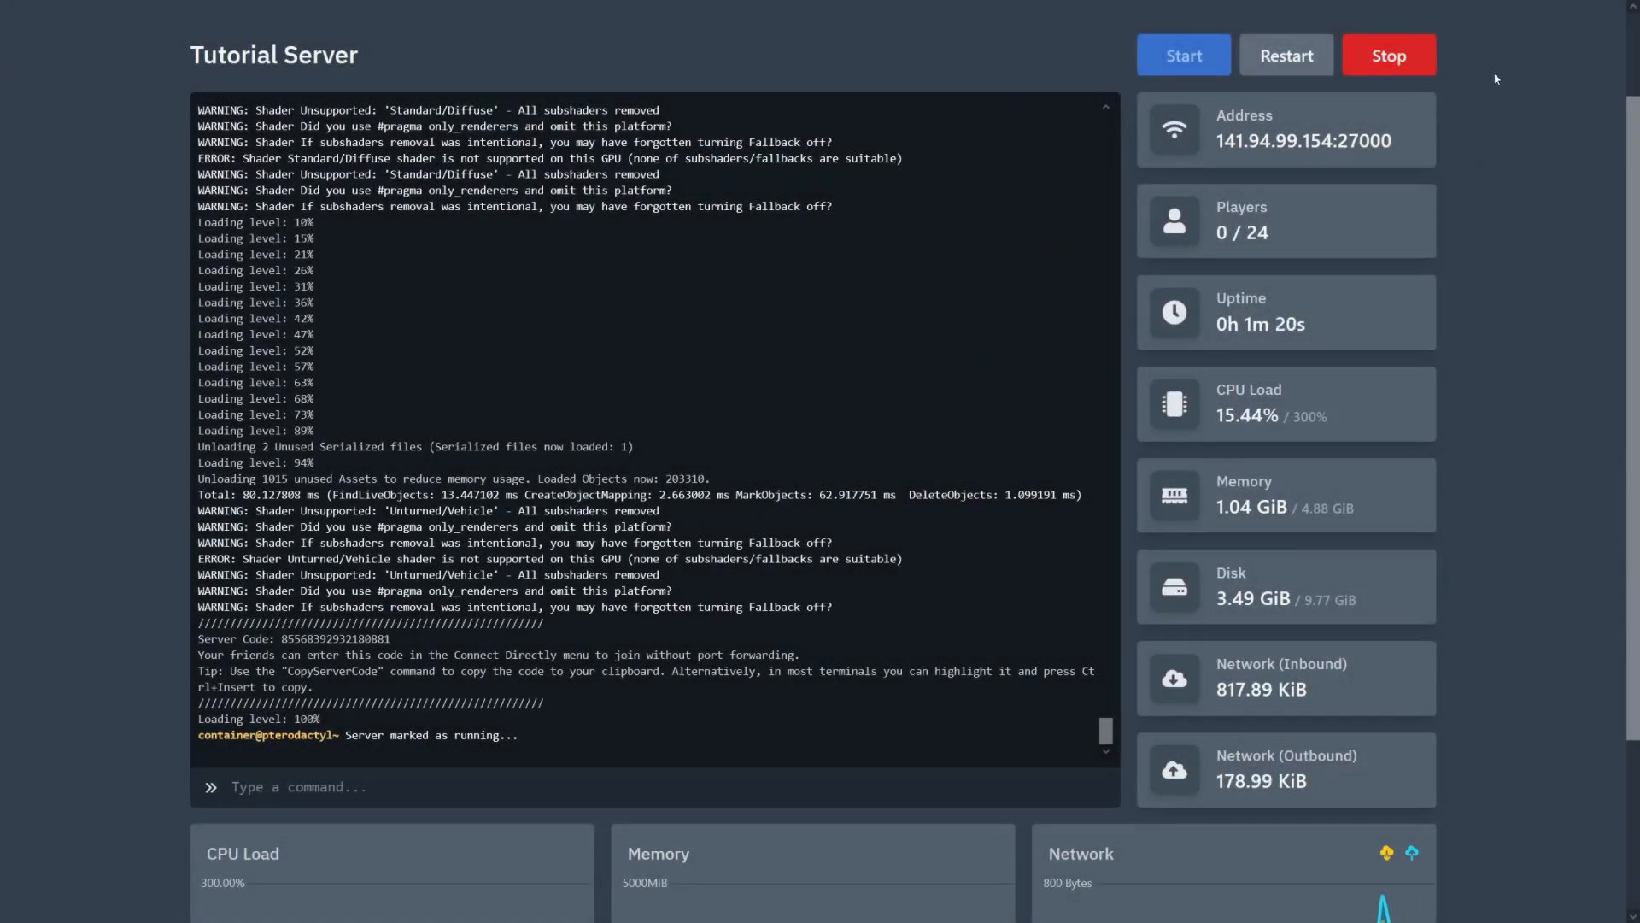
text(p)
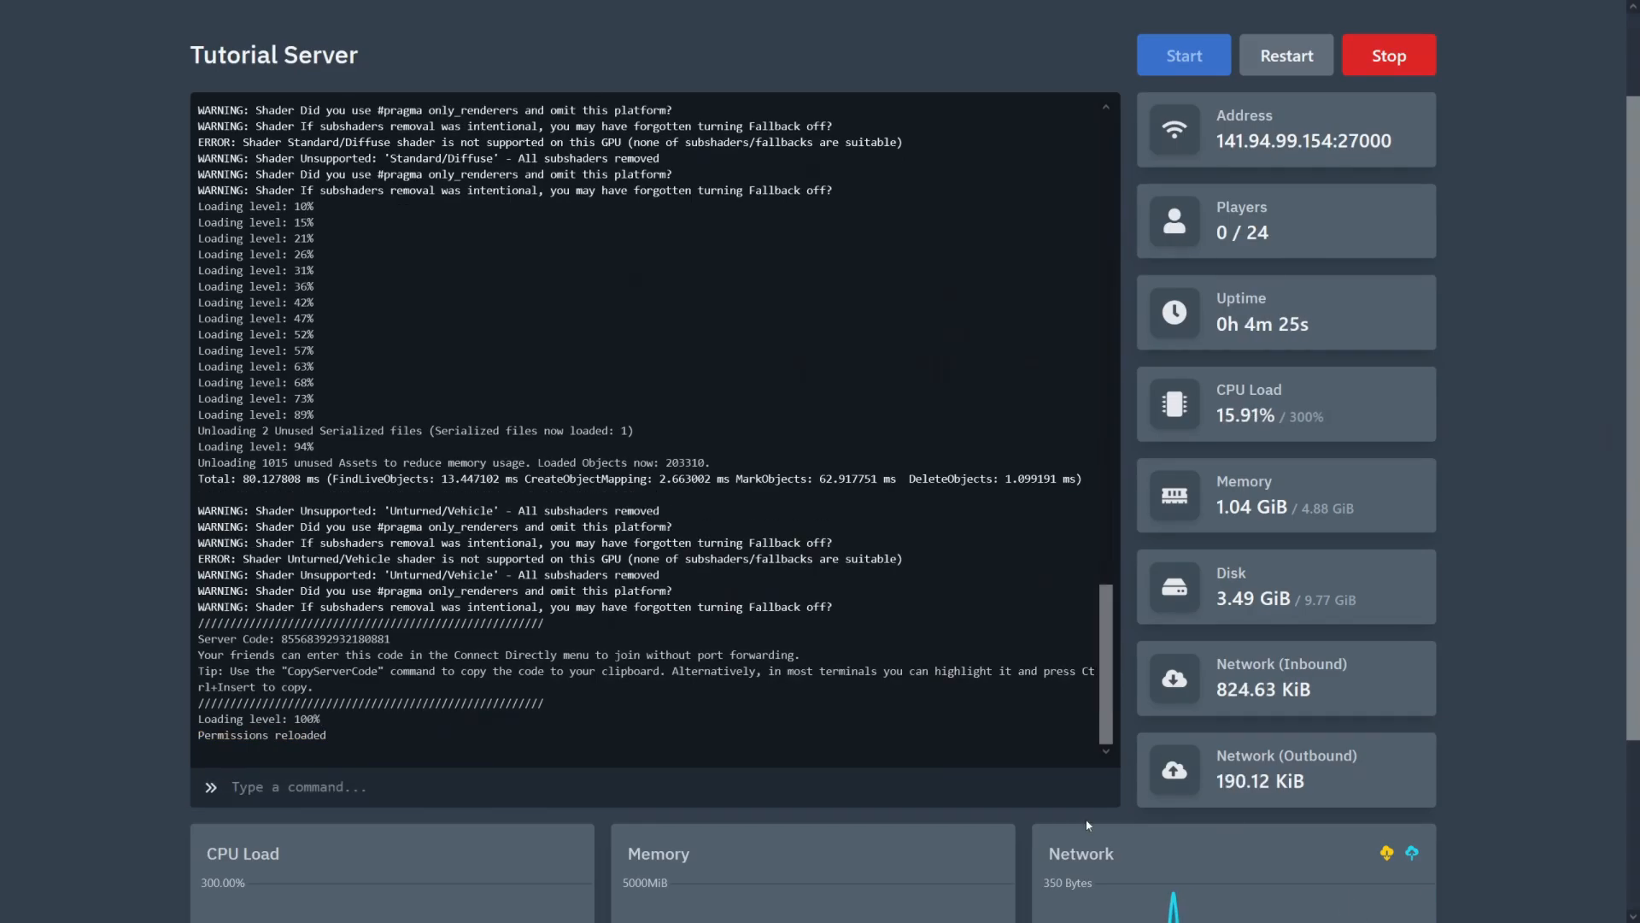
click(472, 67)
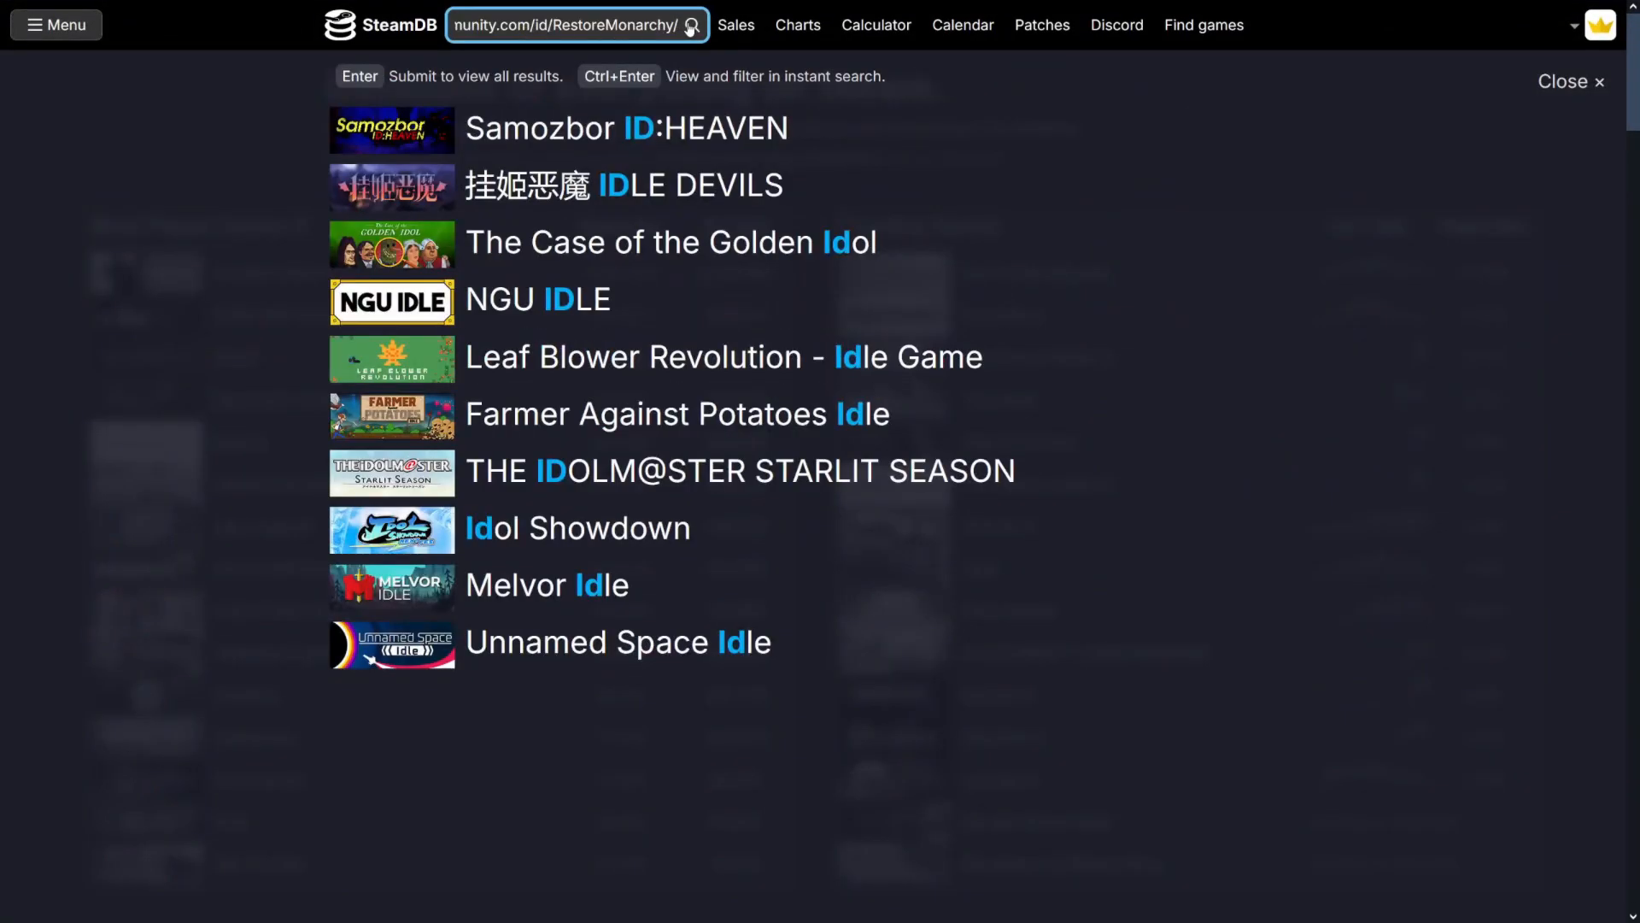
key(Enter)
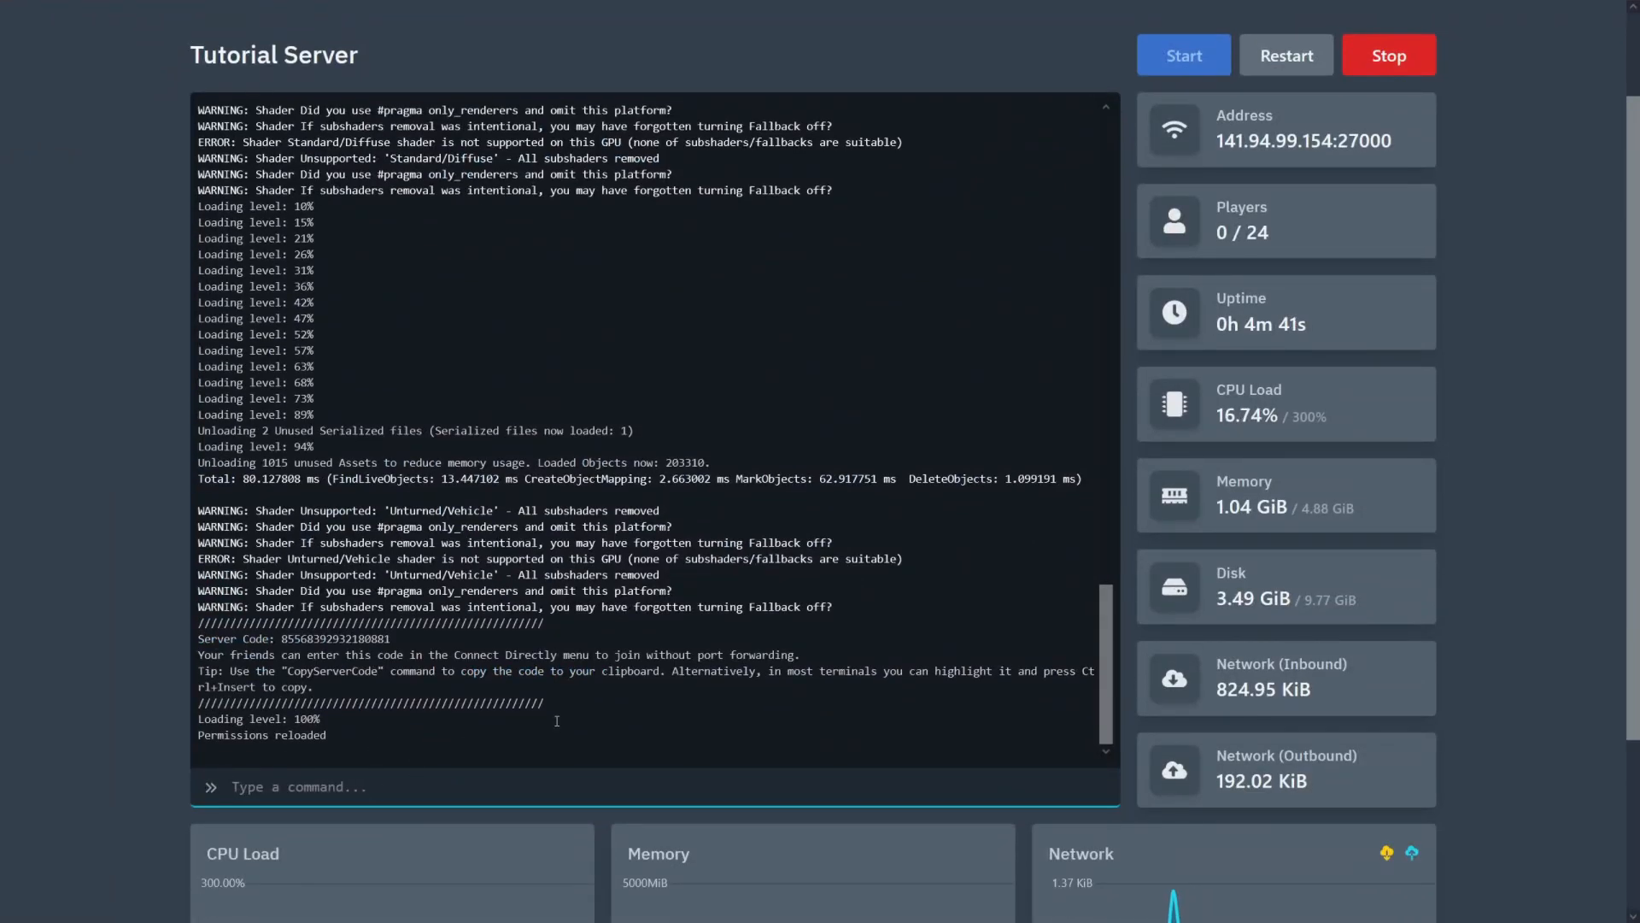
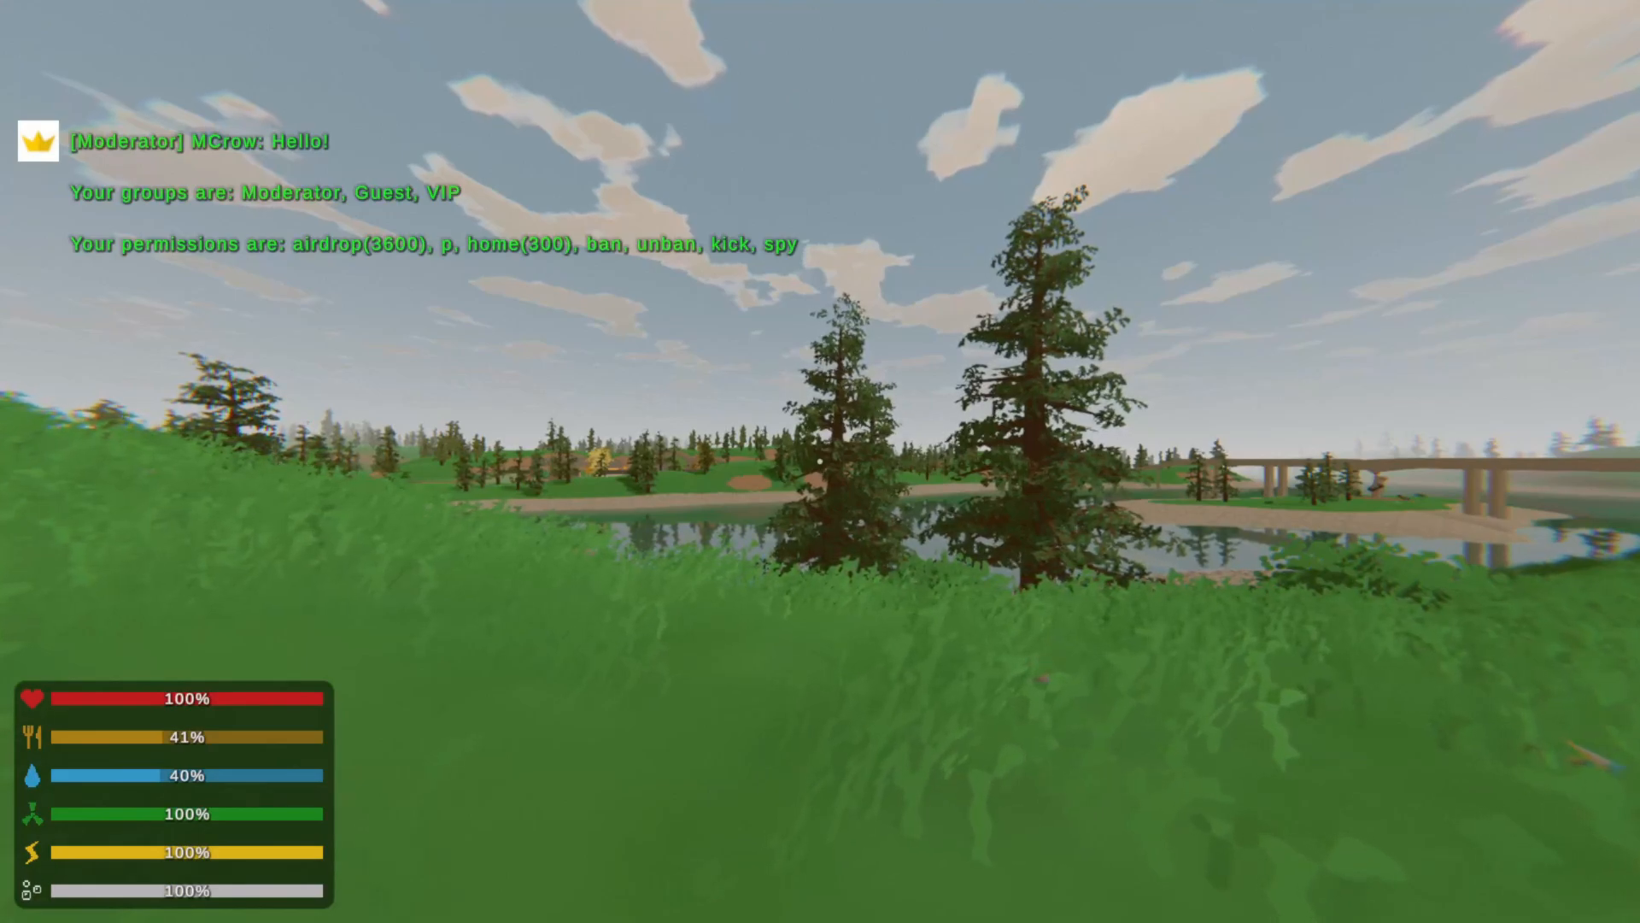
Enter /airdrop in the in-game chat to test the vip airdrop permission
text(/airdro)
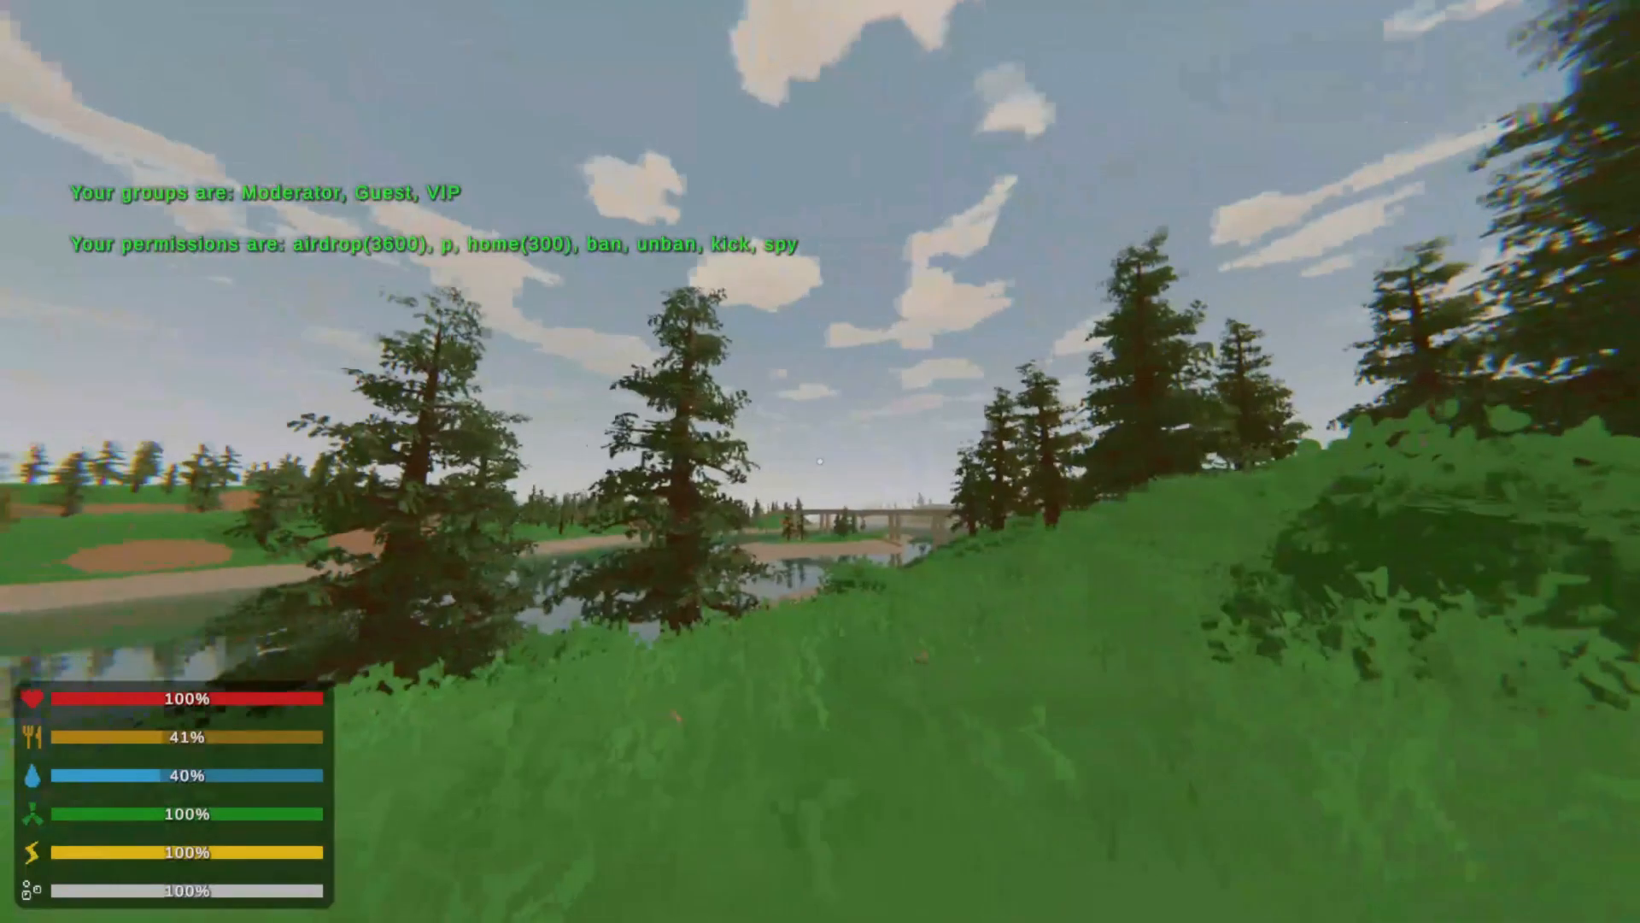
mouse_move(820, 461)
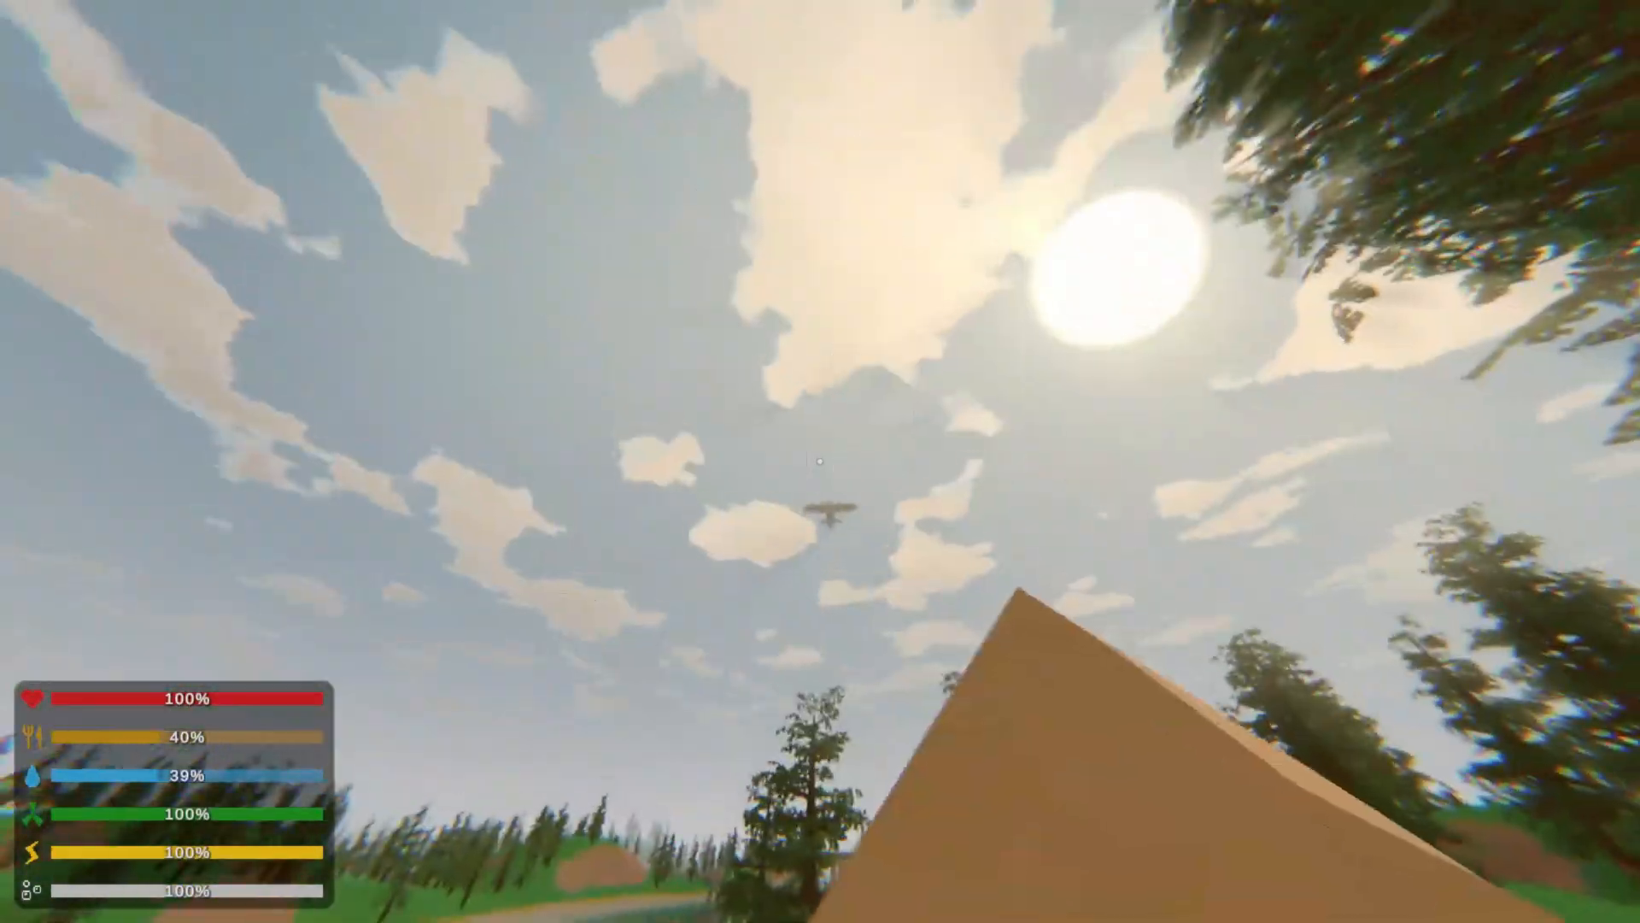
text(/airdrop)
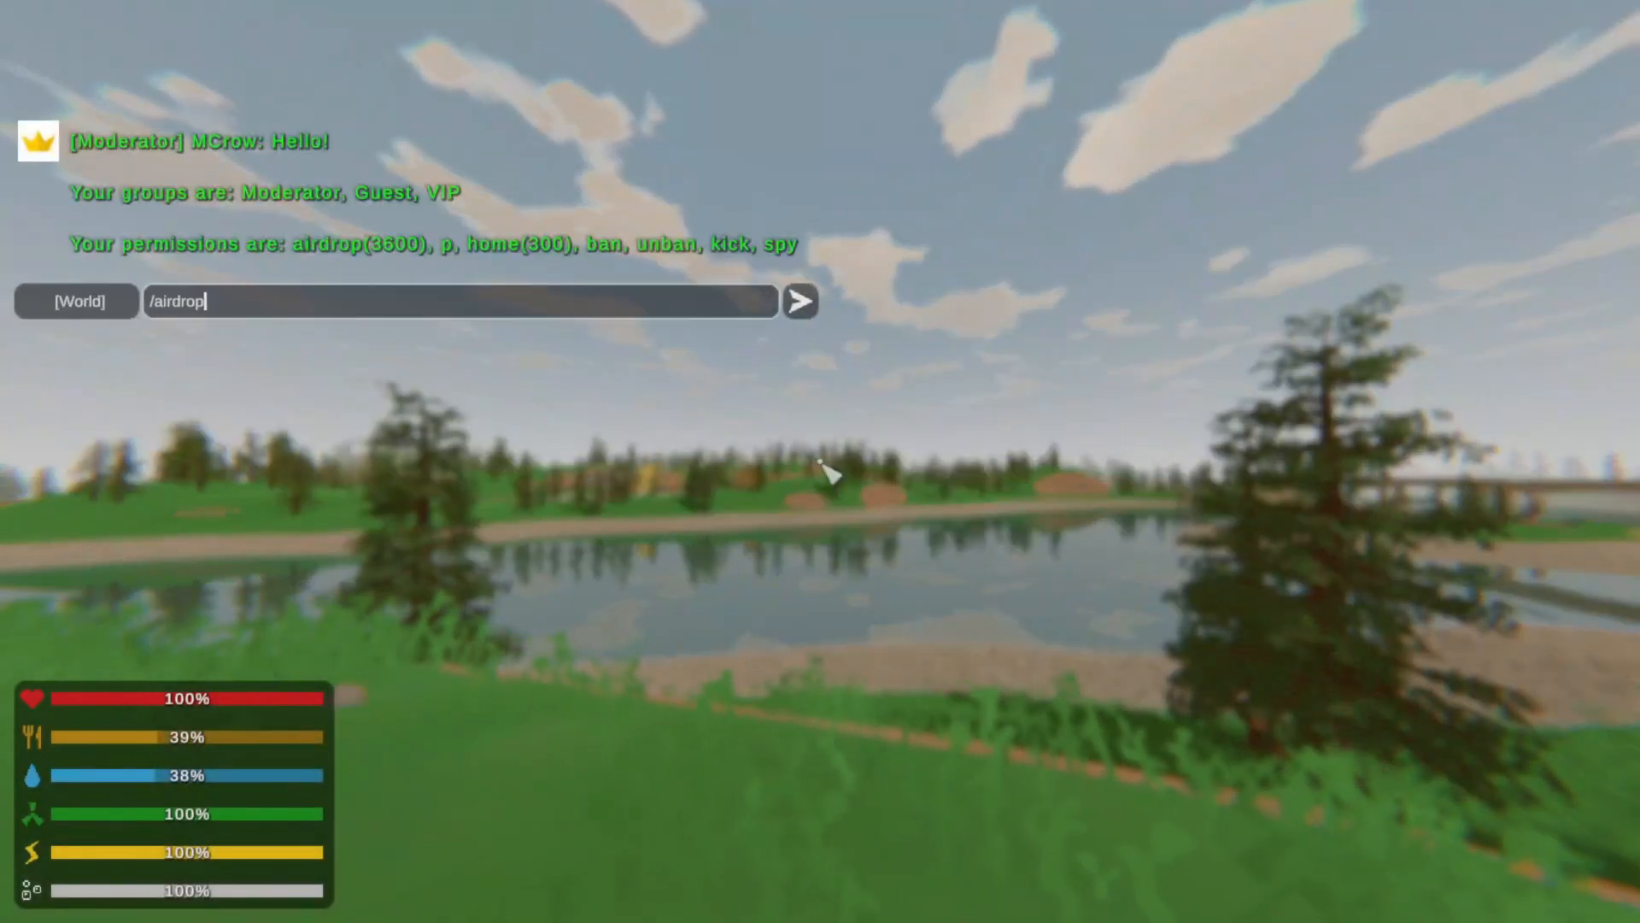